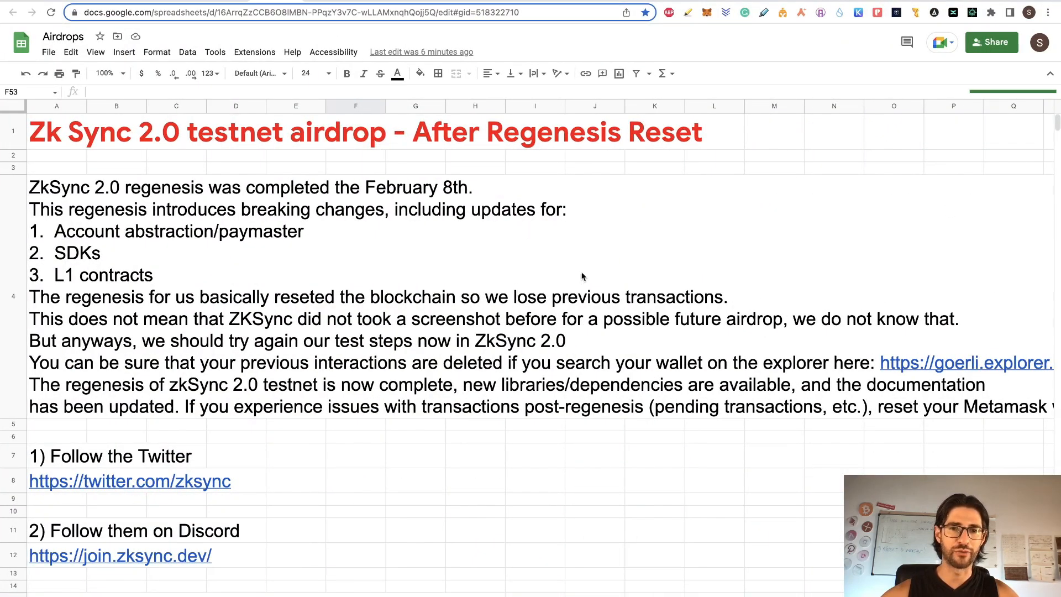
Step: Review the airdrop checklist through step 12, then open the cryptocurrencystate.net subscriptions page
scroll("down", 3)
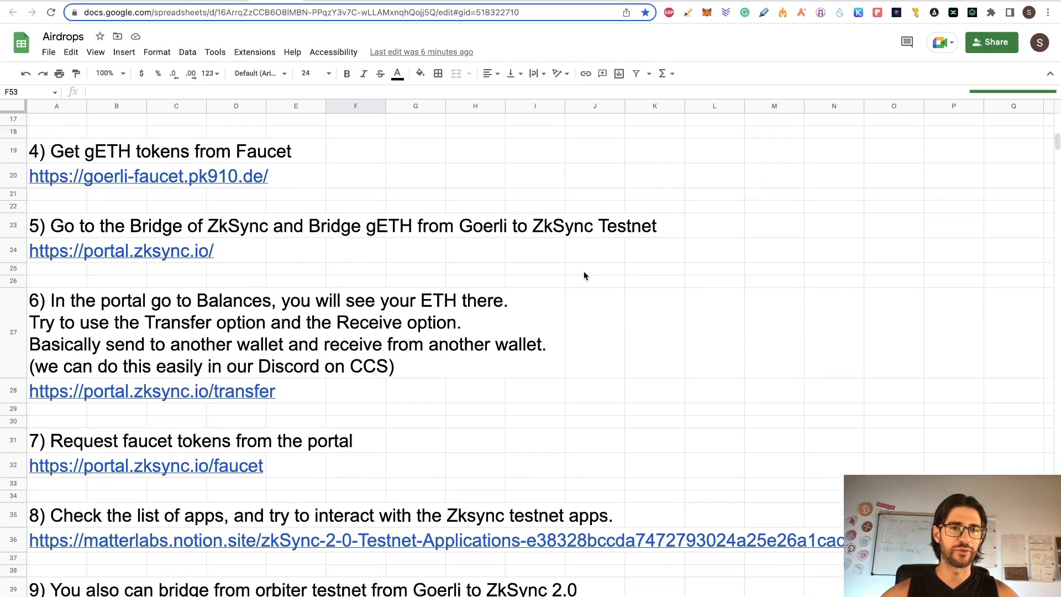
scroll("down", 3)
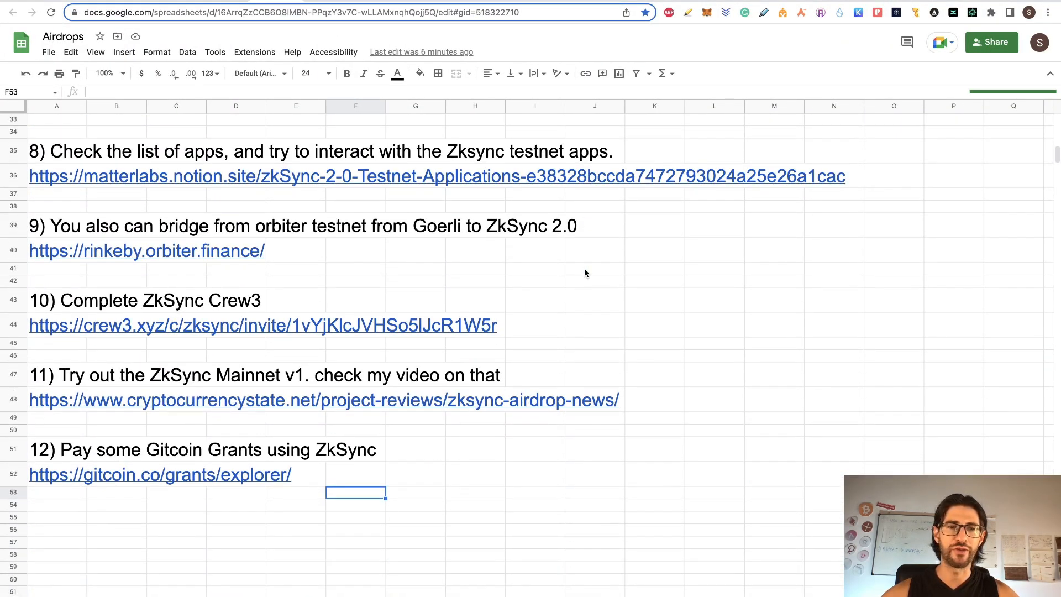
scroll("up", 3)
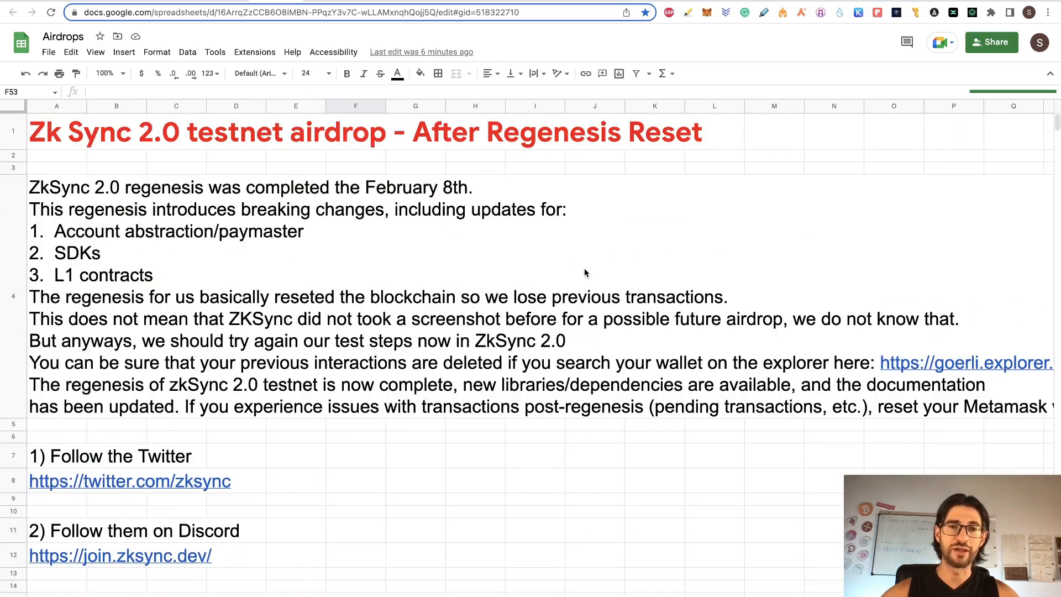
mouse_move(546, 169)
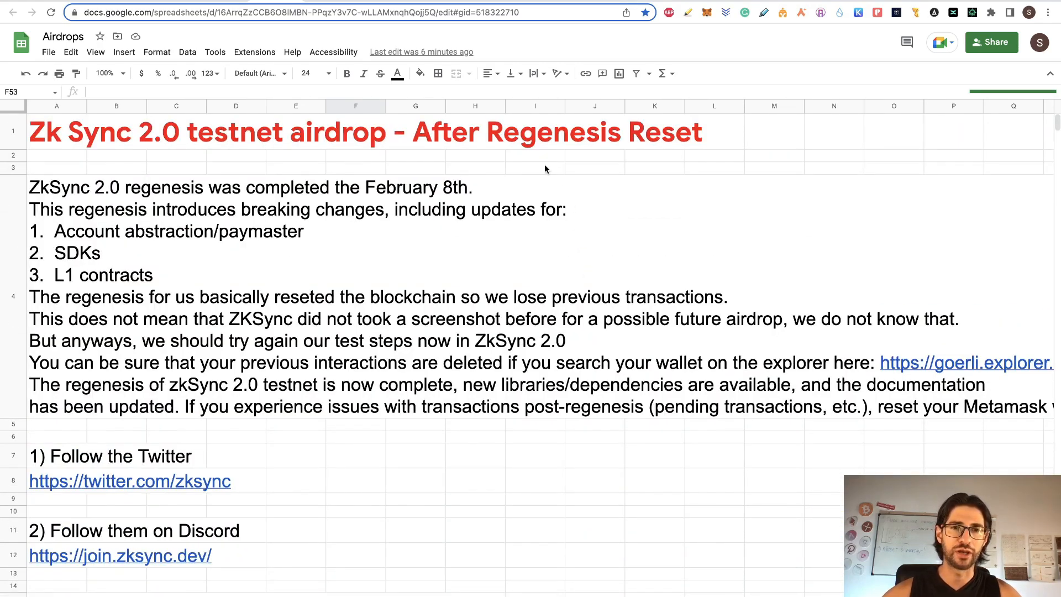
left_click(129, 482)
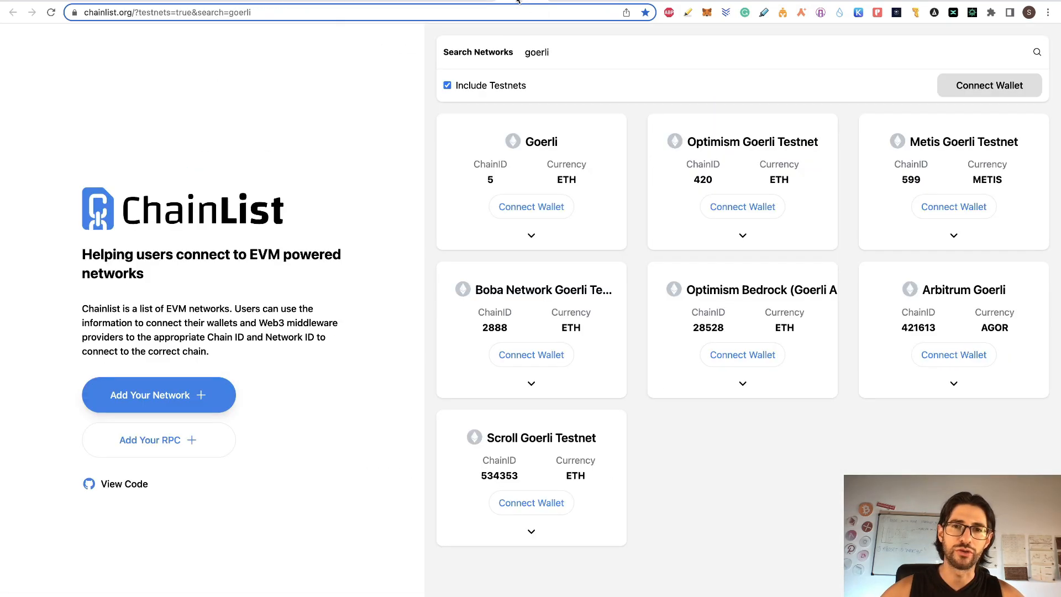
left_click(203, 12)
type("cryptocurrencystate.net/subscriptions/")
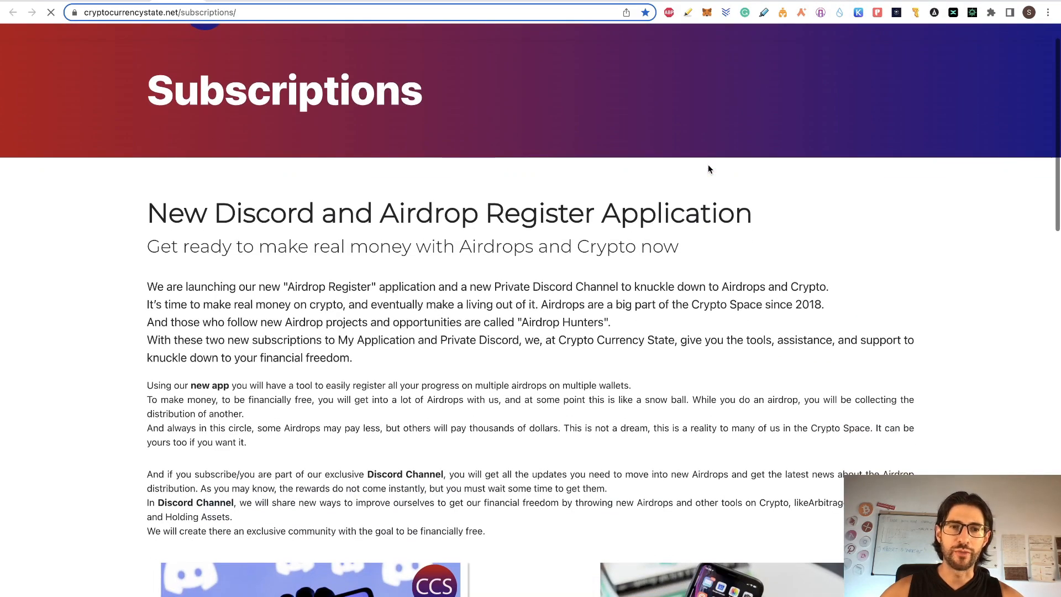
Step: Scroll past the Discord and app plan cards to the 'Check How to Use the APP' video
scroll("down", 3)
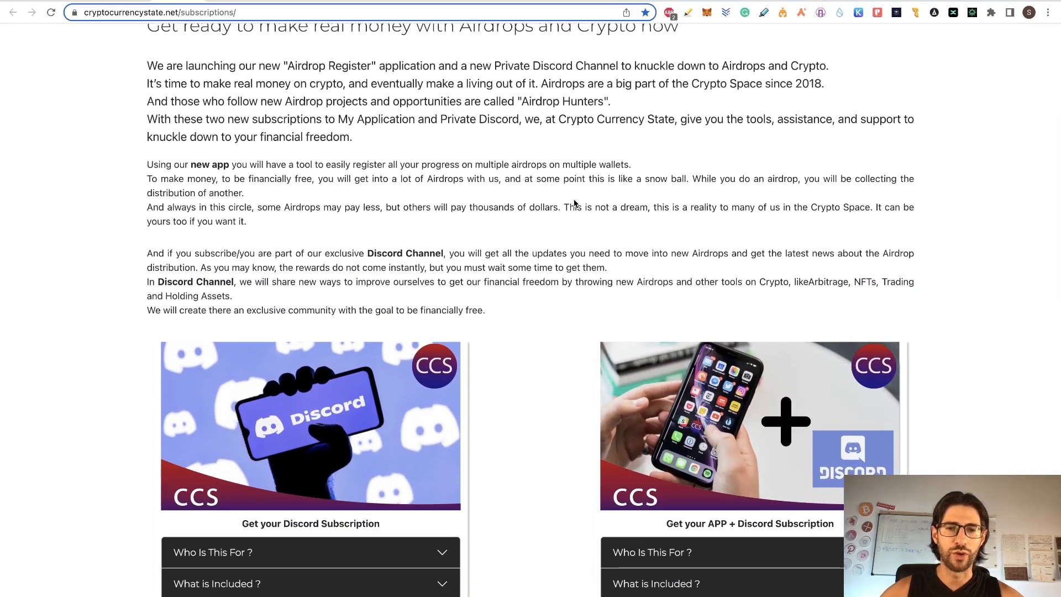
scroll("down", 3)
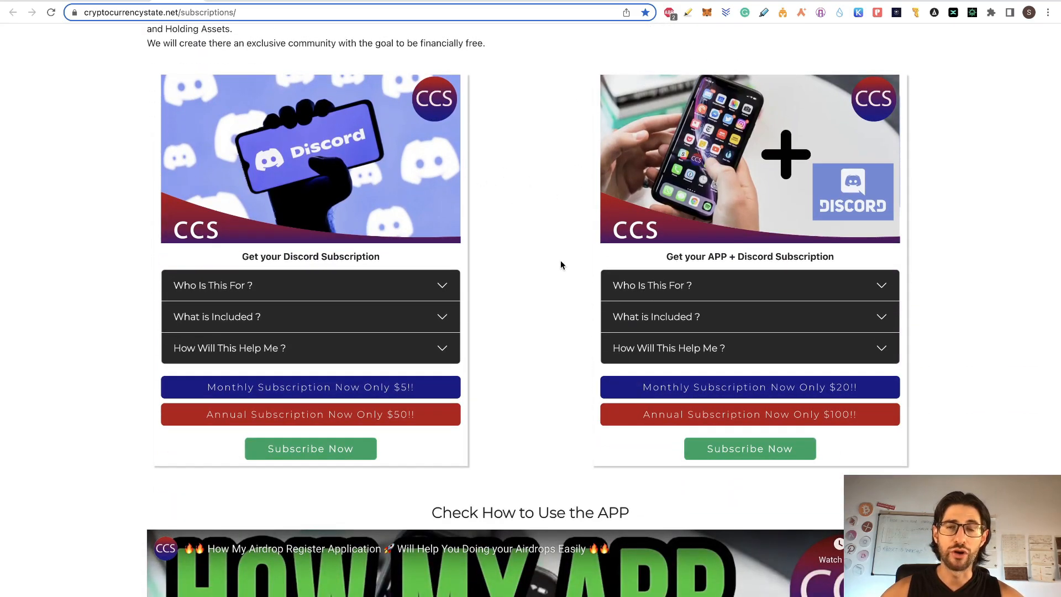
mouse_move(577, 256)
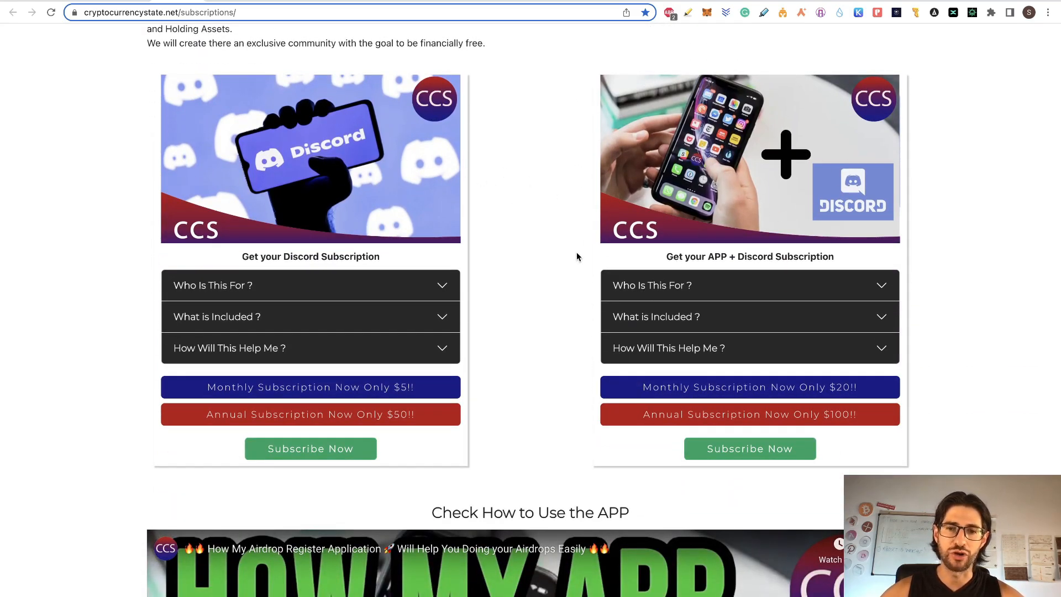
scroll("down", 3)
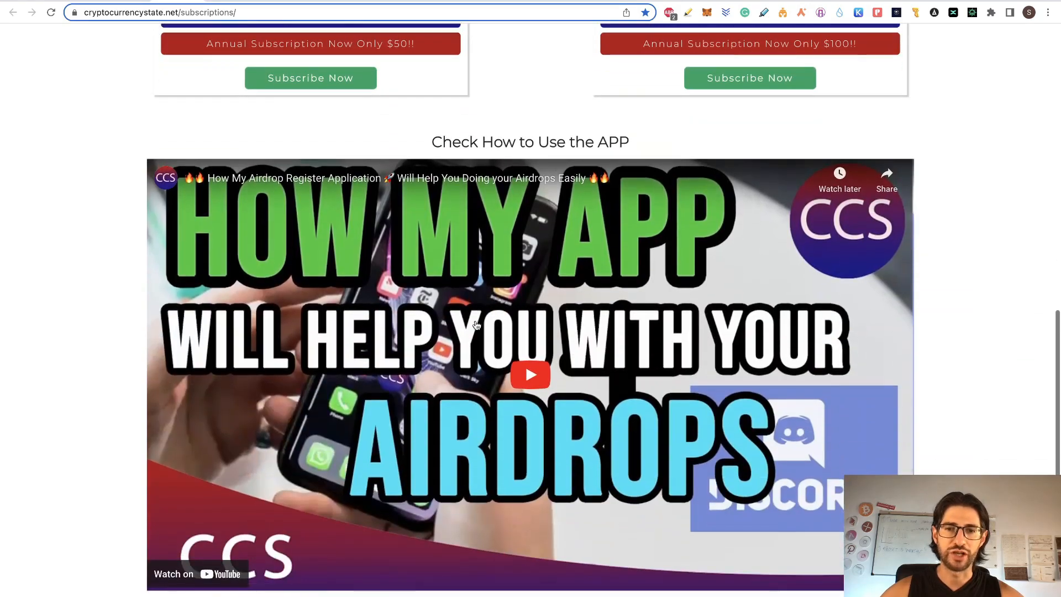
scroll("up", 3)
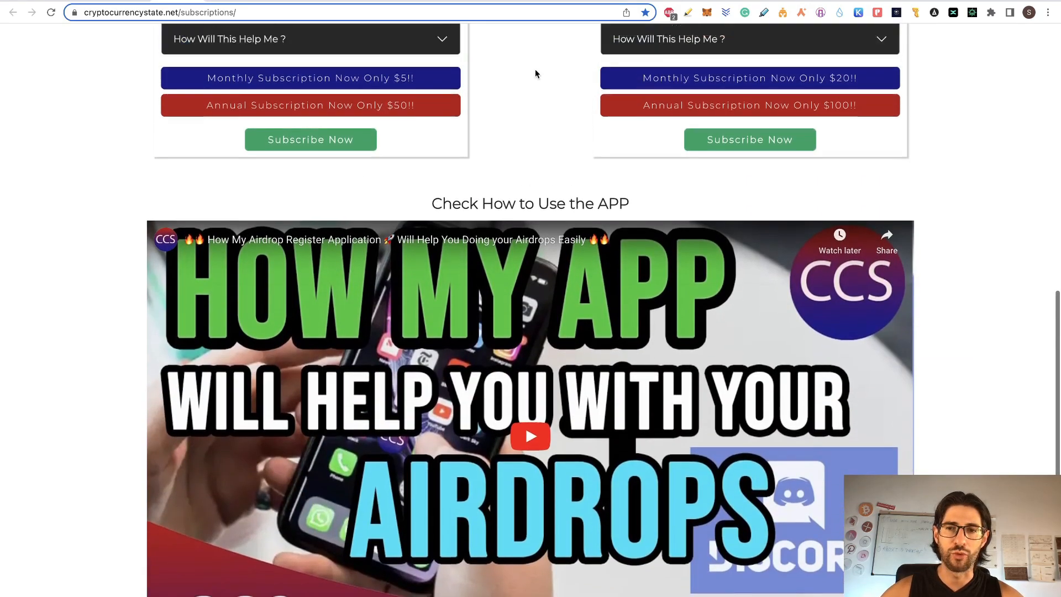
scroll("up", 3)
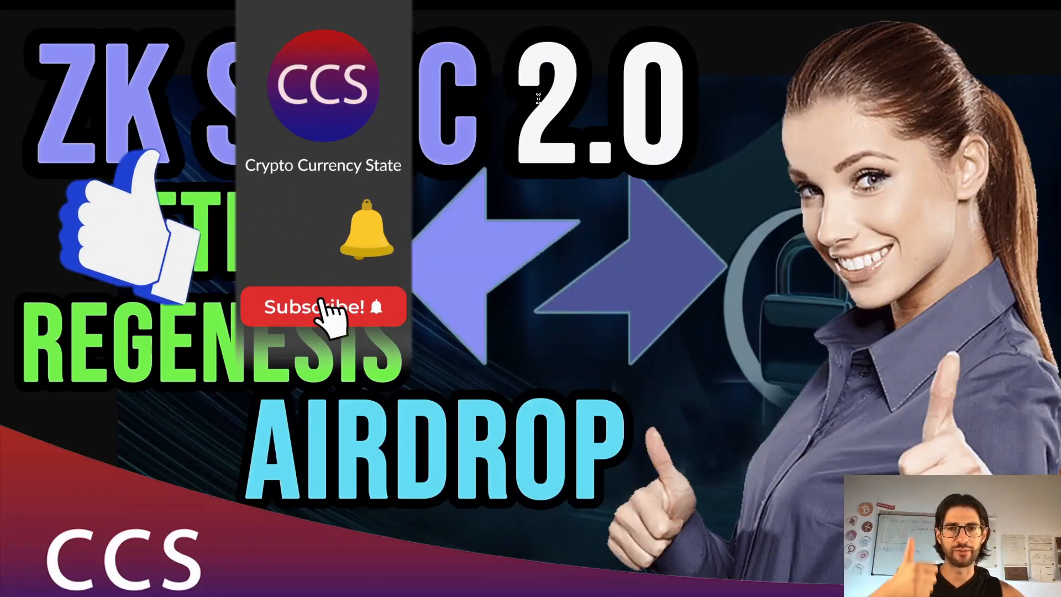
Step: Return to the Airdrops spreadsheet tab in Chrome
left_click(322, 307)
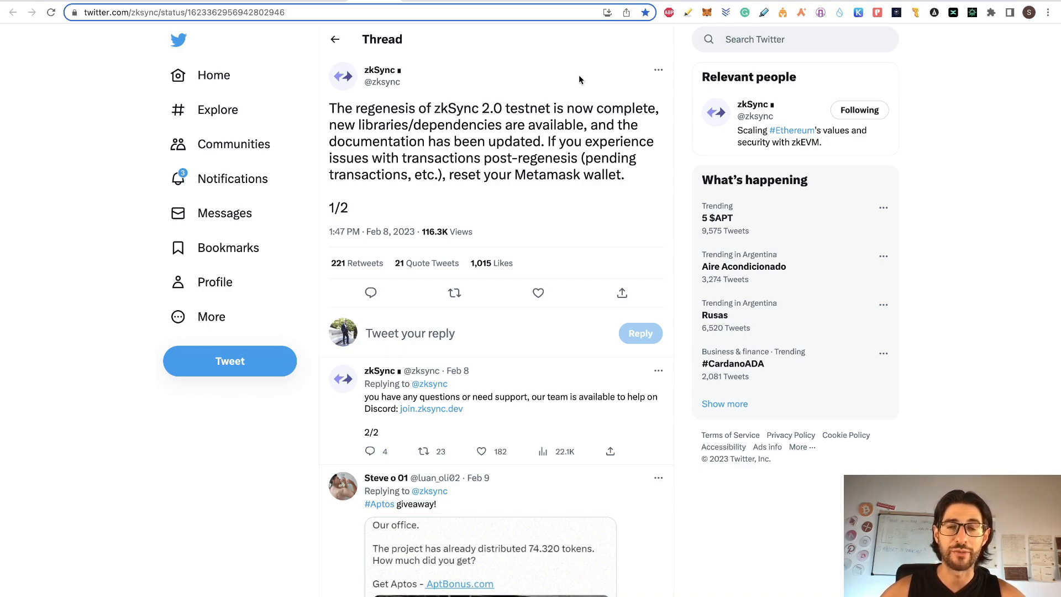
scroll("down", 3)
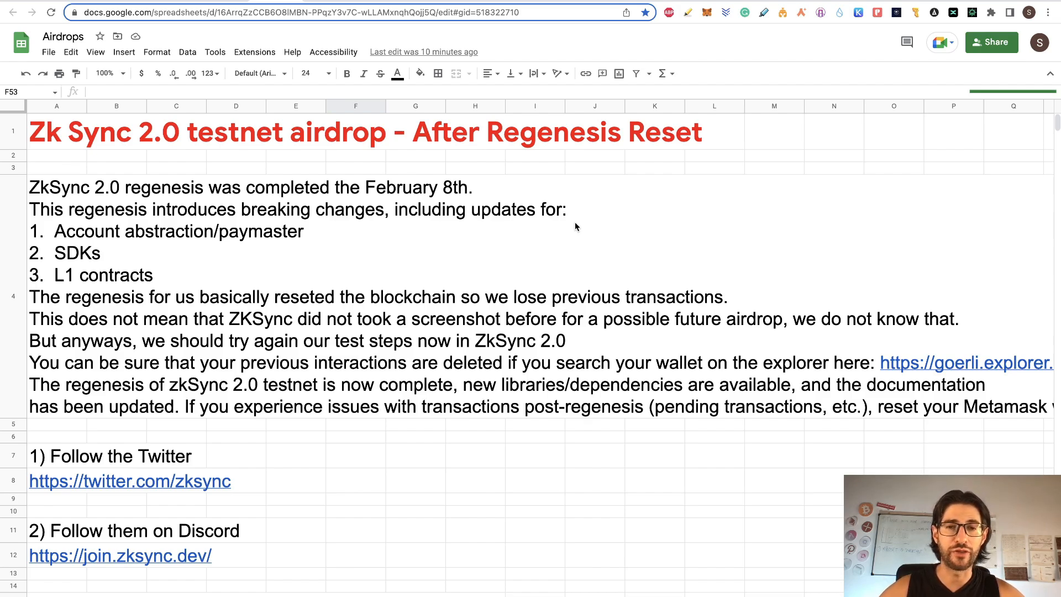
mouse_move(549, 269)
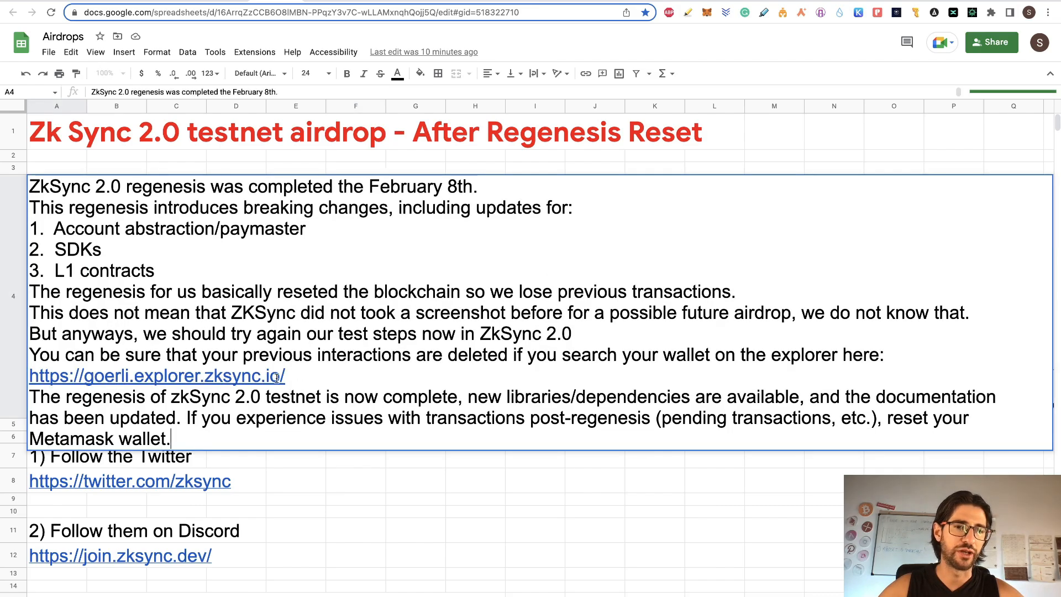
mouse_move(292, 377)
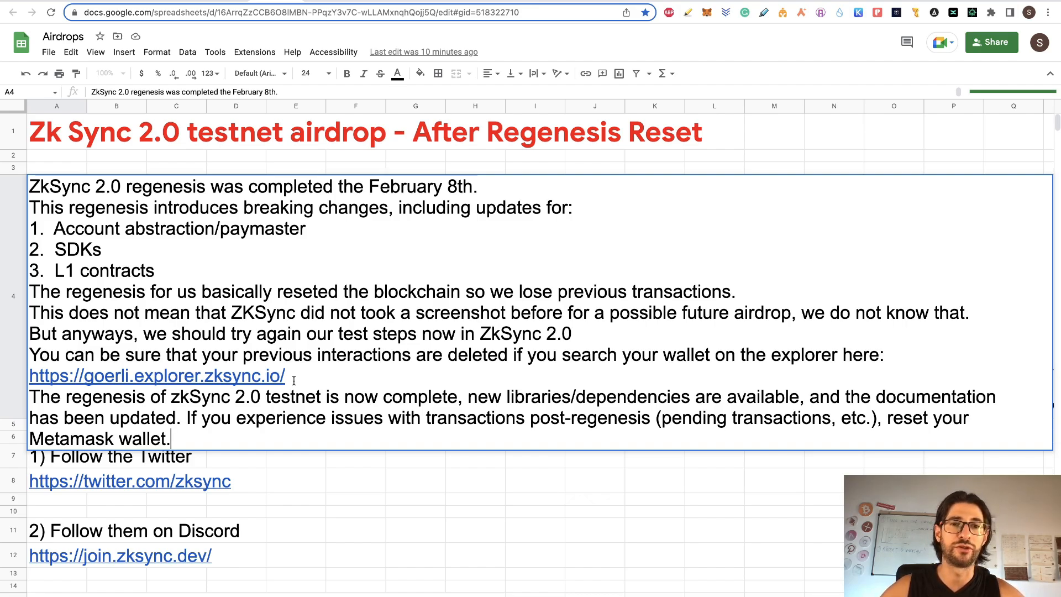
mouse_move(370, 469)
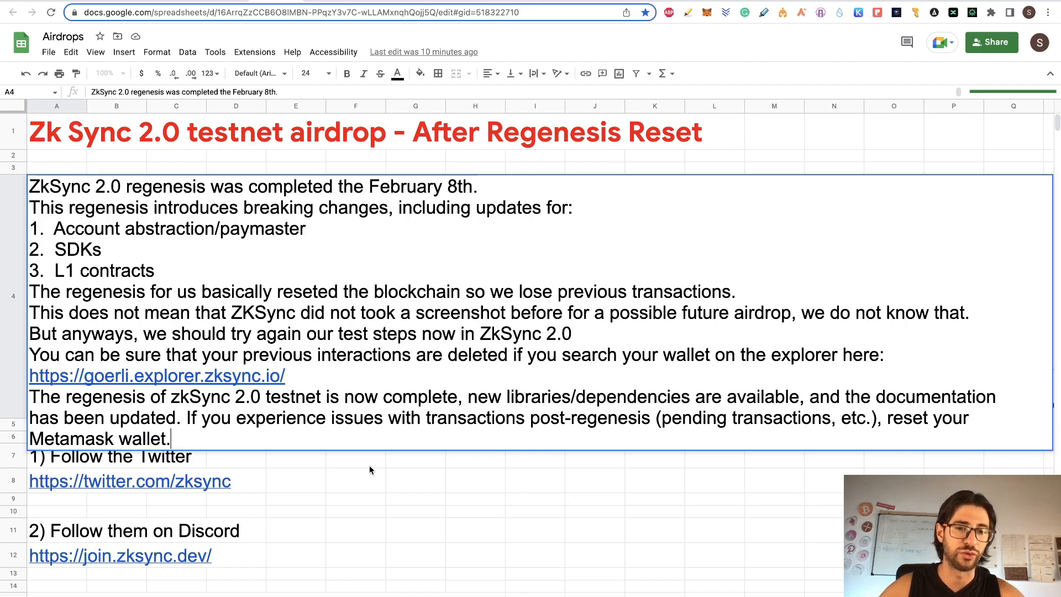
Step: Commit the edited regenesis note in A4 and scroll to checklist steps 1–6
left_click(355, 456)
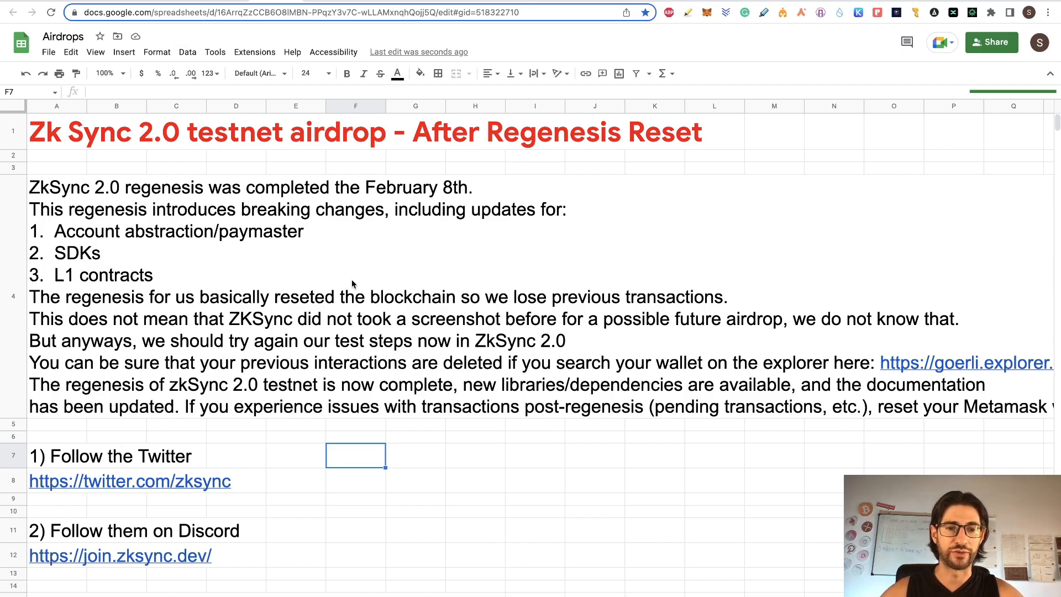
mouse_move(305, 464)
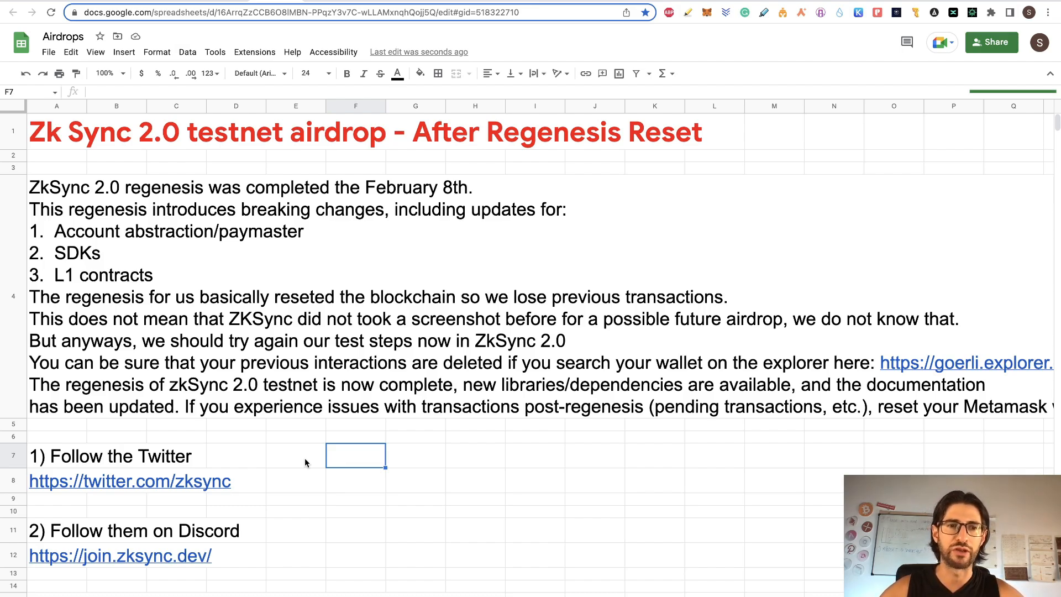
mouse_move(214, 518)
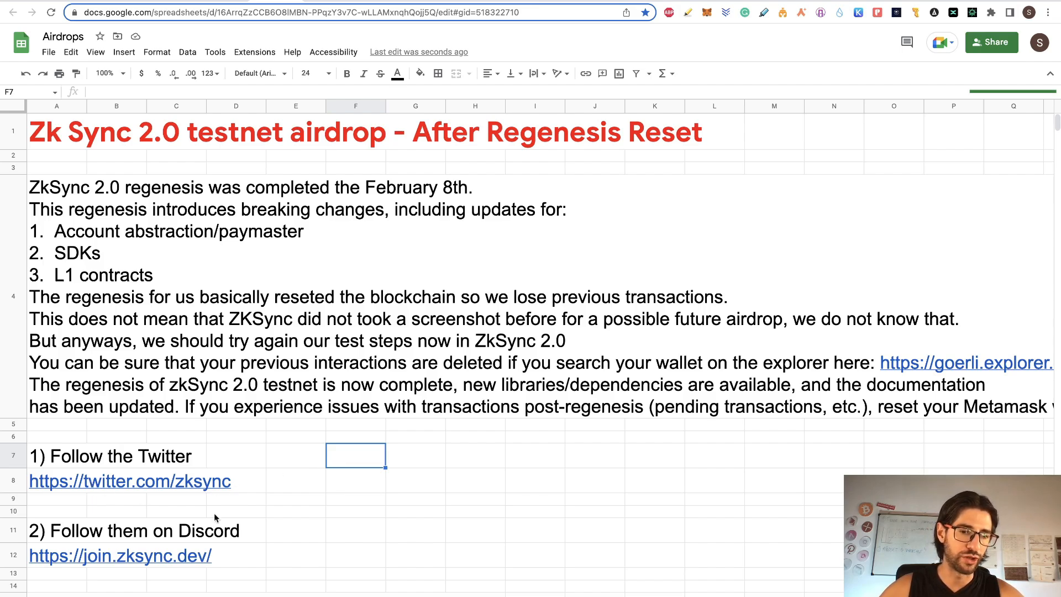
mouse_move(345, 528)
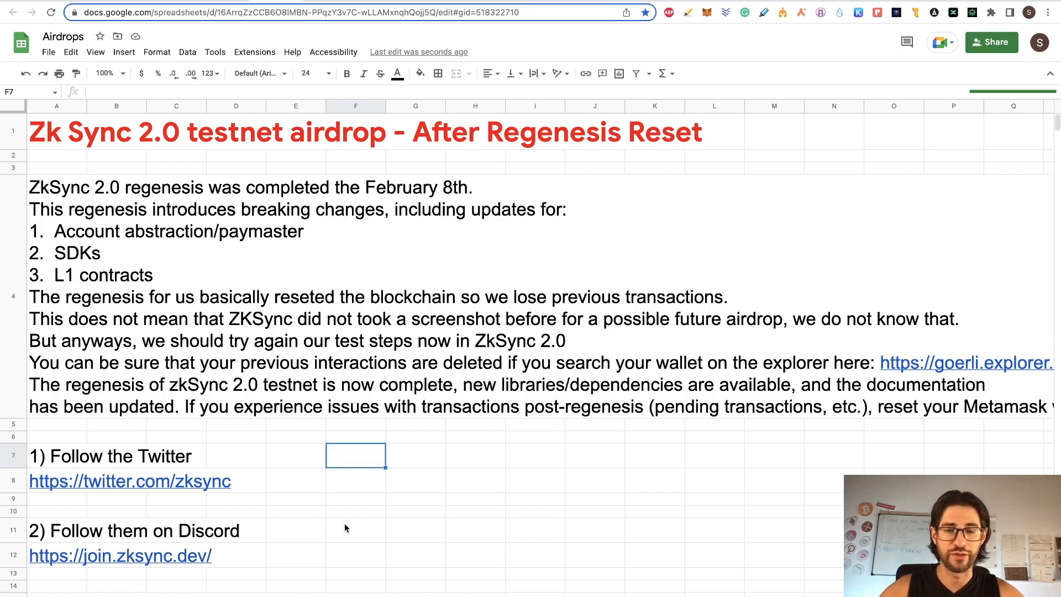
mouse_move(484, 497)
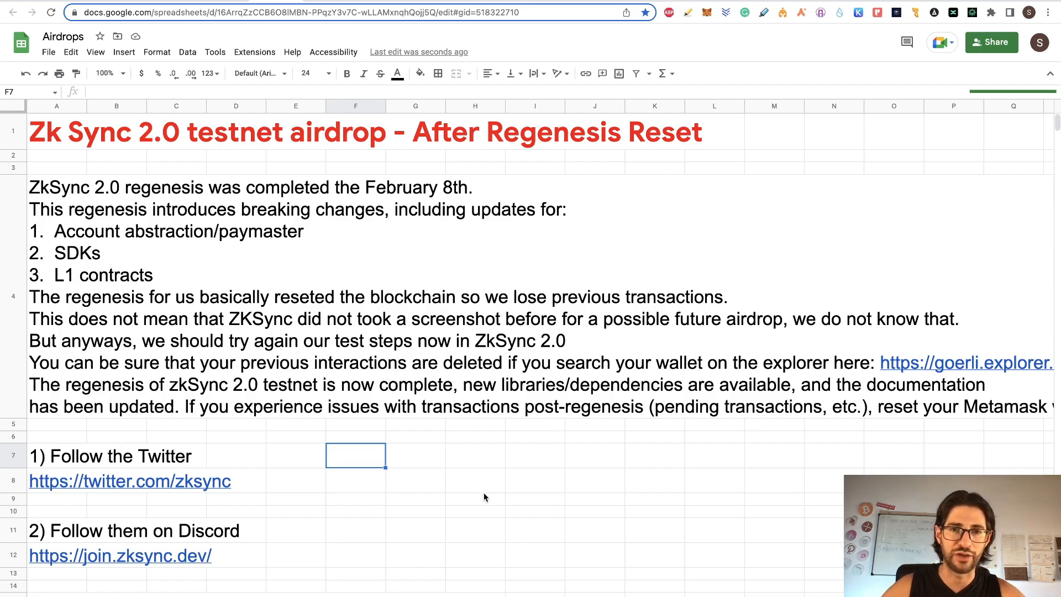
mouse_move(397, 540)
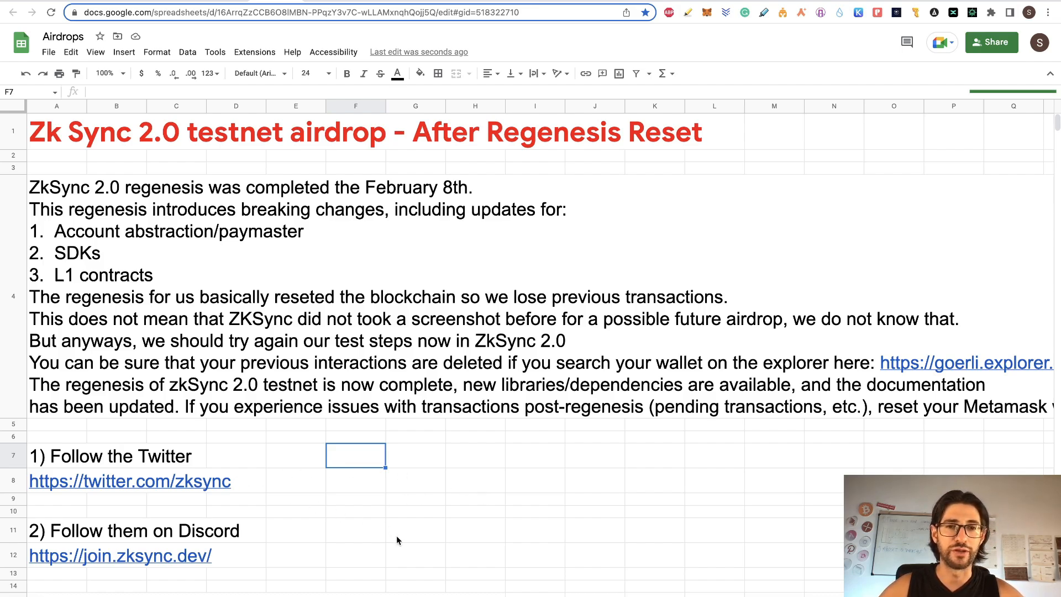
scroll("down", 3)
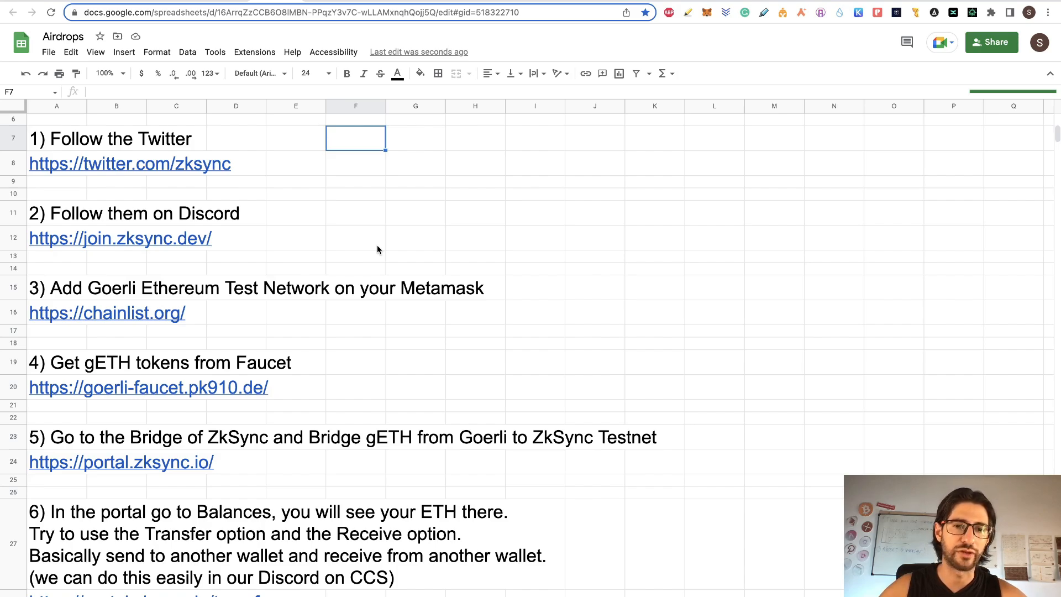
mouse_move(311, 264)
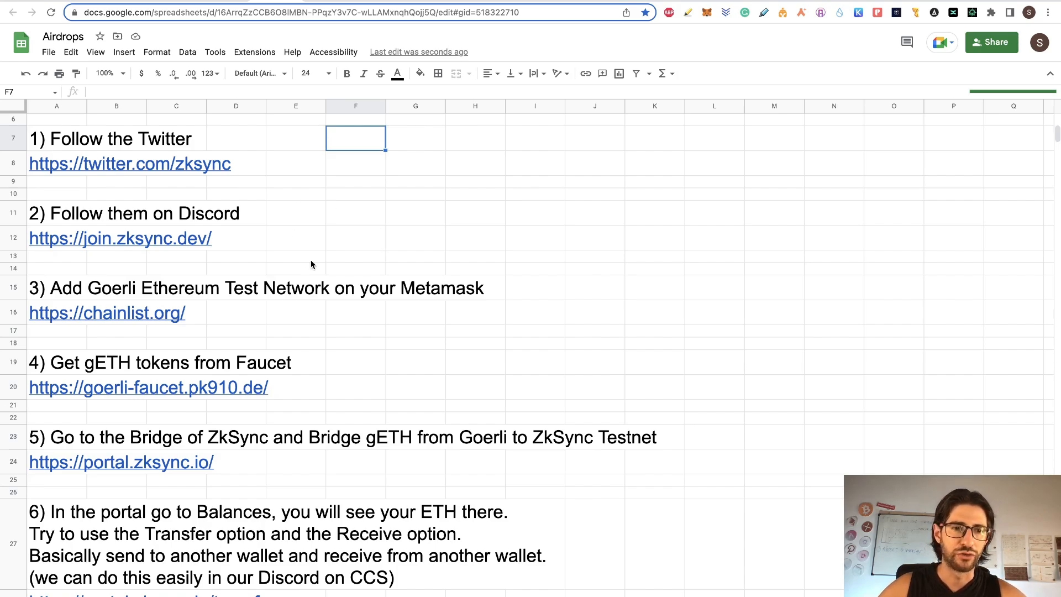
mouse_move(519, 87)
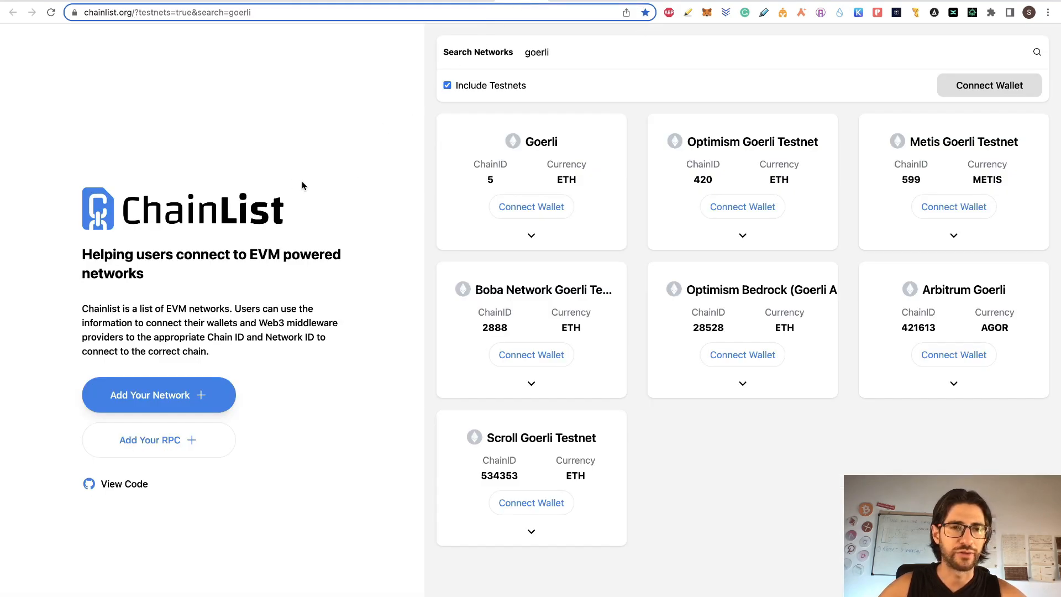
mouse_move(350, 124)
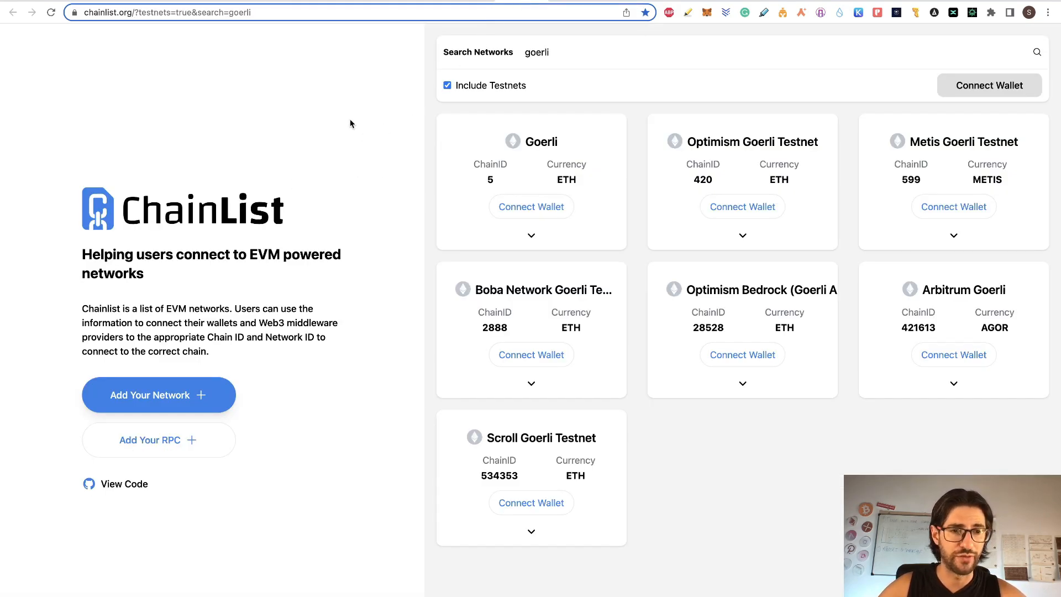
Step: Toggle Include Testnets off and on so Goerli with chain ID 5 is listed
left_click(447, 85)
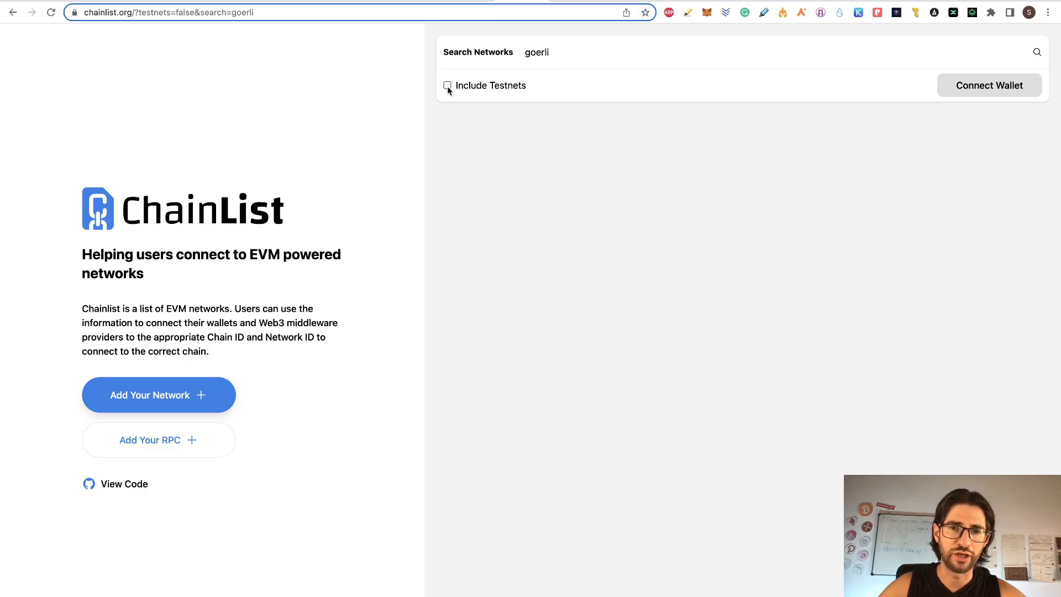
left_click(447, 85)
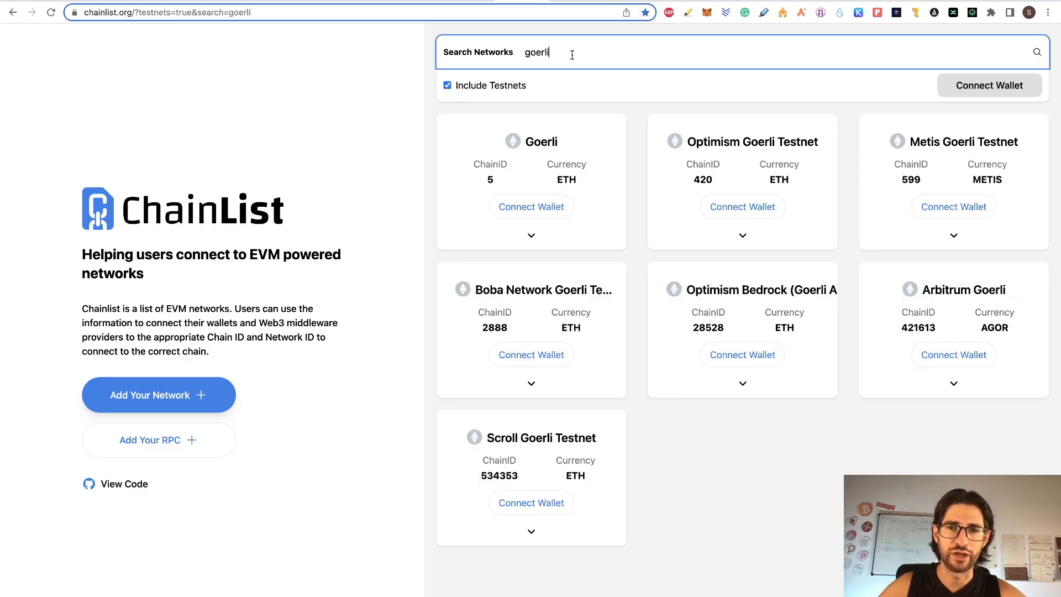
mouse_move(561, 154)
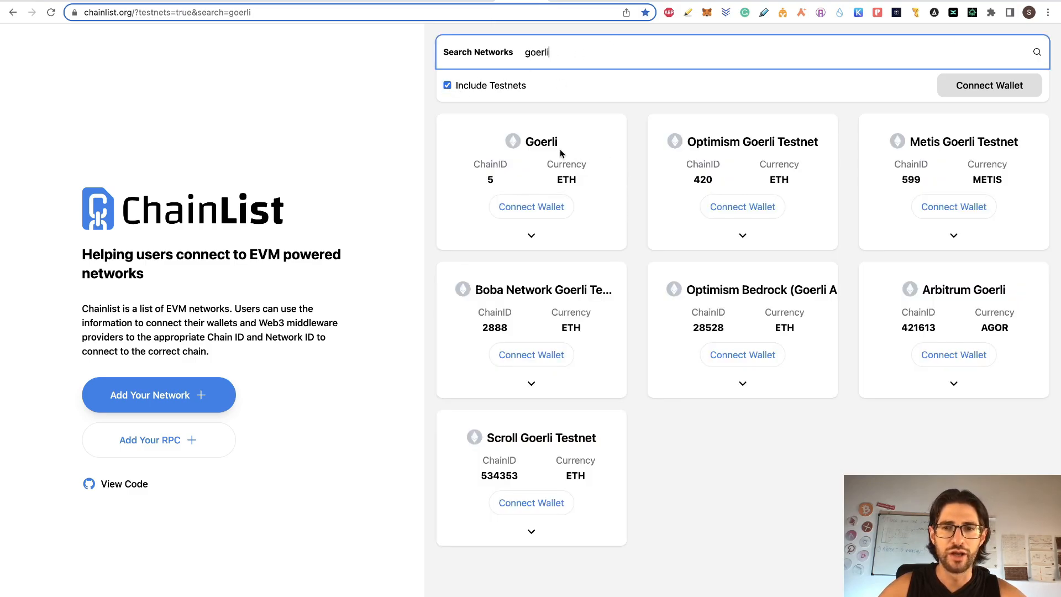
mouse_move(412, 106)
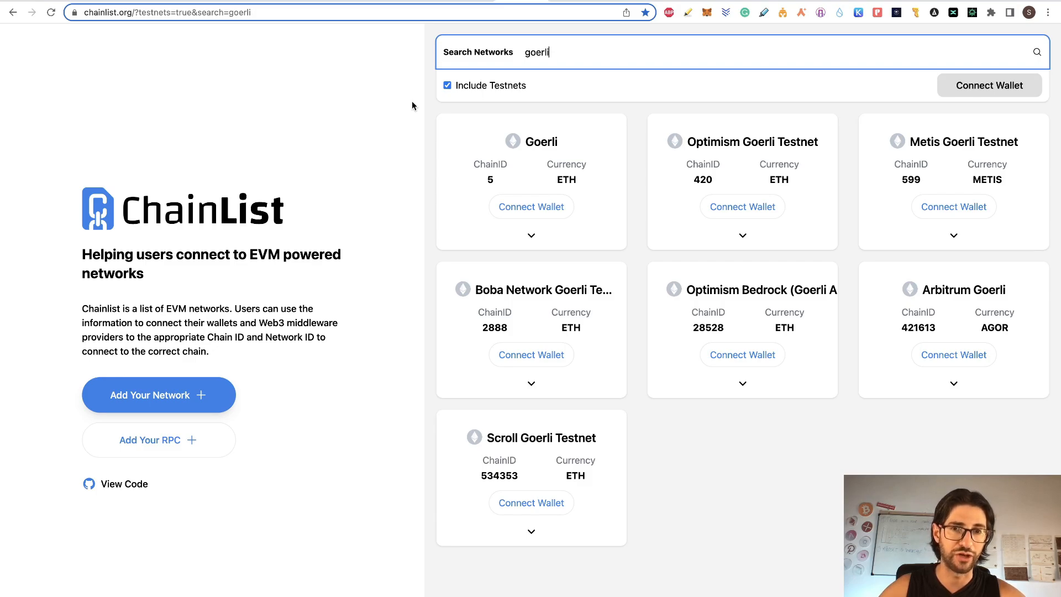
mouse_move(509, 166)
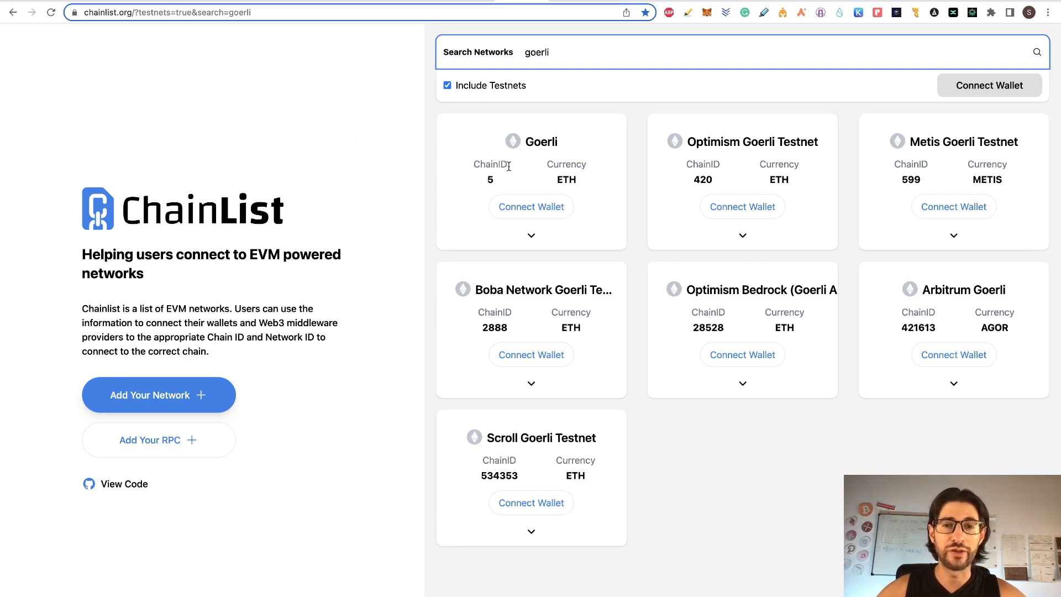
mouse_move(556, 224)
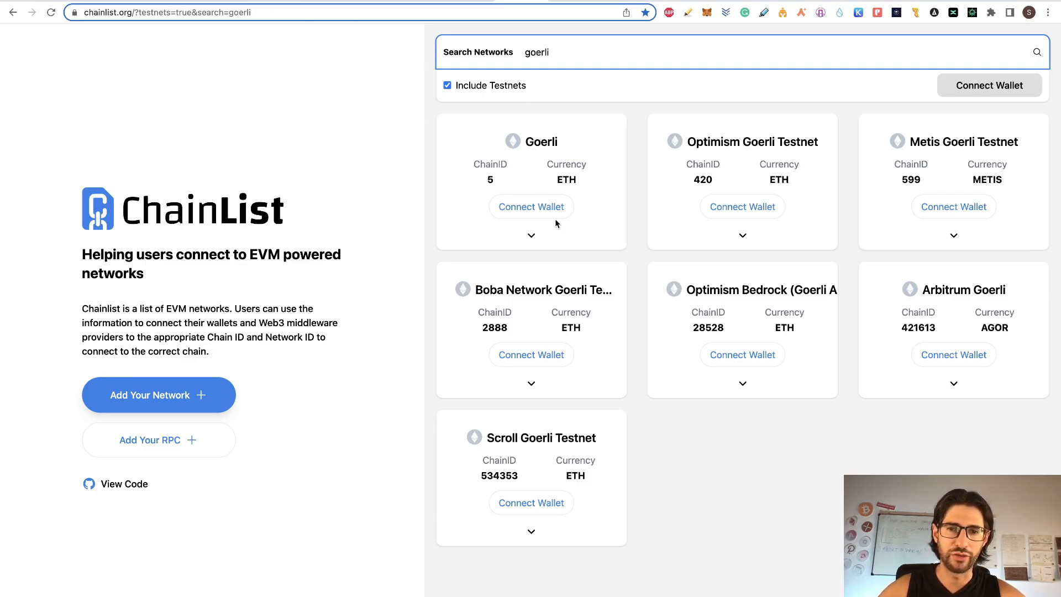
mouse_move(590, 50)
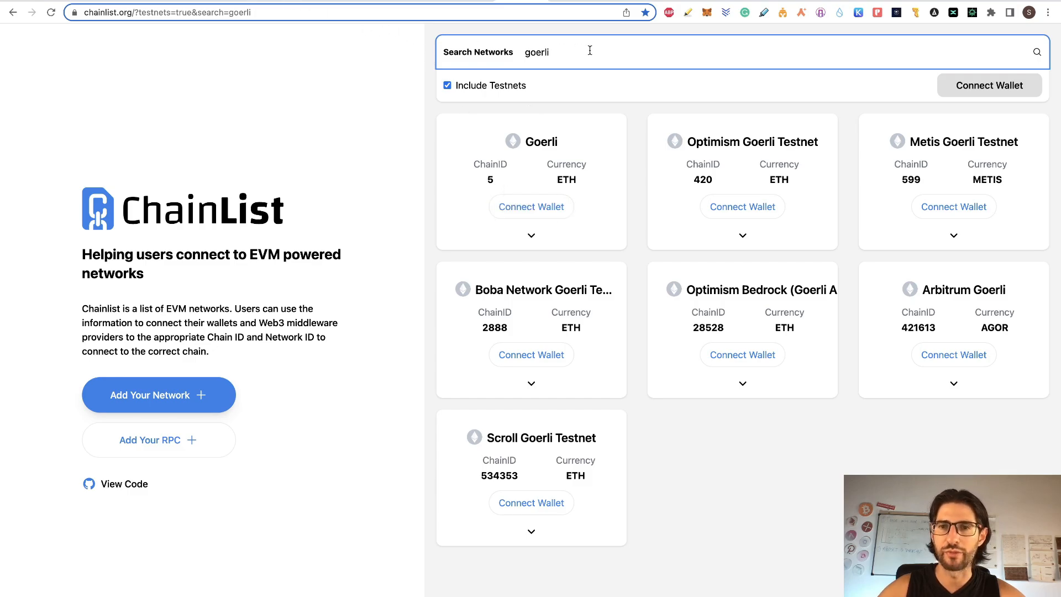
Step: Switch MetaMask to the Goerli test network showing 0.2546 GoerliETH, then return to the checklist
left_click(706, 12)
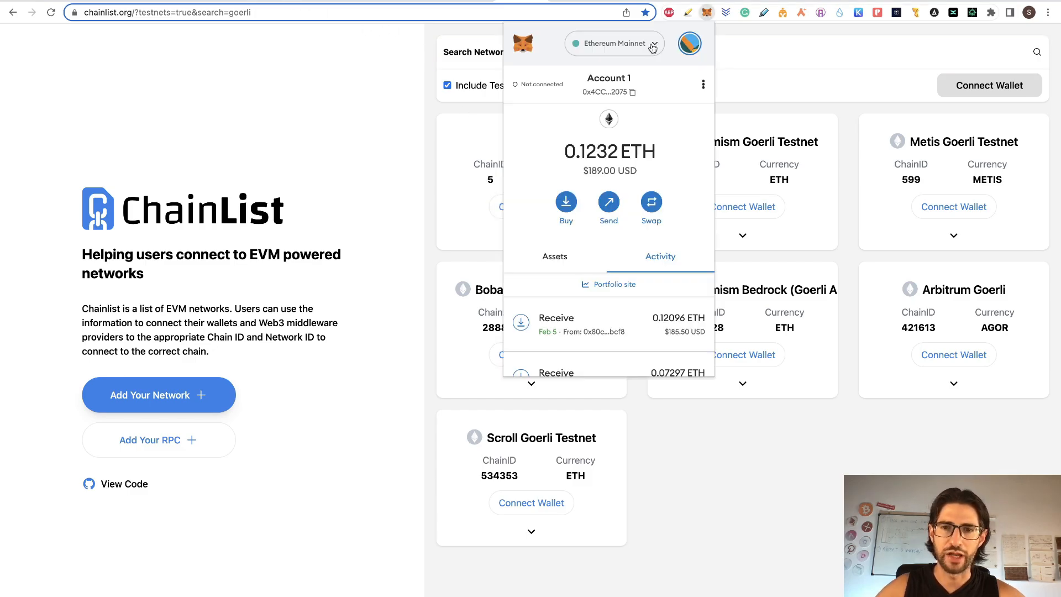
left_click(612, 42)
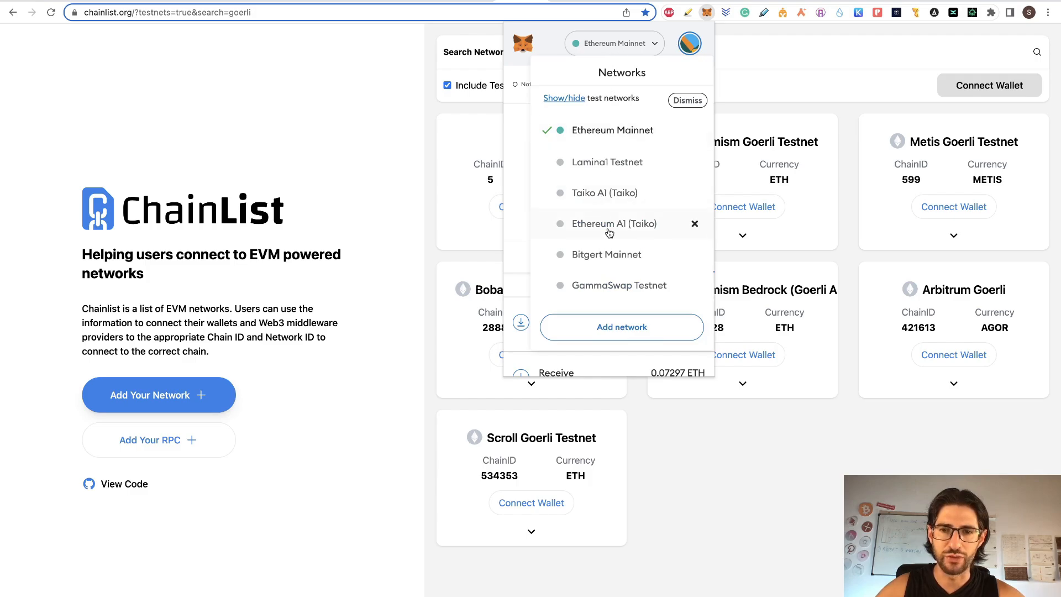
scroll("down", 3)
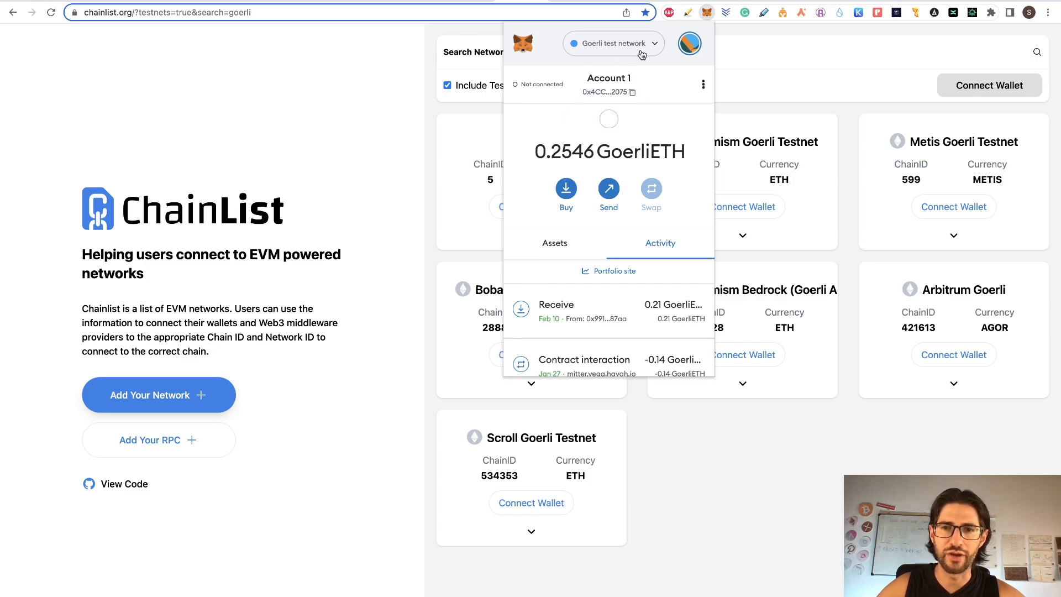
mouse_move(625, 169)
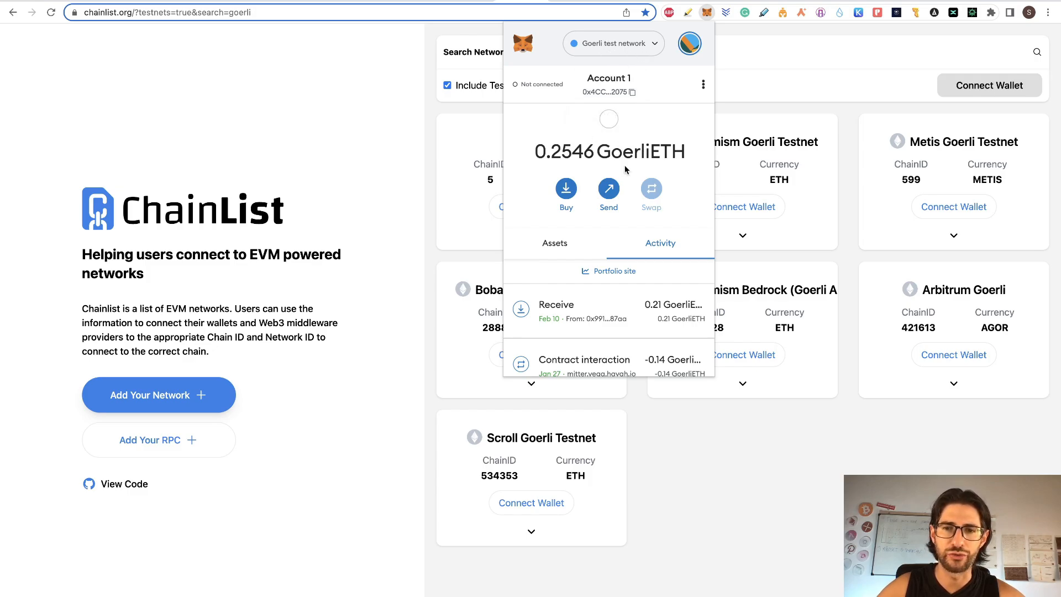
mouse_move(682, 151)
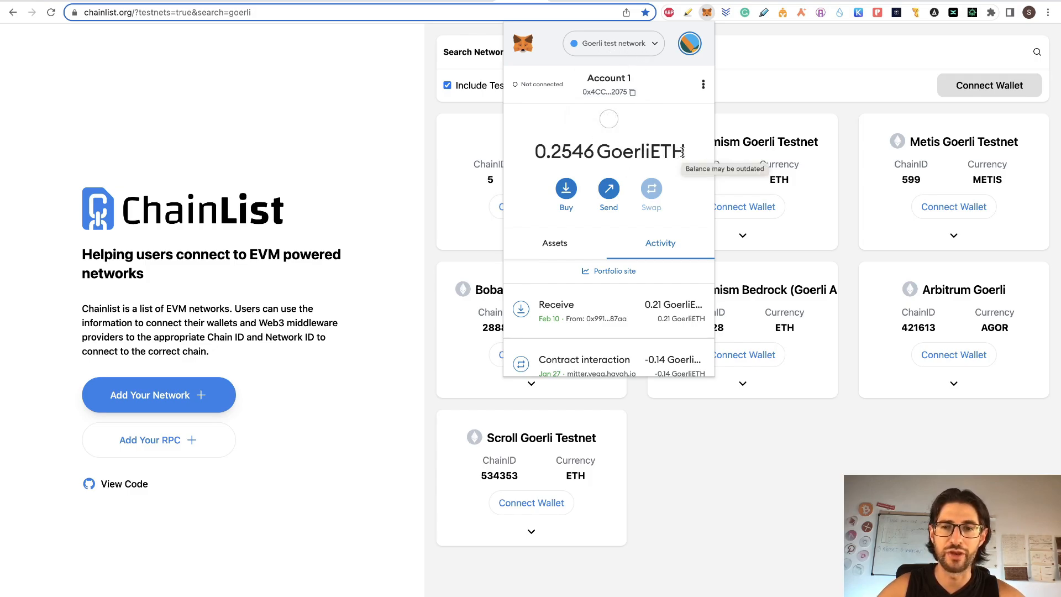
double_click(640, 152)
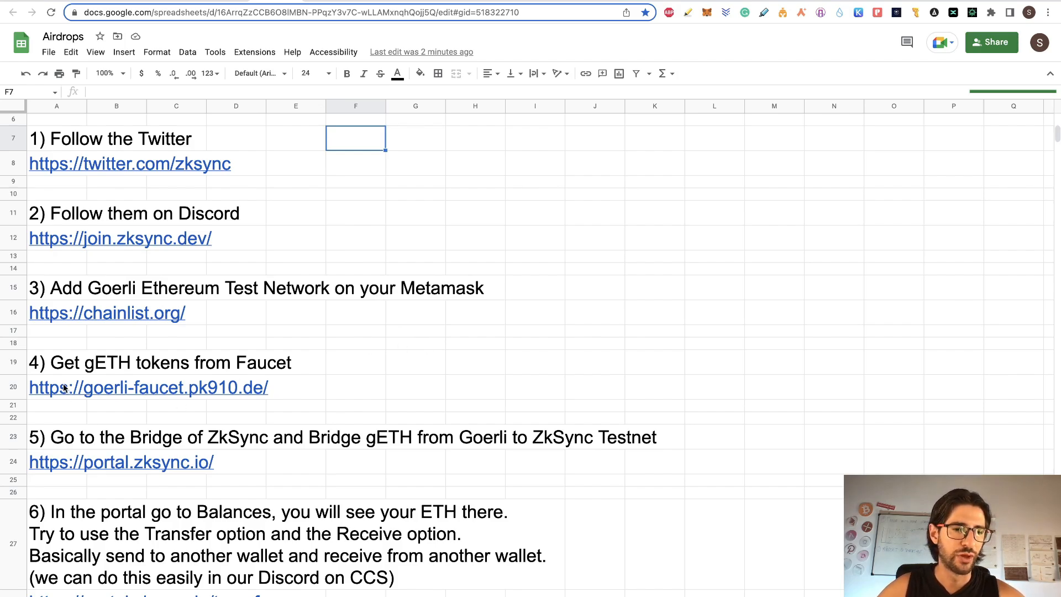
left_click(147, 387)
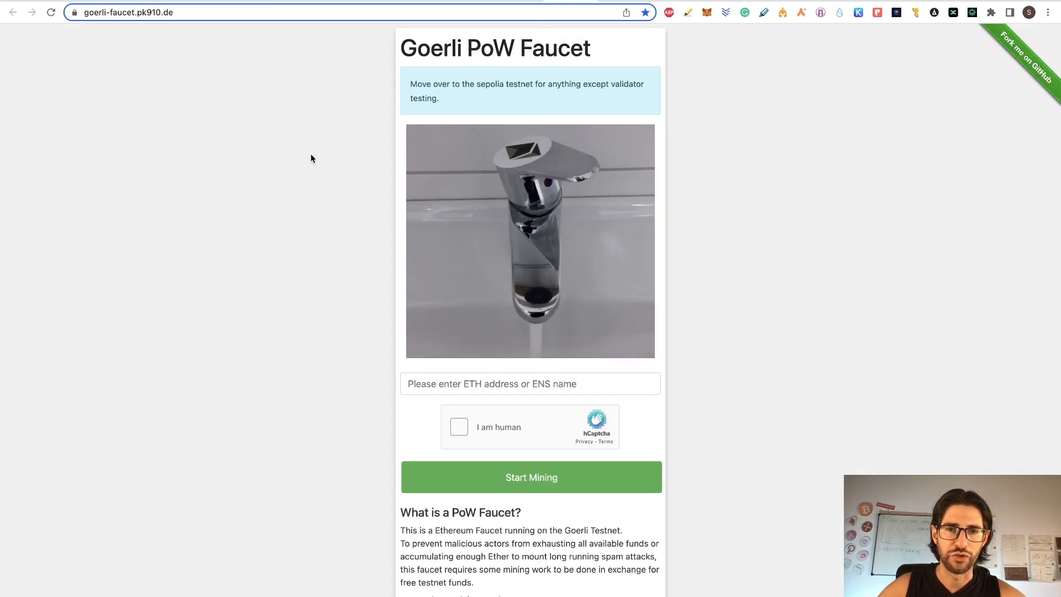
scroll("down", 3)
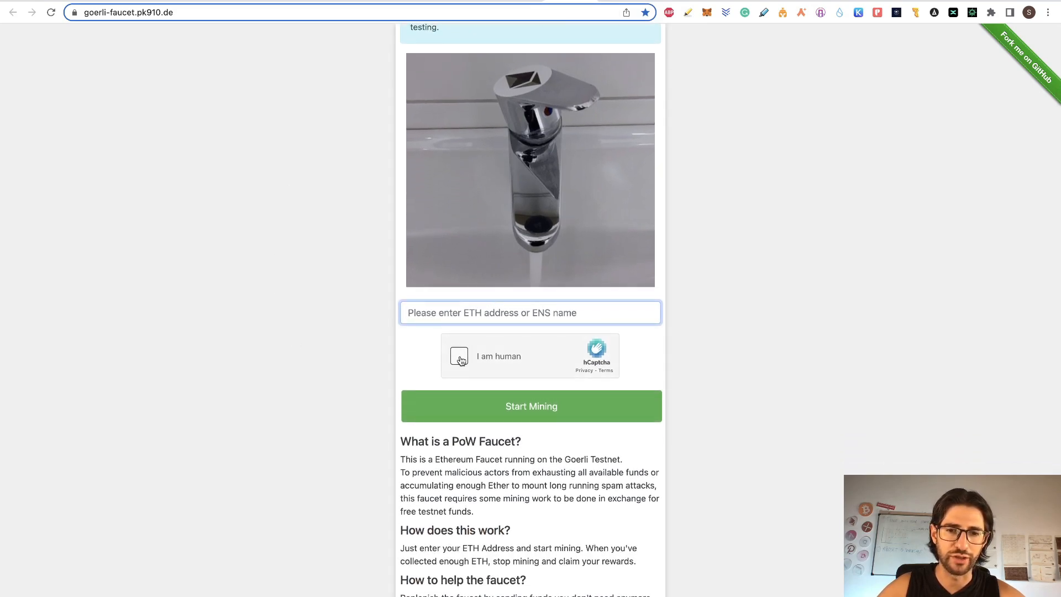
mouse_move(578, 417)
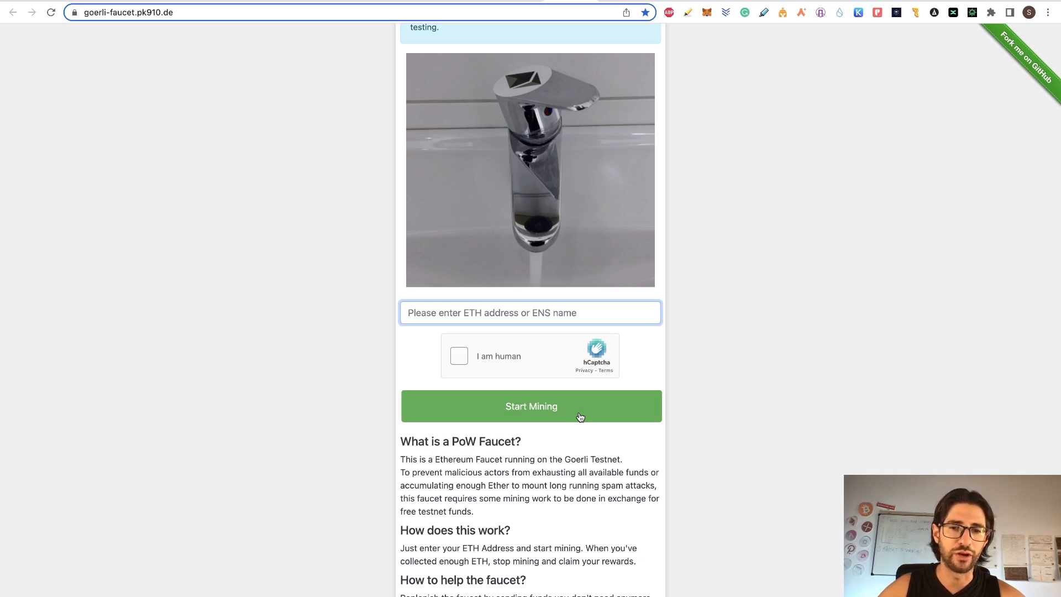
mouse_move(576, 364)
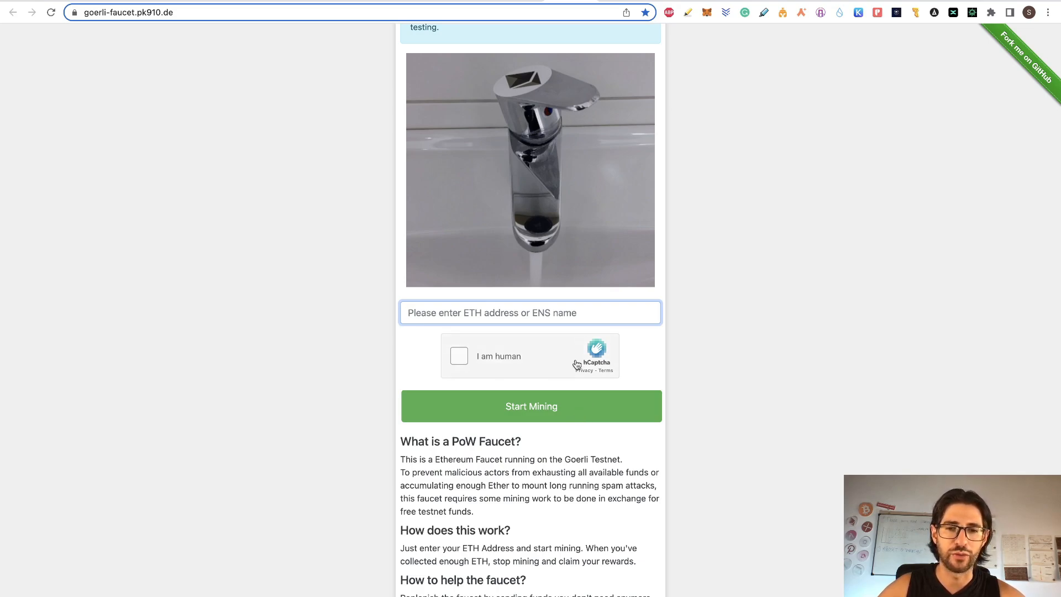
mouse_move(559, 364)
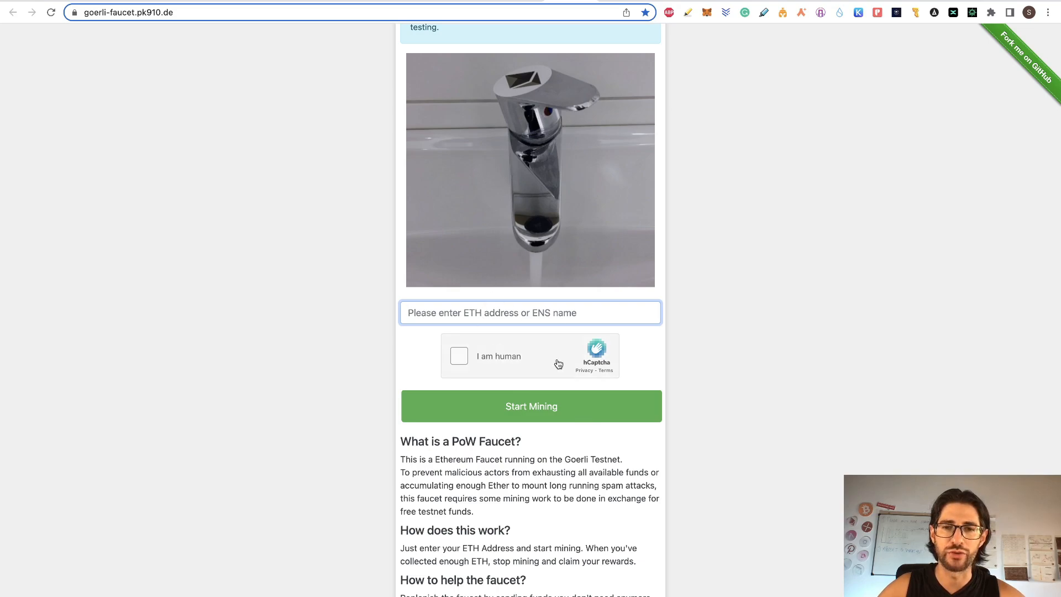
mouse_move(472, 237)
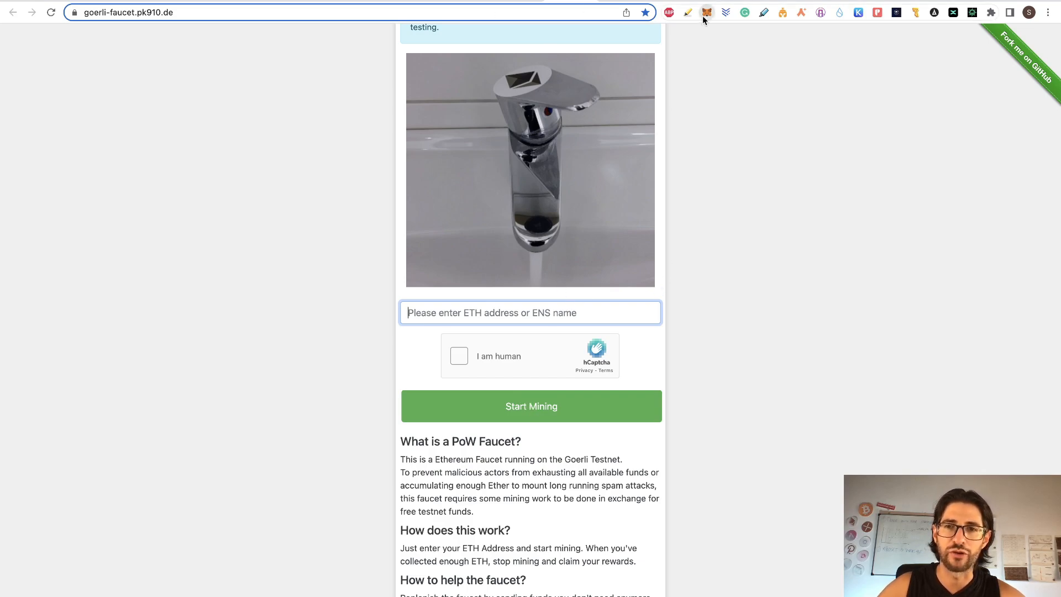
left_click(707, 12)
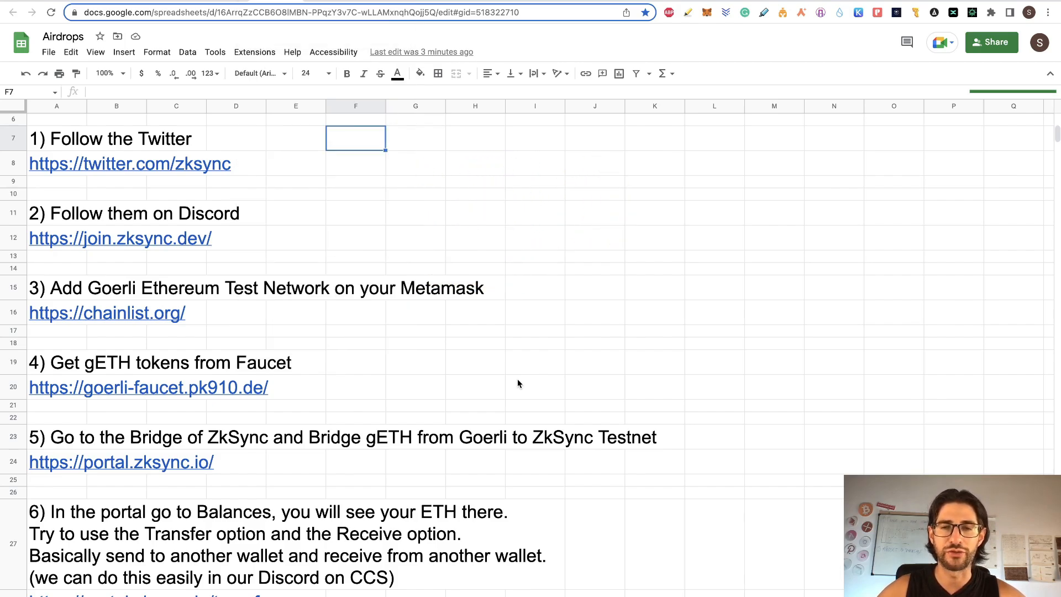
Step: Log in to zkSync Portal and deposit 0.1 ETH from Goerli, confirming it in MetaMask
left_click(121, 462)
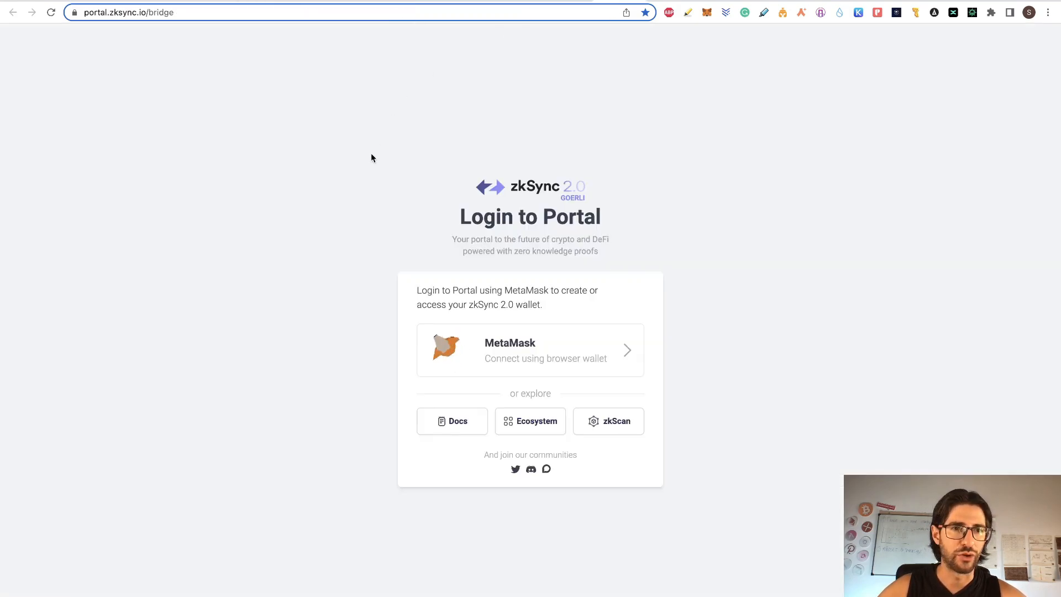
left_click(530, 350)
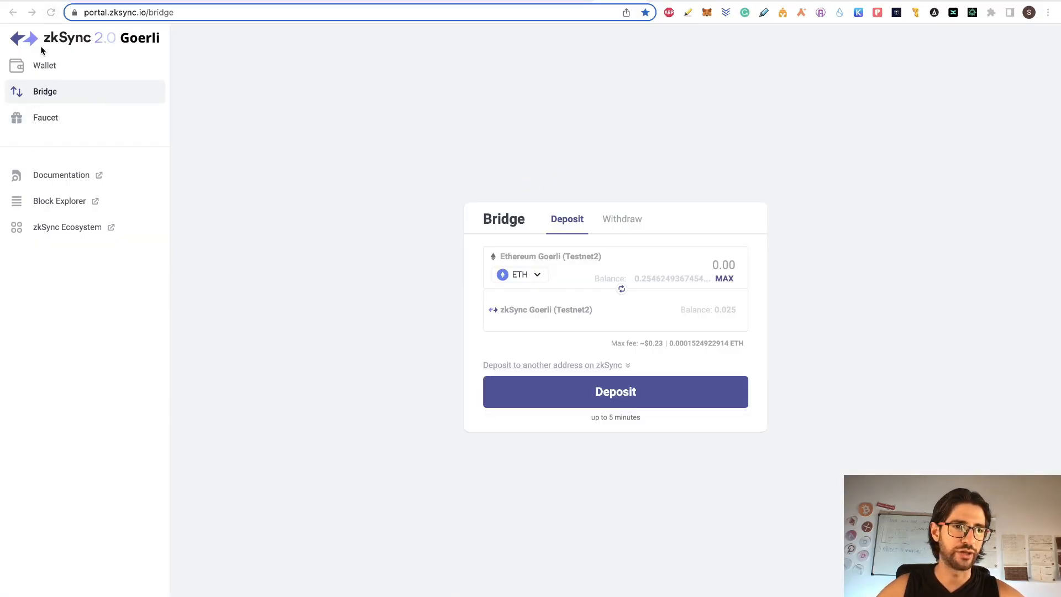
mouse_move(404, 173)
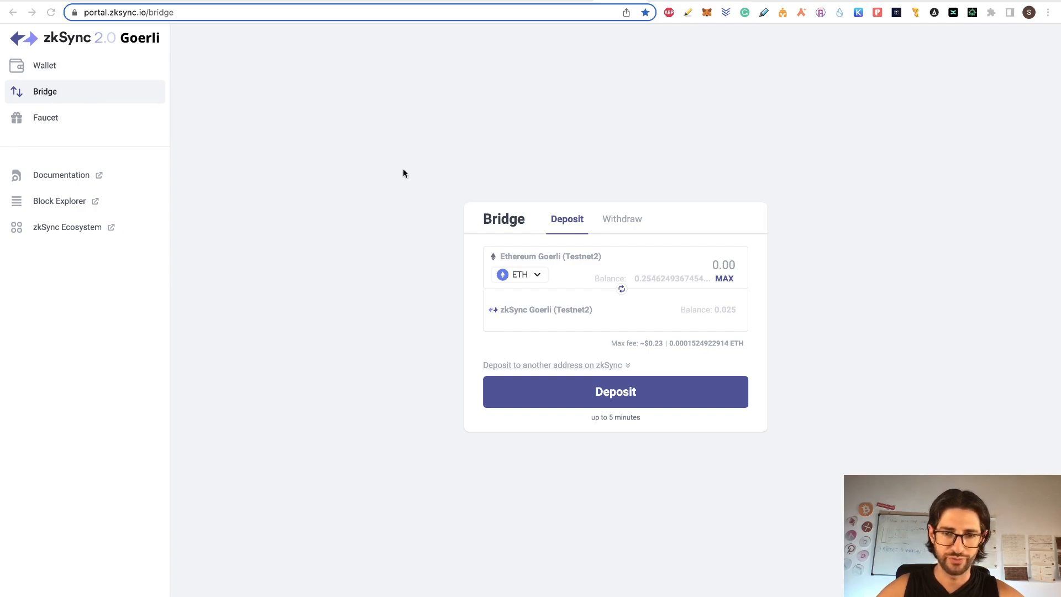
mouse_move(566, 263)
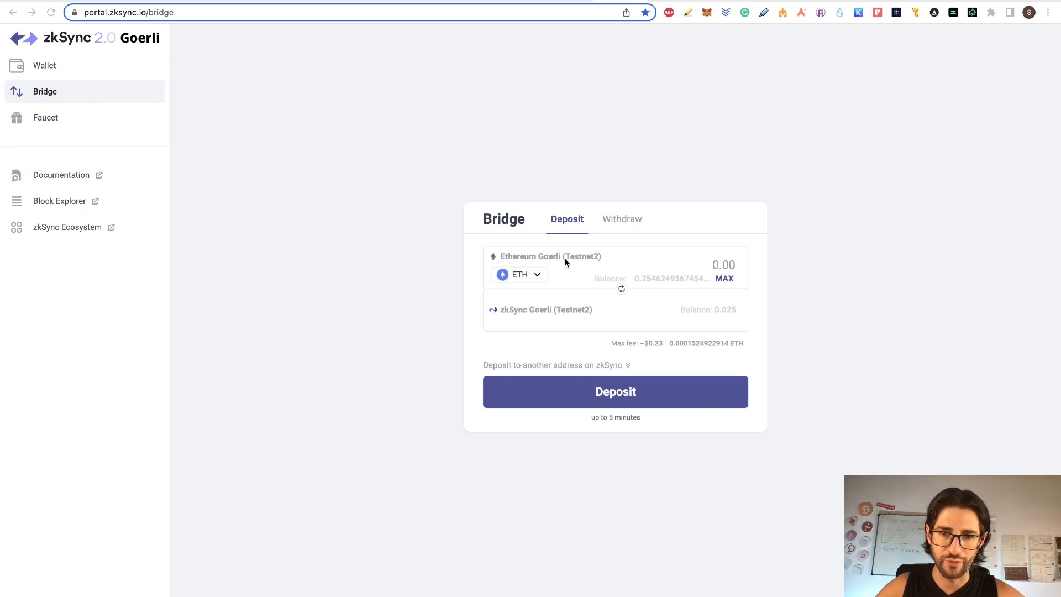
mouse_move(672, 278)
type("0.1")
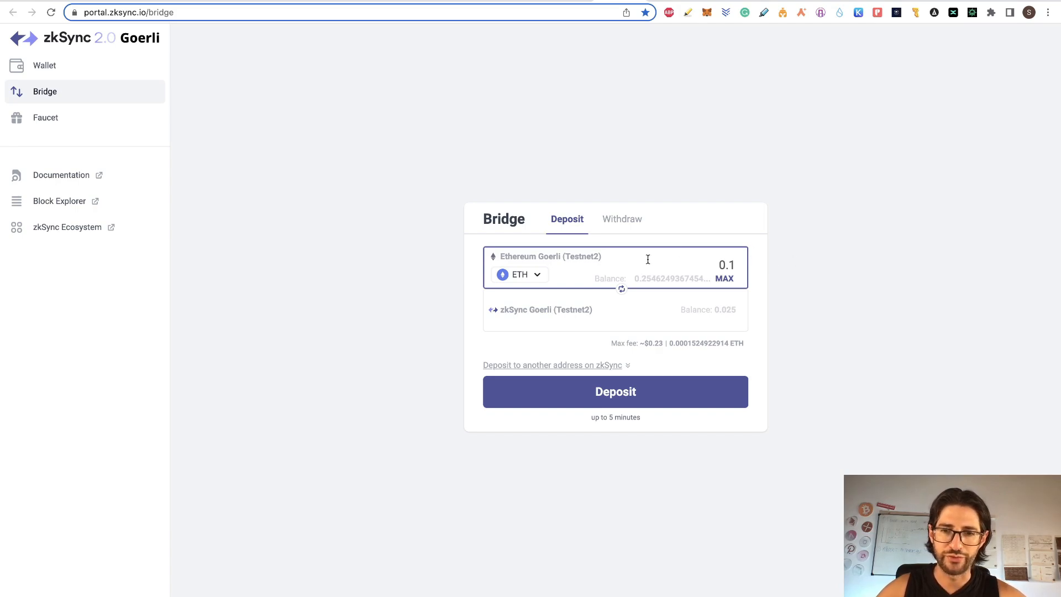
mouse_move(547, 318)
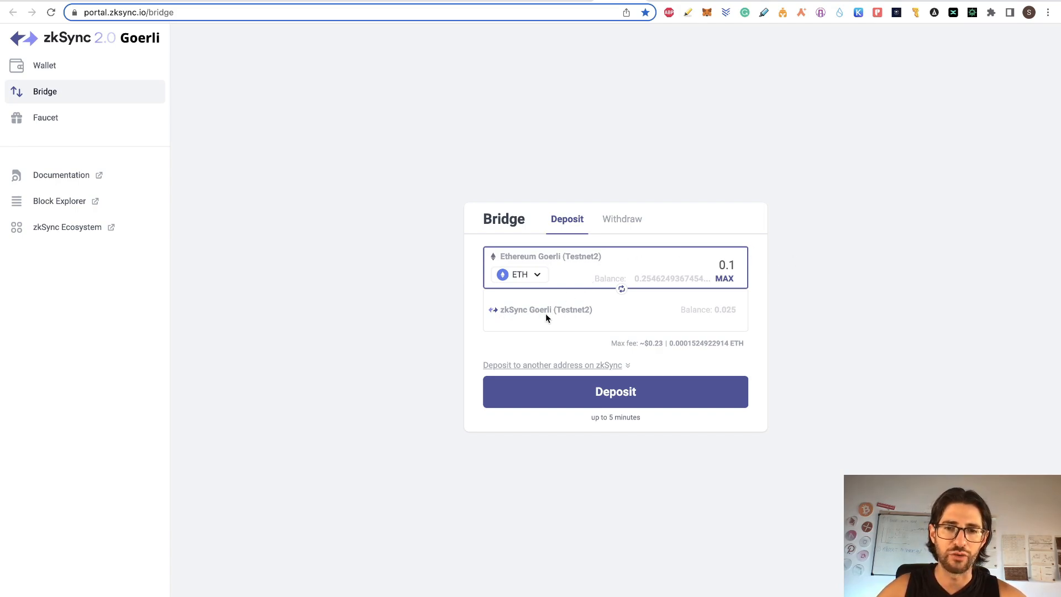
mouse_move(615, 391)
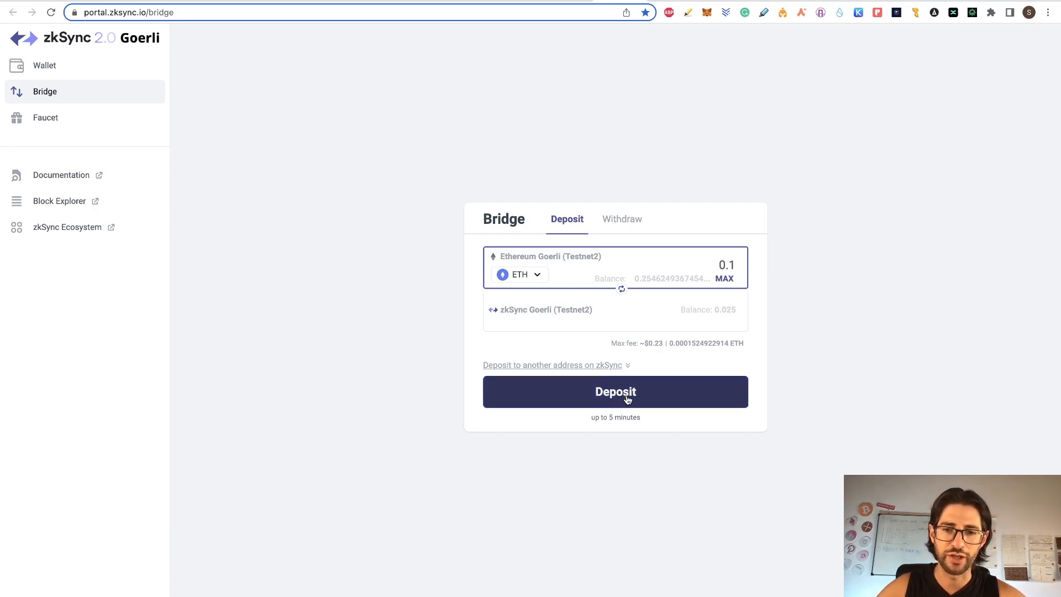
left_click(615, 392)
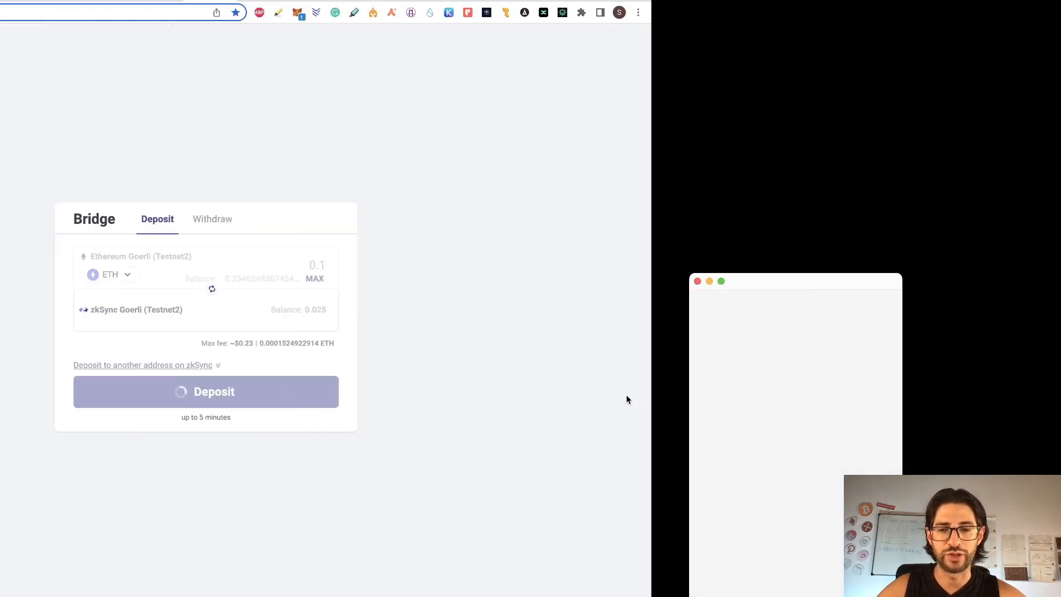
left_click(206, 391)
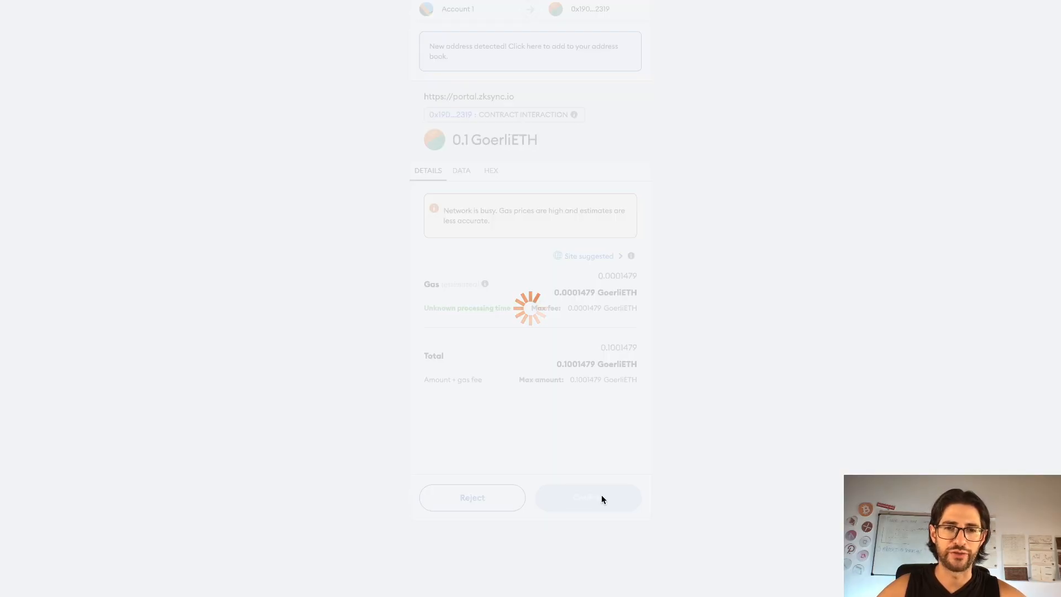
left_click(588, 497)
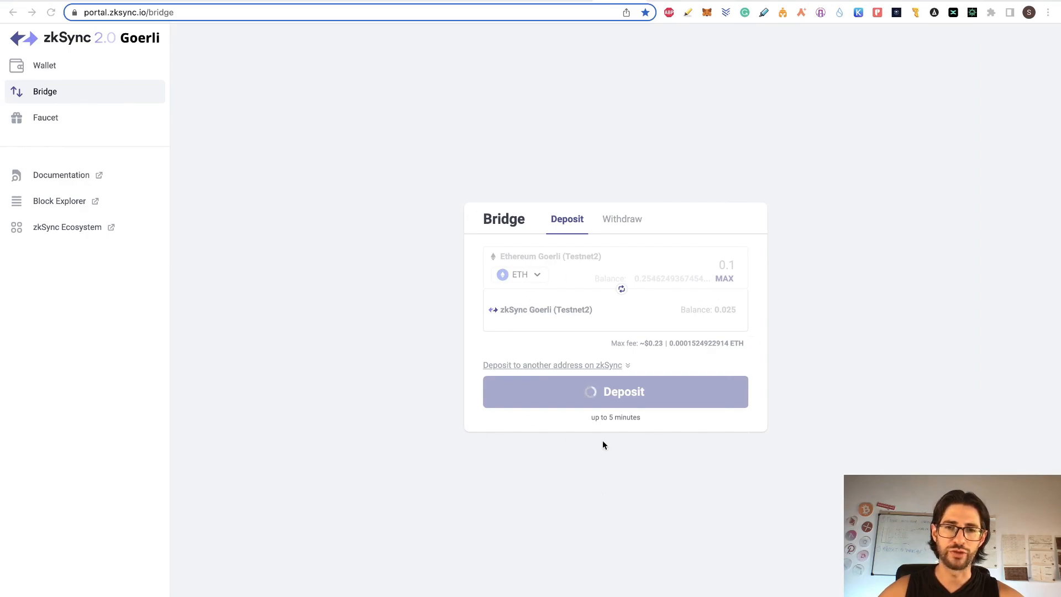
mouse_move(597, 383)
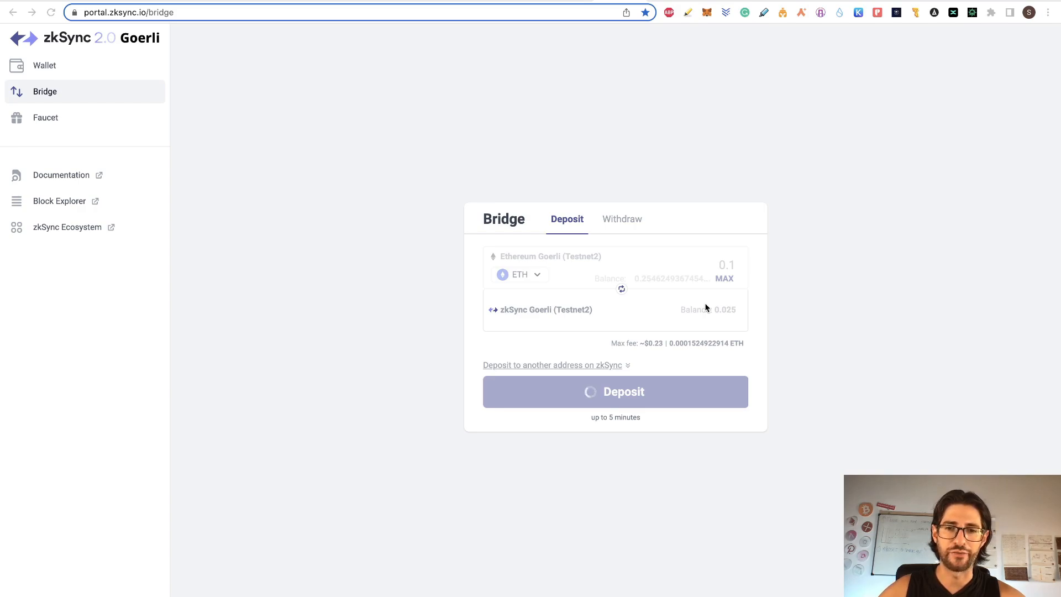
left_click(615, 392)
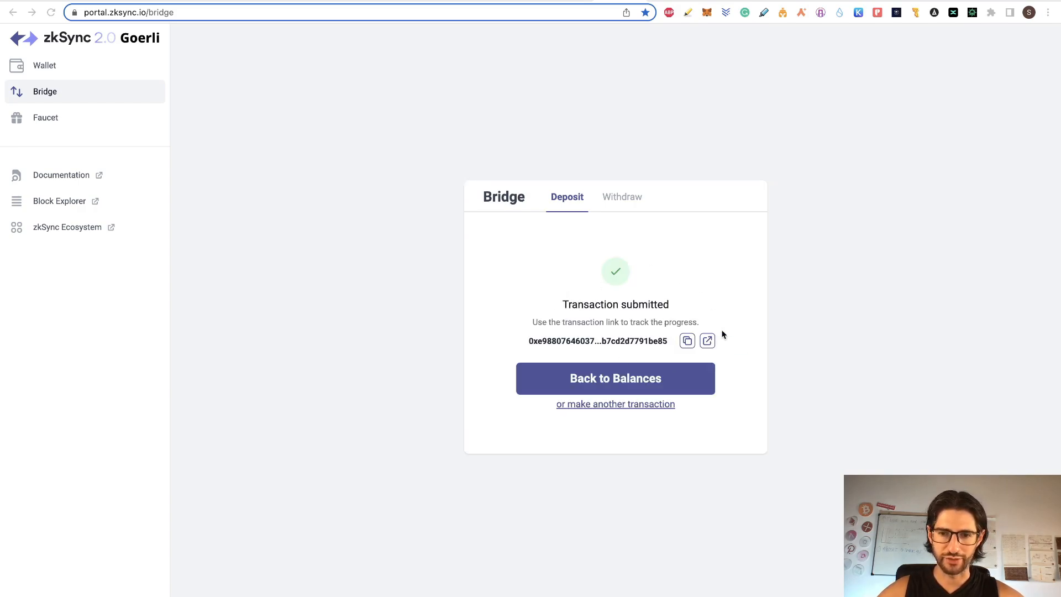
mouse_move(667, 302)
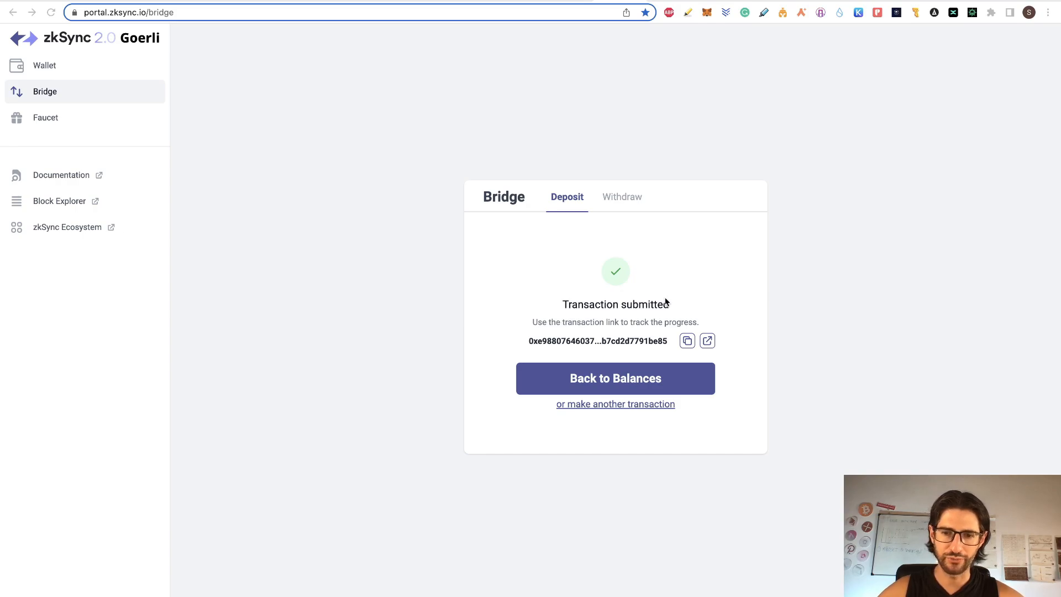
Step: Go back to Wallet Balances showing 0.025 ETH ($37.50) on zkSync Goerli
left_click(614, 378)
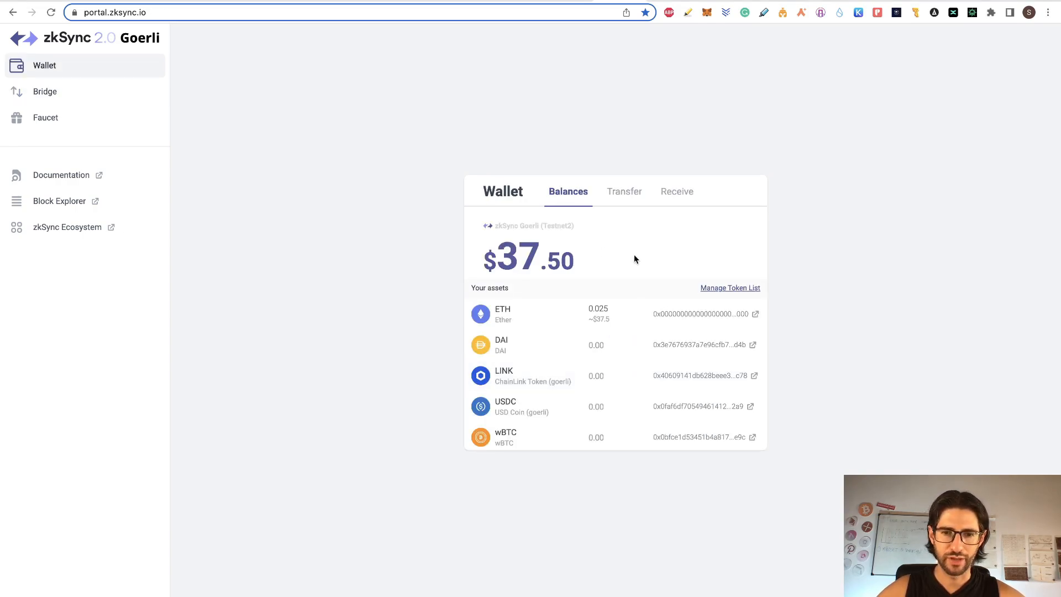
mouse_move(472, 248)
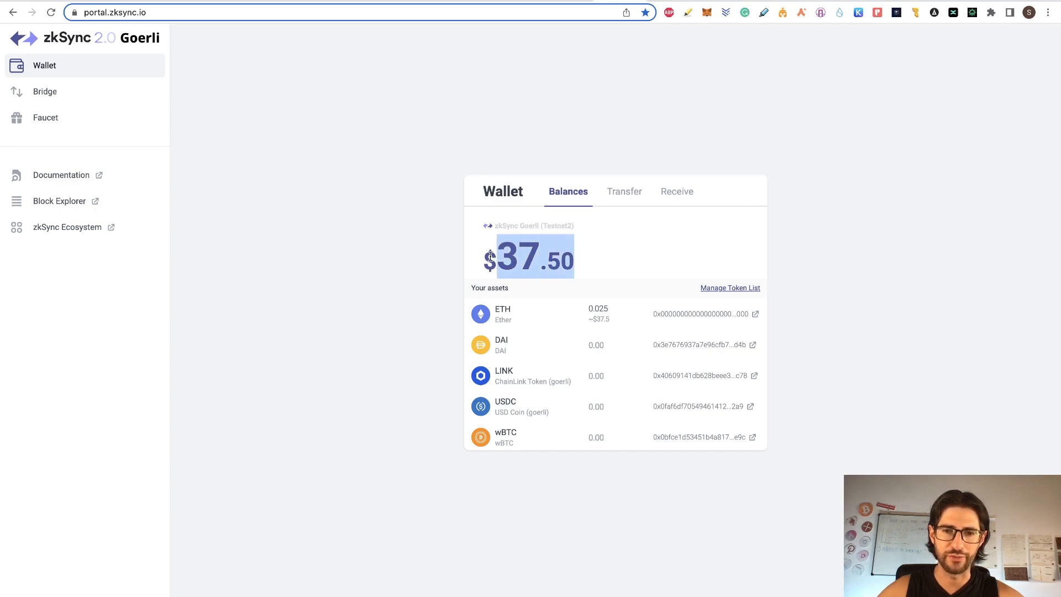
mouse_move(647, 244)
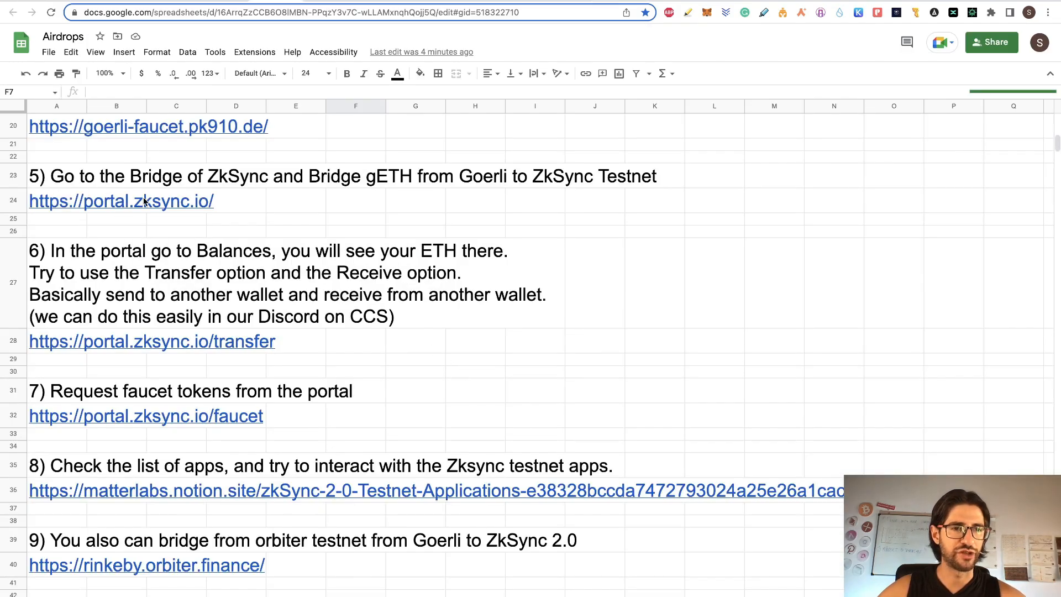
mouse_move(241, 236)
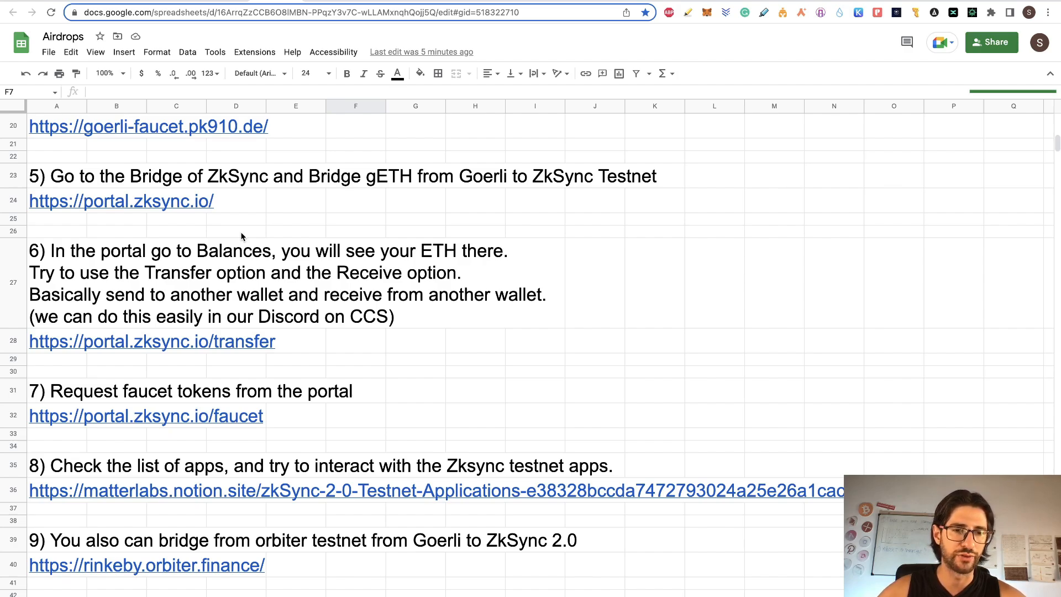
mouse_move(403, 257)
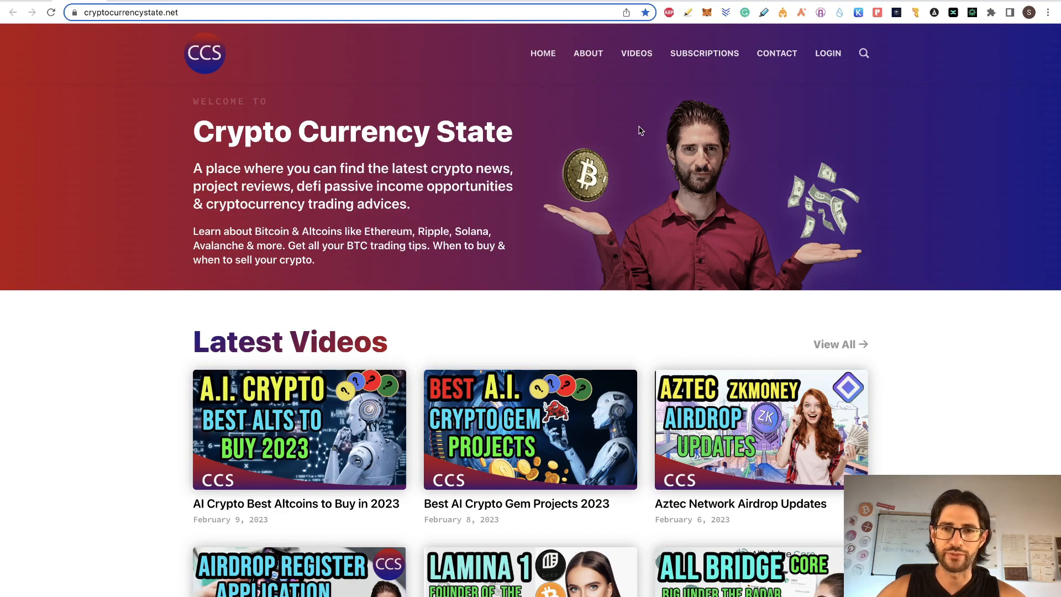
mouse_move(711, 67)
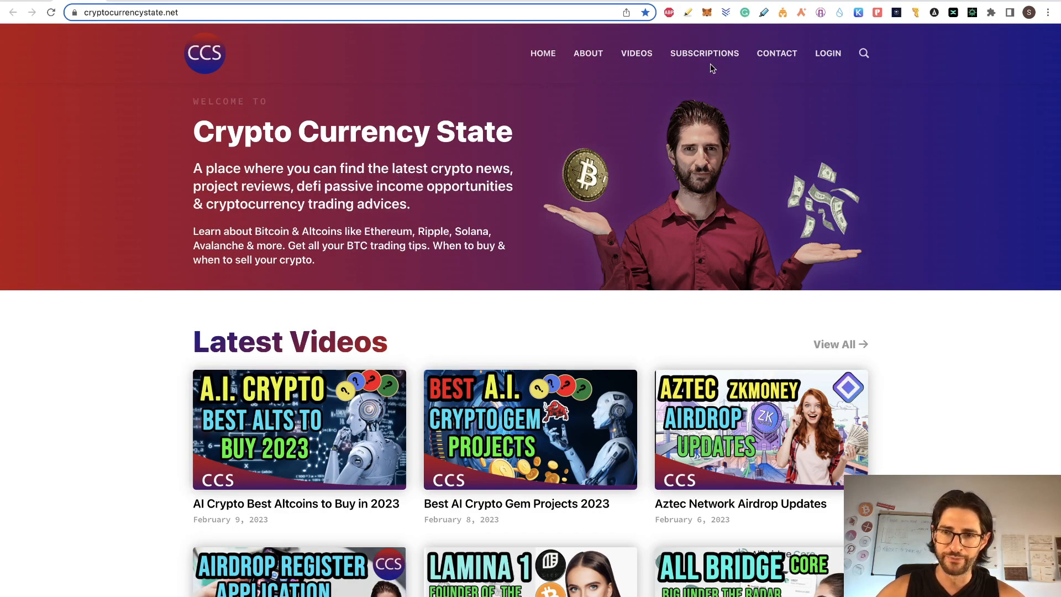
Step: Open SUBSCRIPTIONS on Crypto Currency State and scroll through the plans and tutorial video
left_click(704, 53)
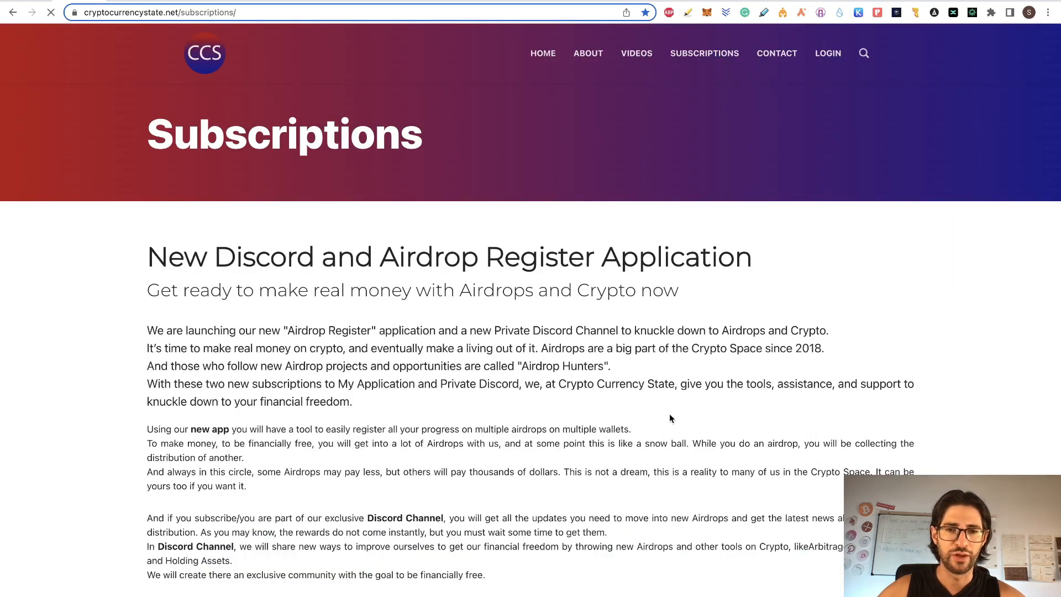
scroll("down", 3)
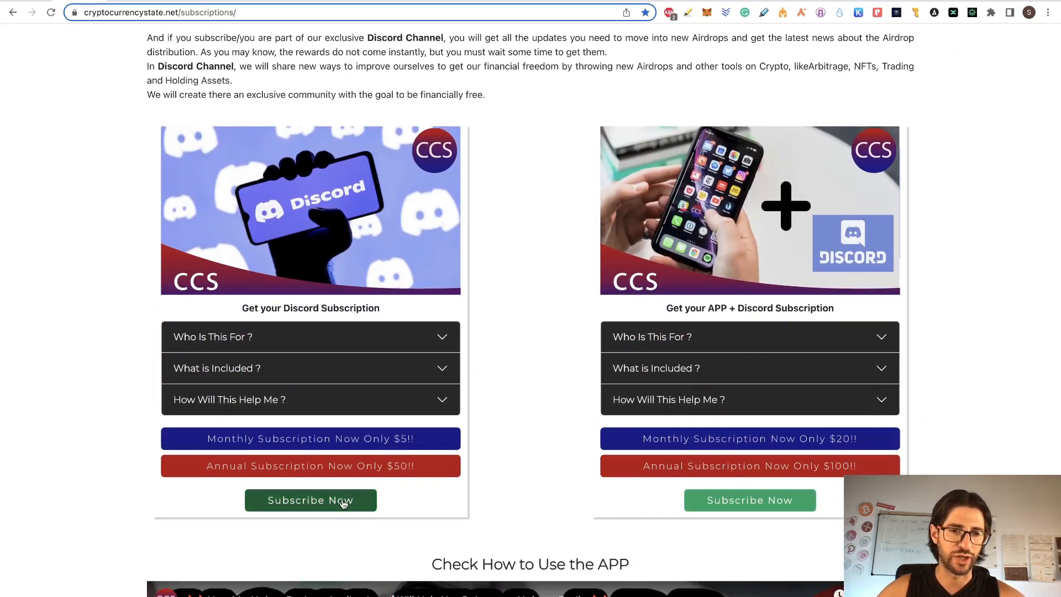
mouse_move(819, 245)
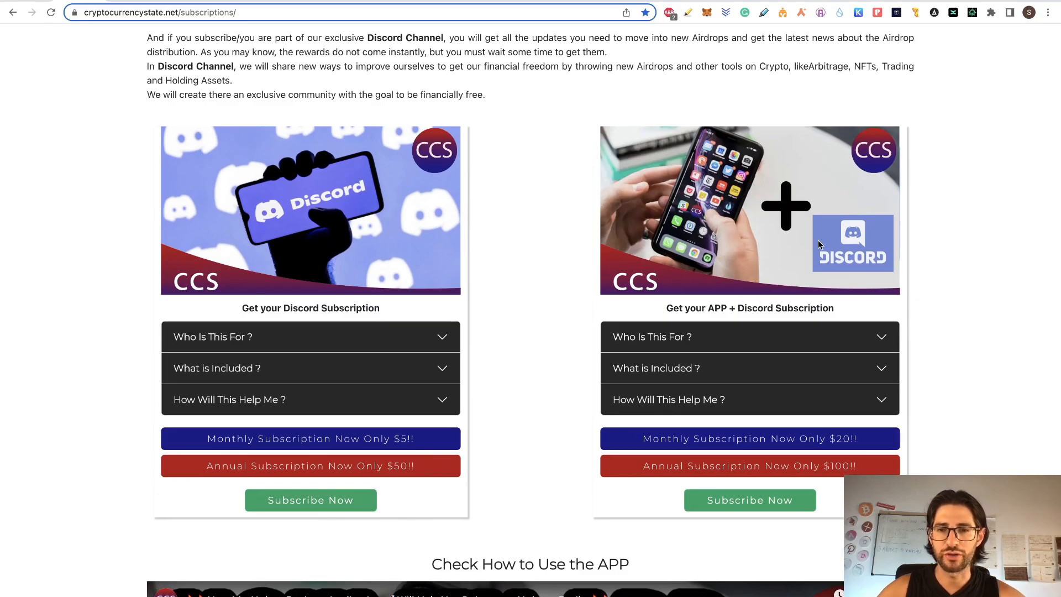
mouse_move(714, 248)
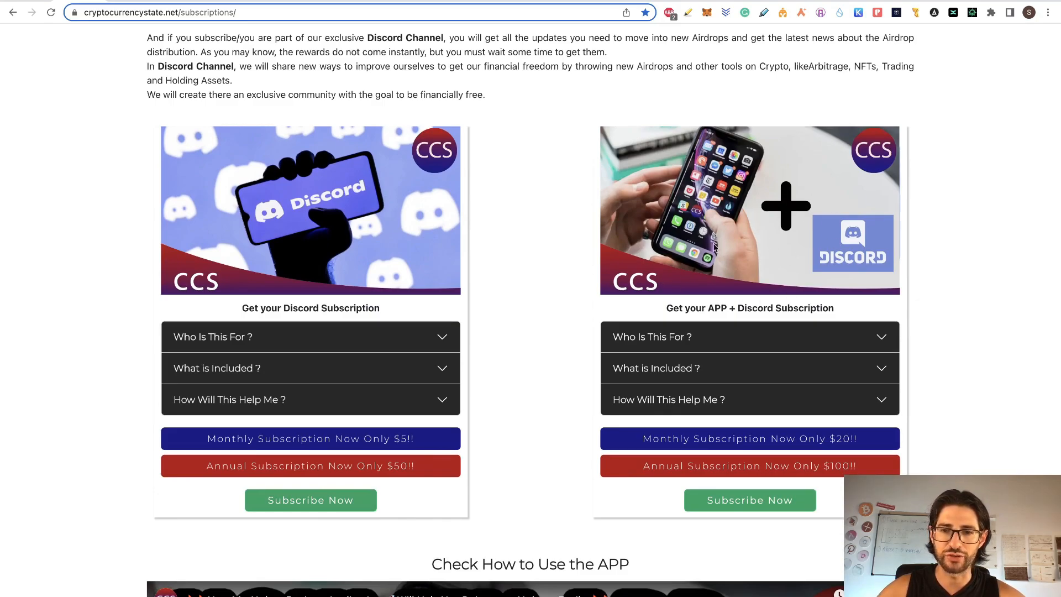
scroll("down", 3)
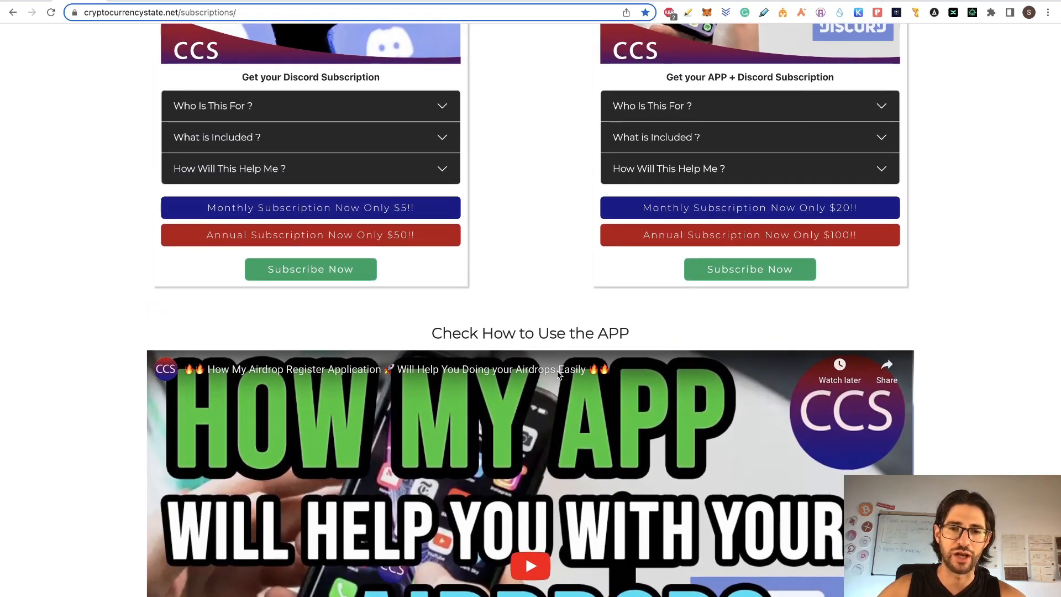
scroll("down", 3)
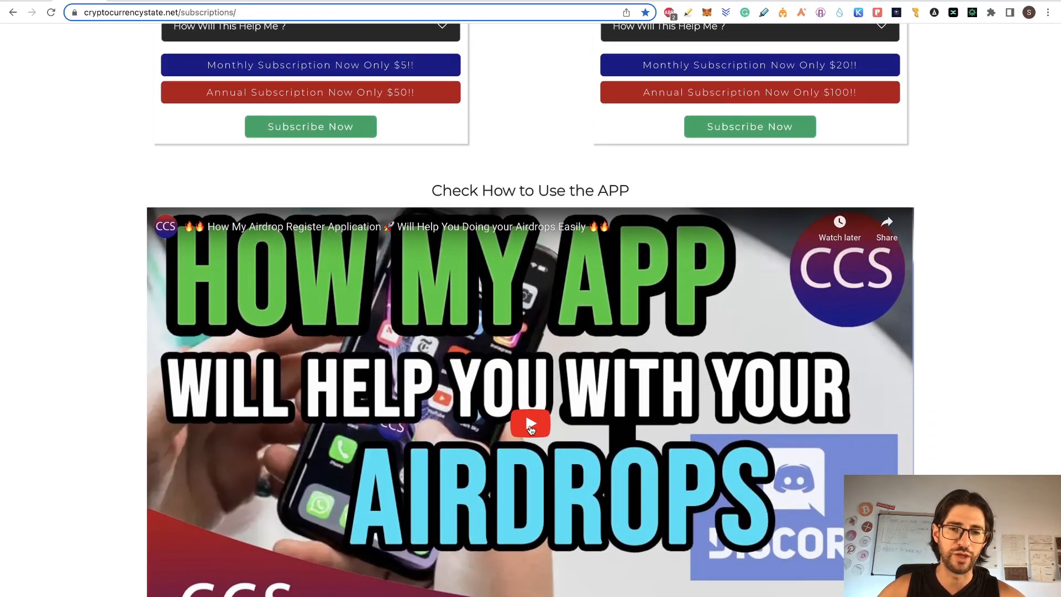
scroll("up", 3)
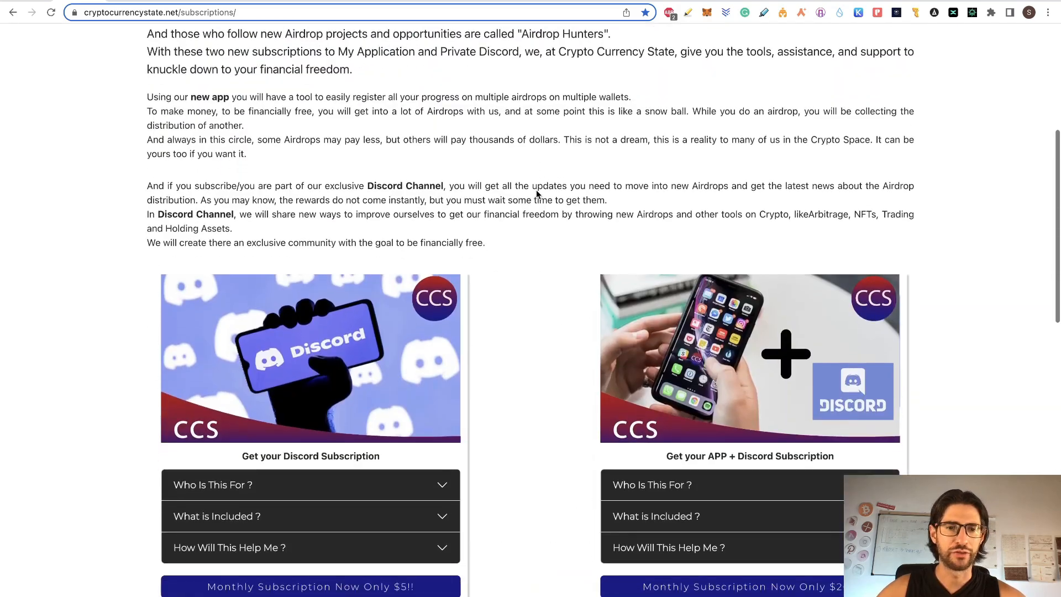
scroll("up", 3)
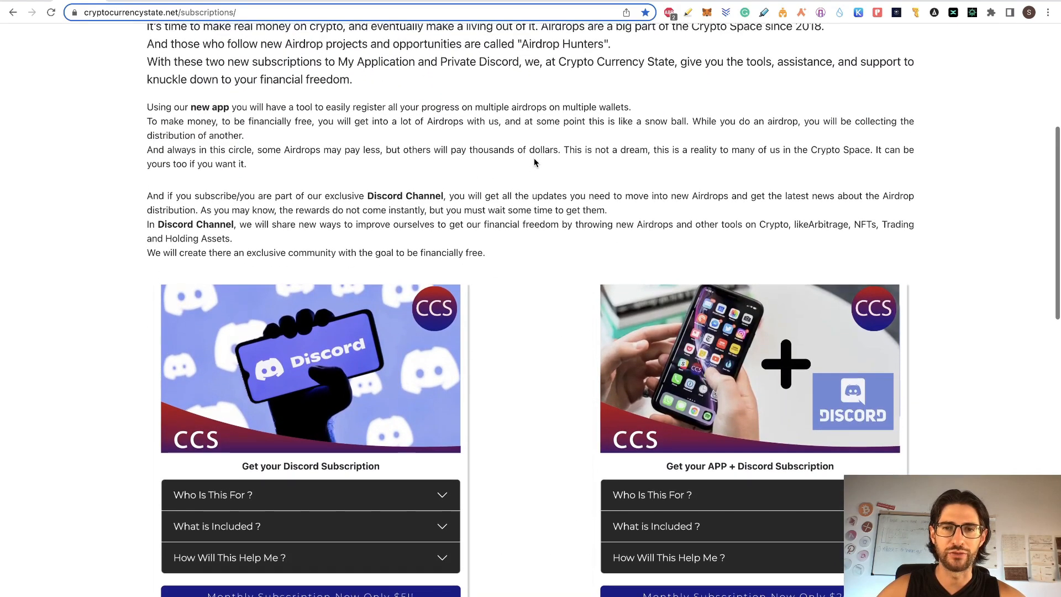
scroll("up", 3)
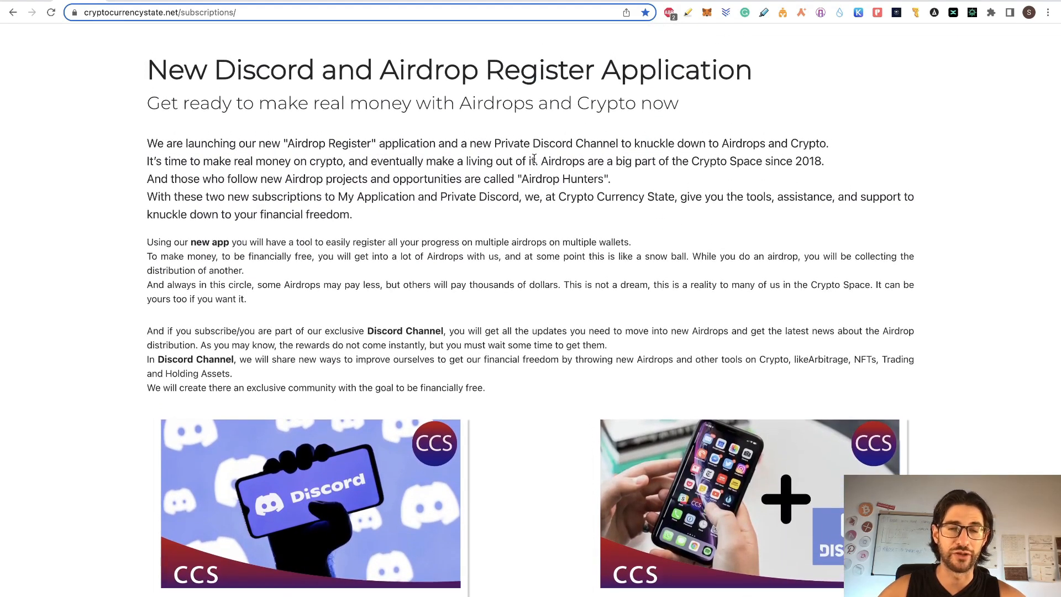
scroll("down", 3)
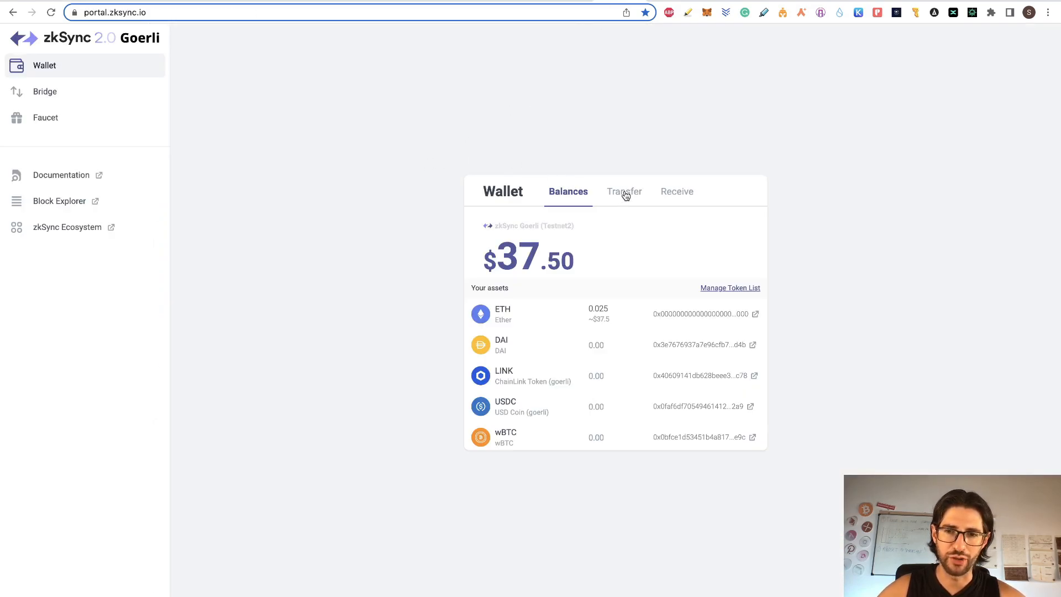
Step: Open the Wallet card's Transfer form, with 0.025 ETH available, and return to it
left_click(624, 191)
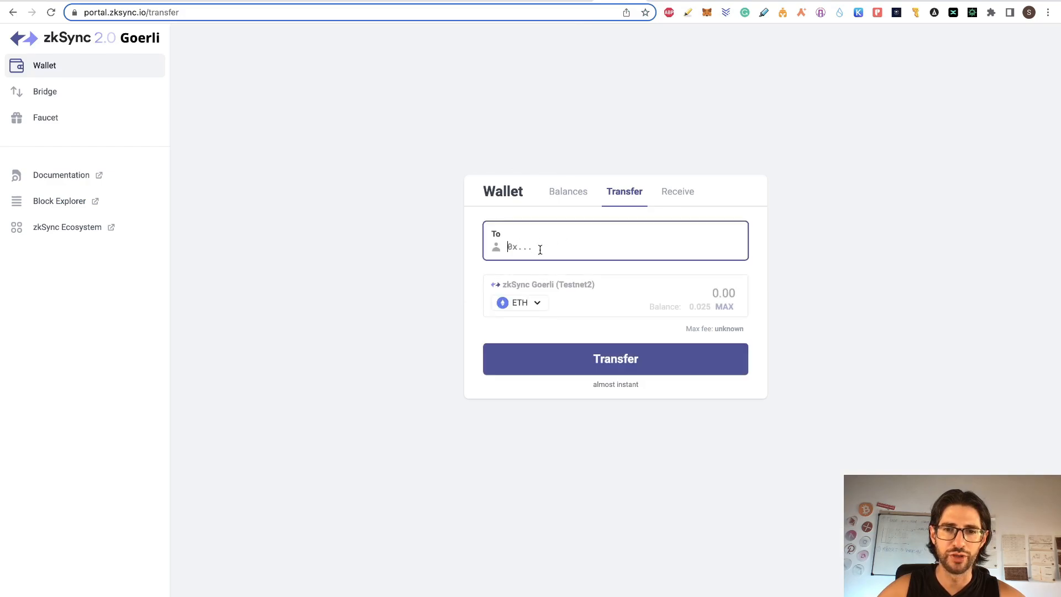
mouse_move(684, 286)
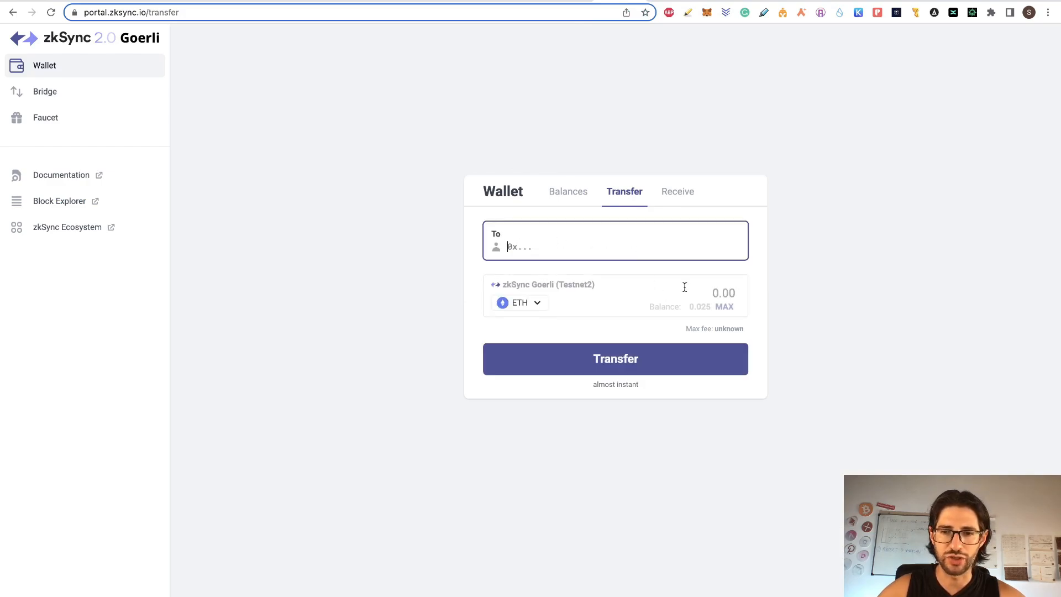
mouse_move(724, 314)
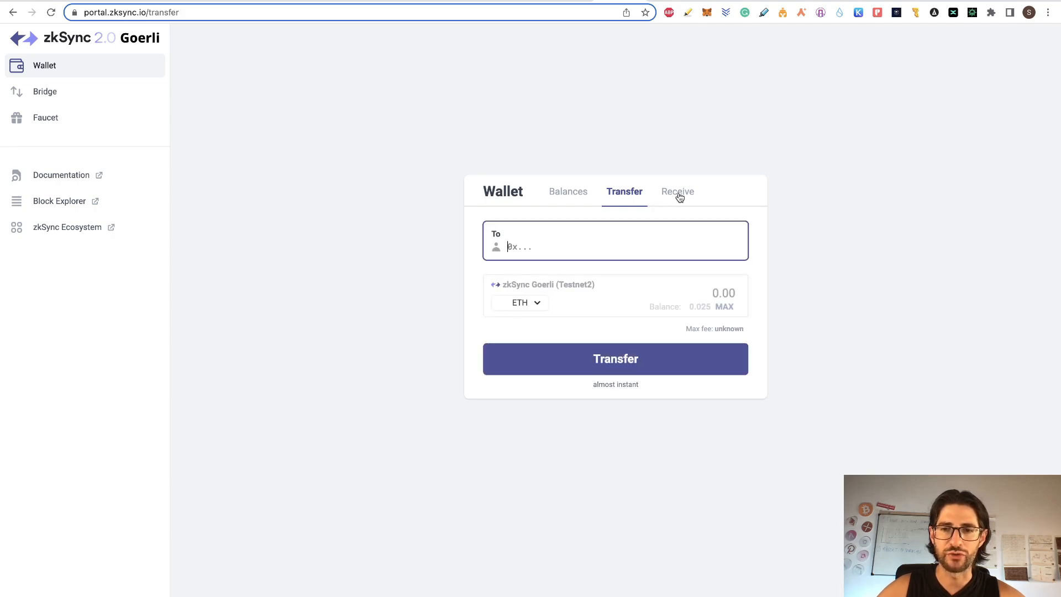
mouse_move(229, 136)
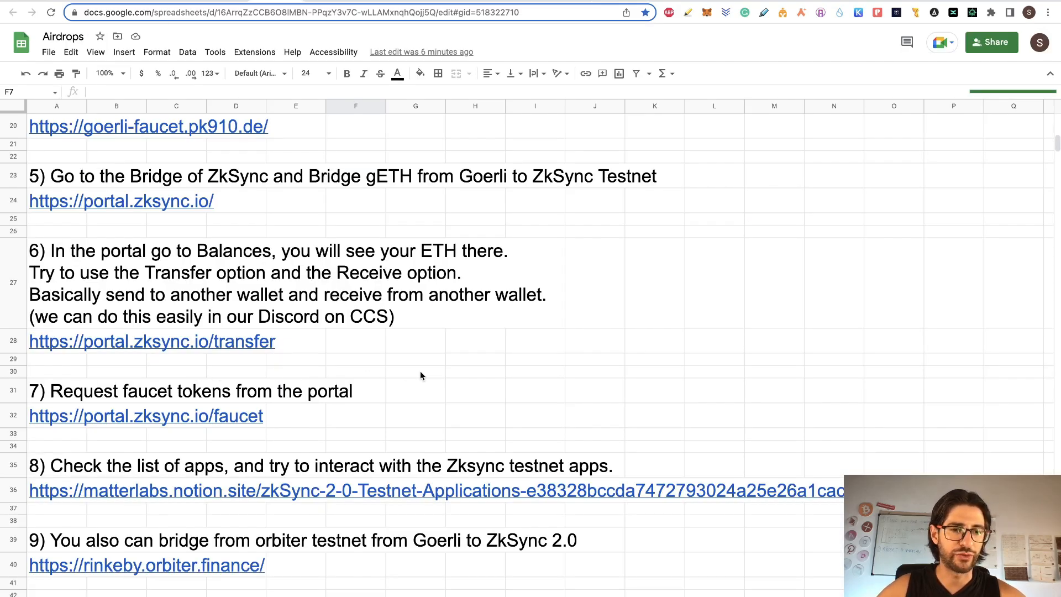
mouse_move(105, 433)
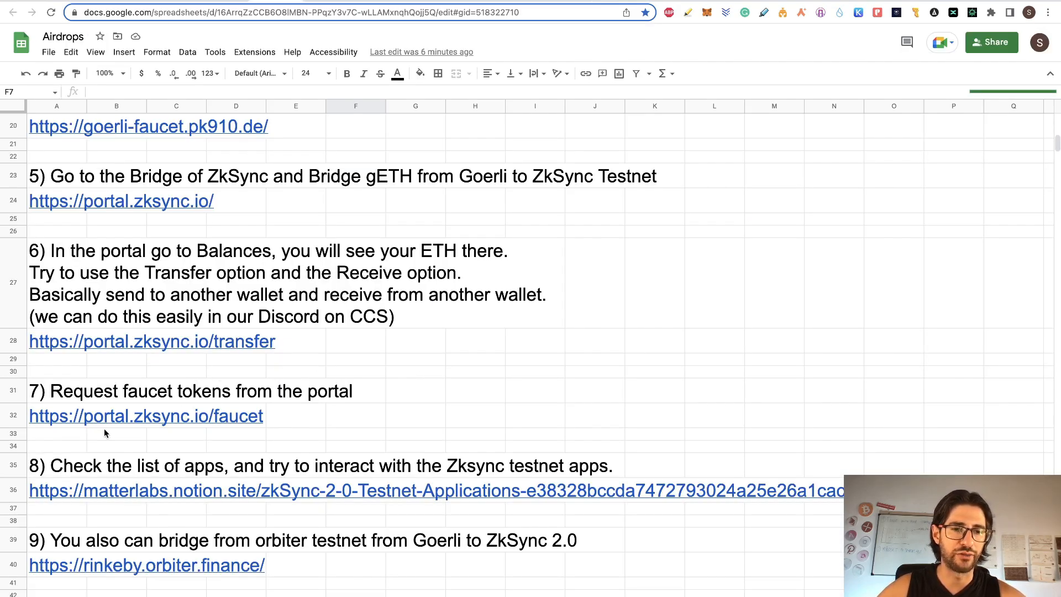
left_click(151, 341)
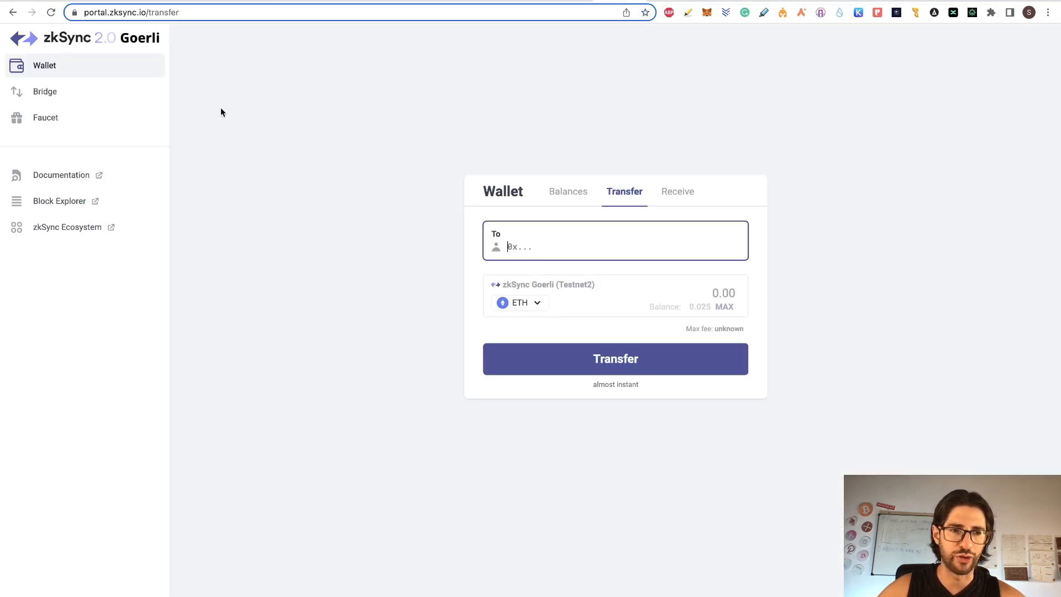
Step: Request test funds from the zkSync Portal faucet to receive ETH, DAI, LINK, USDC and wBTC
left_click(45, 117)
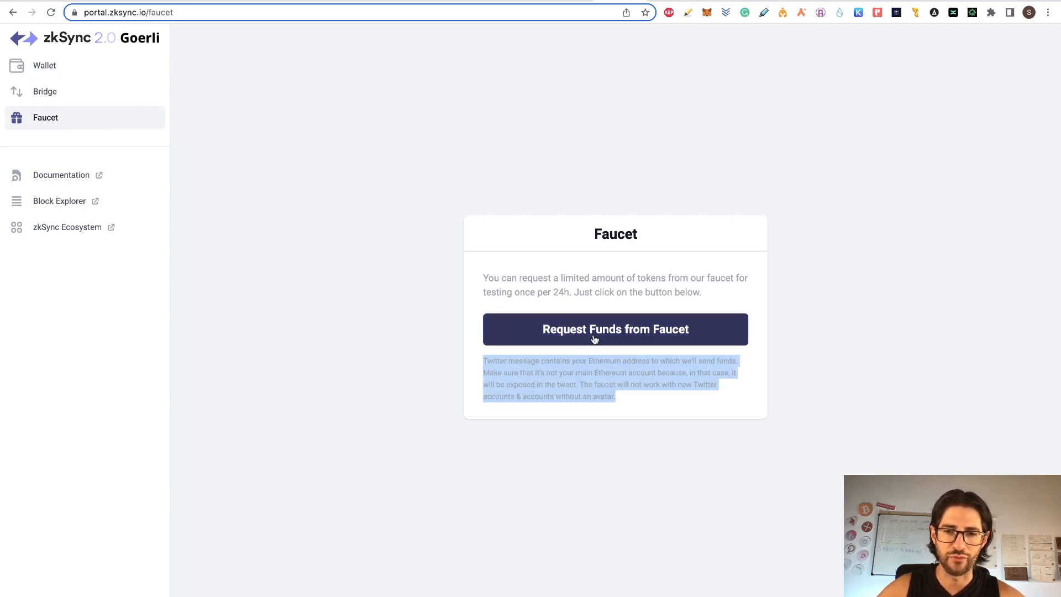
left_click(616, 329)
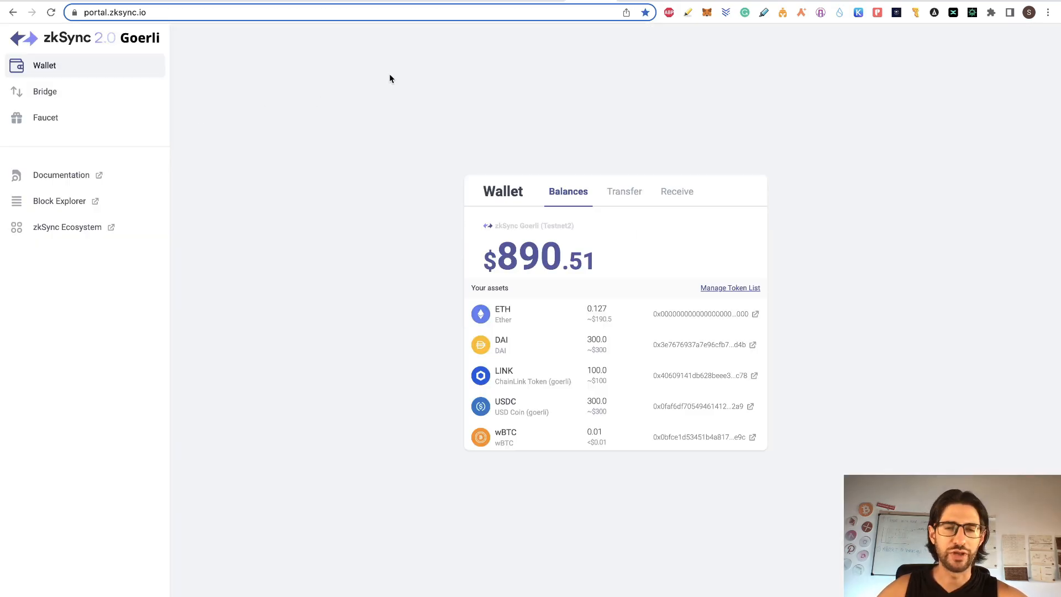
mouse_move(284, 148)
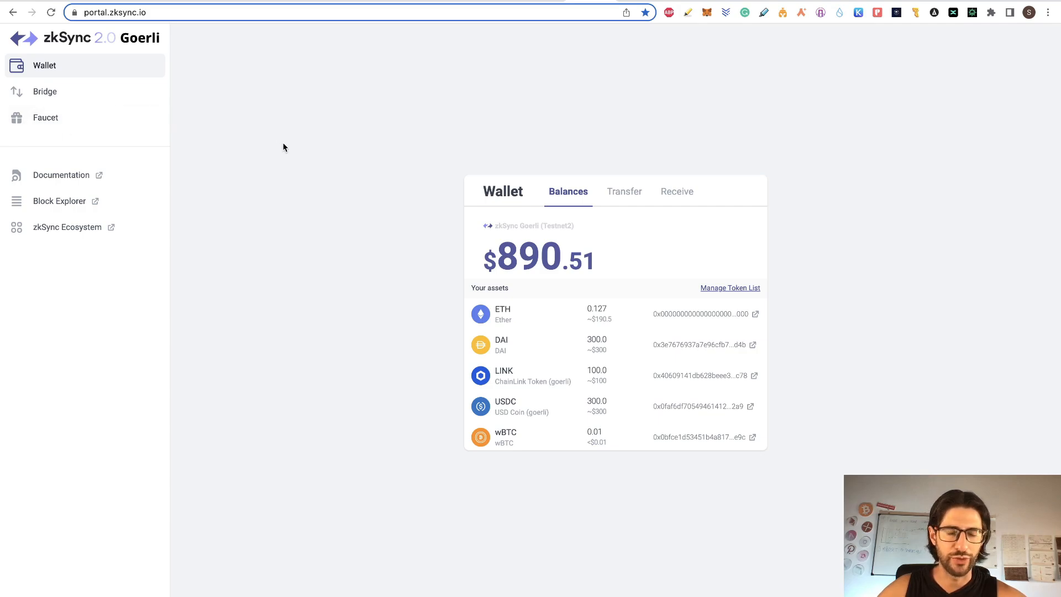
mouse_move(633, 384)
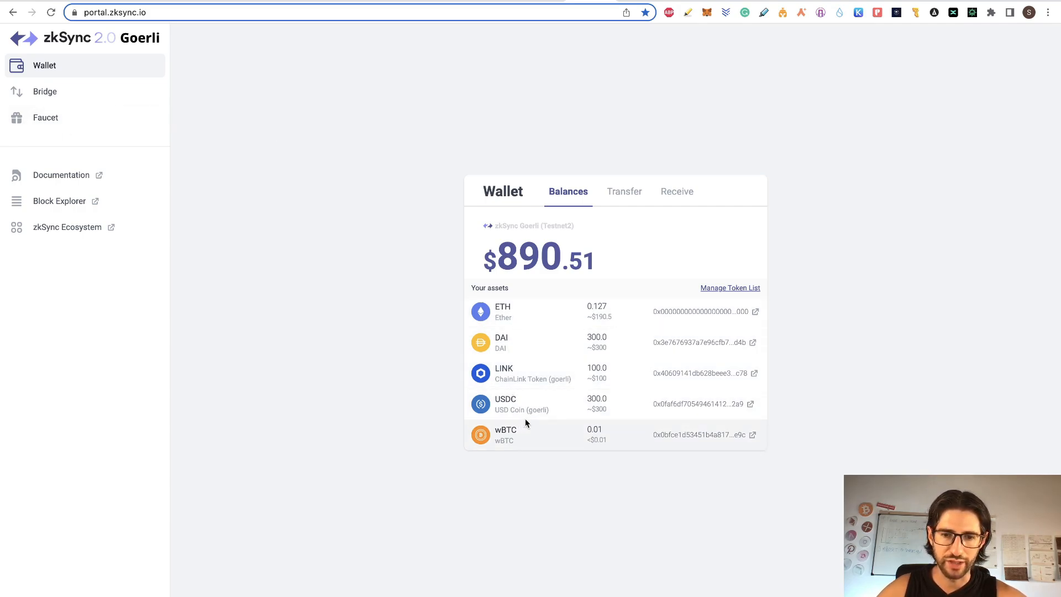
mouse_move(534, 436)
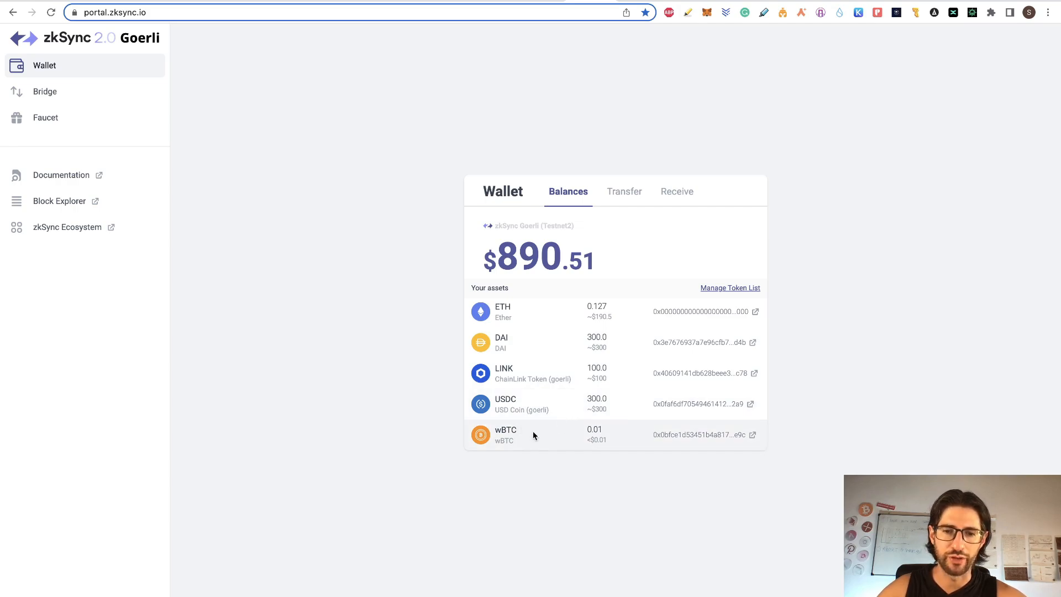
mouse_move(619, 320)
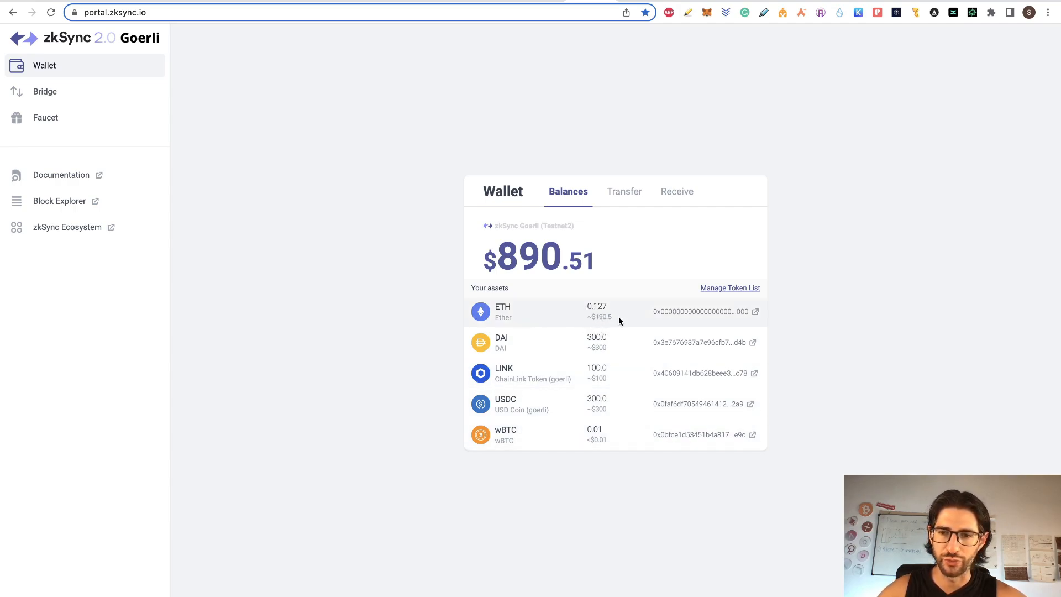
mouse_move(46, 118)
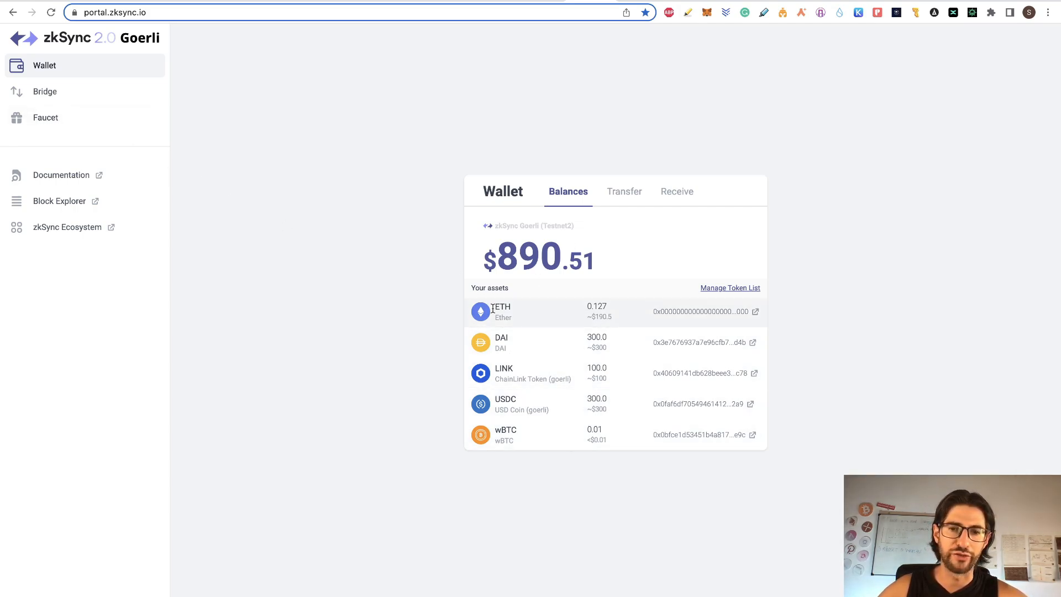
mouse_move(329, 197)
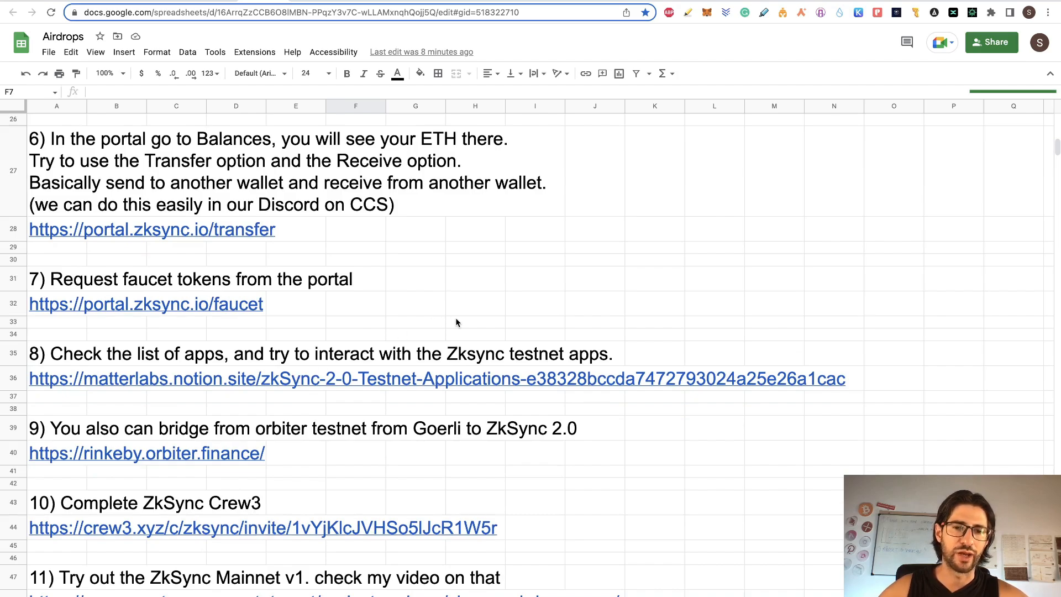
mouse_move(660, 154)
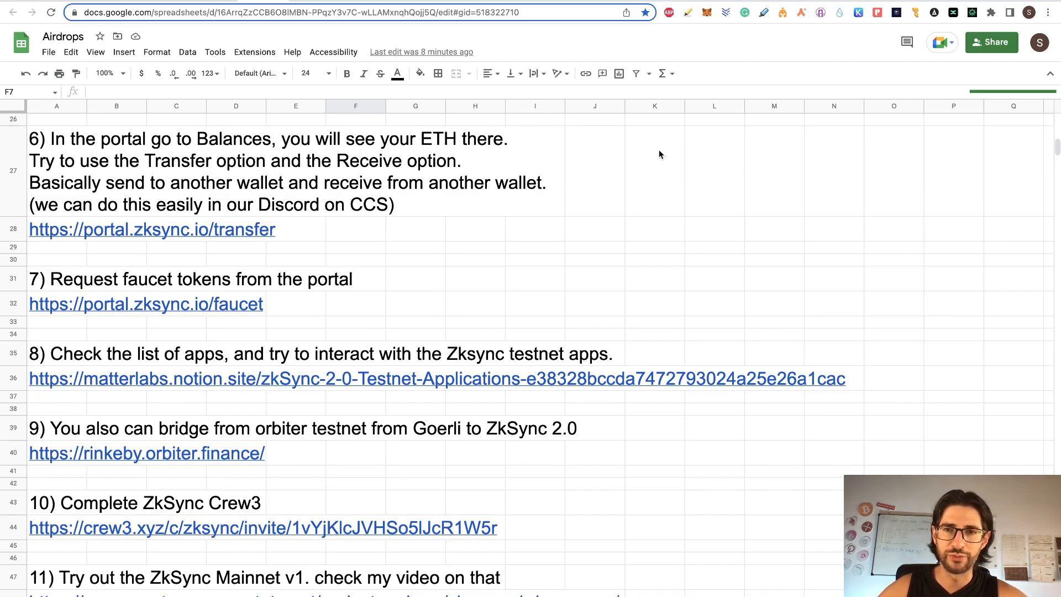
left_click(438, 378)
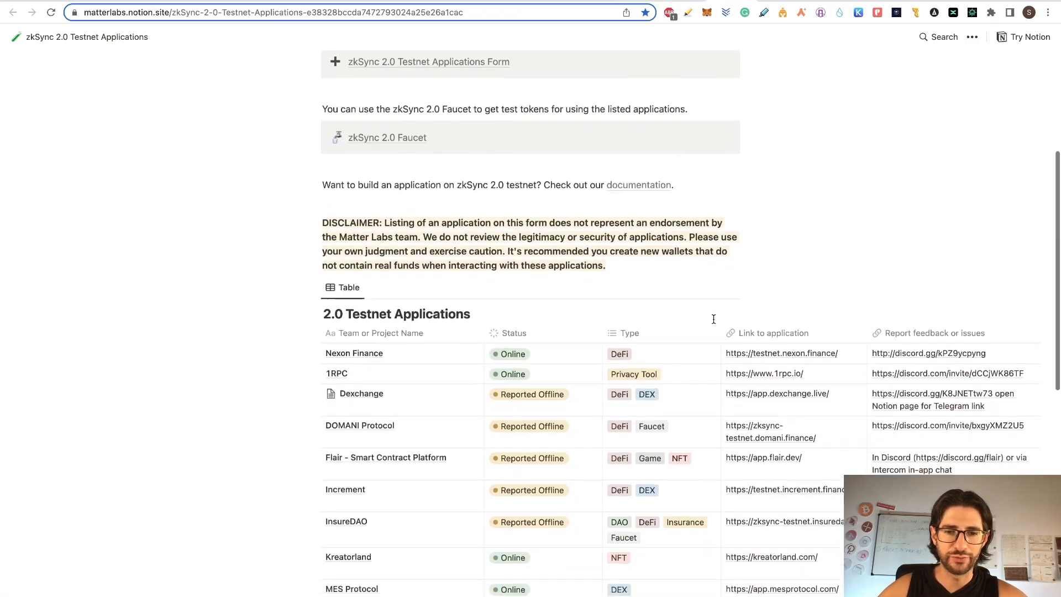
scroll("down", 3)
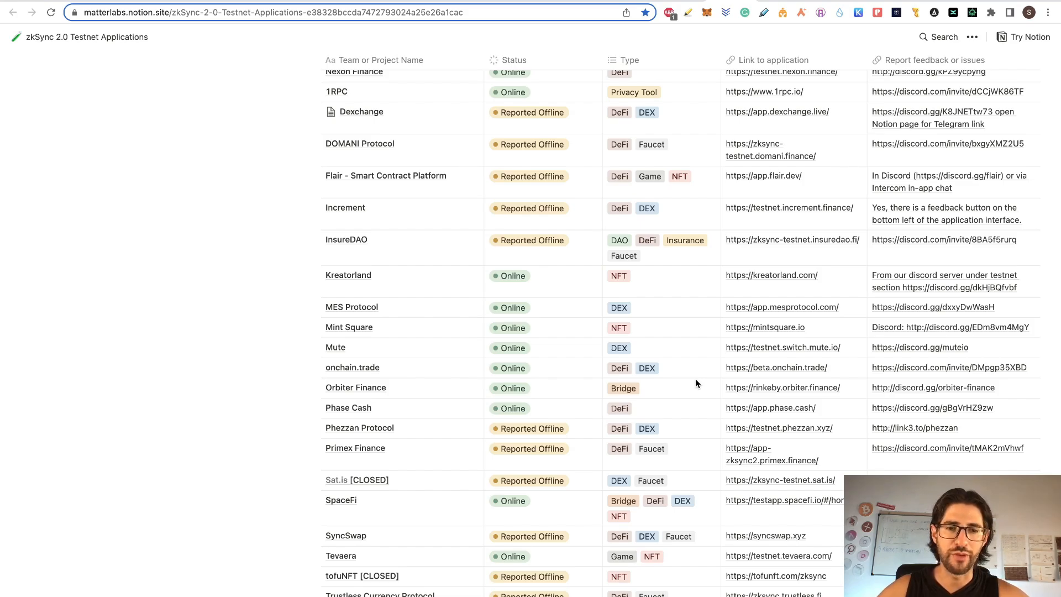
mouse_move(548, 328)
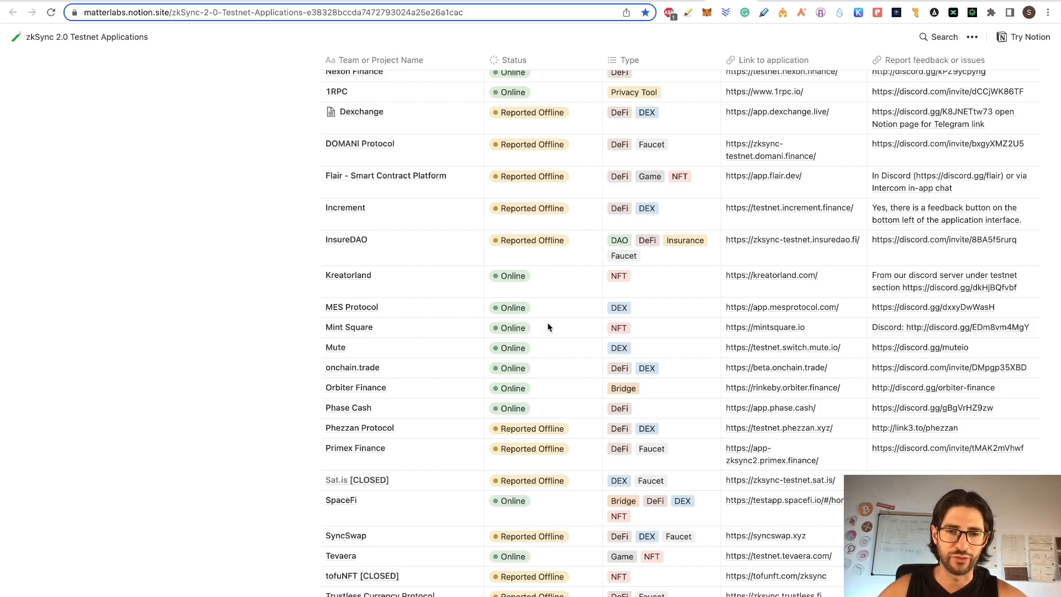
mouse_move(590, 364)
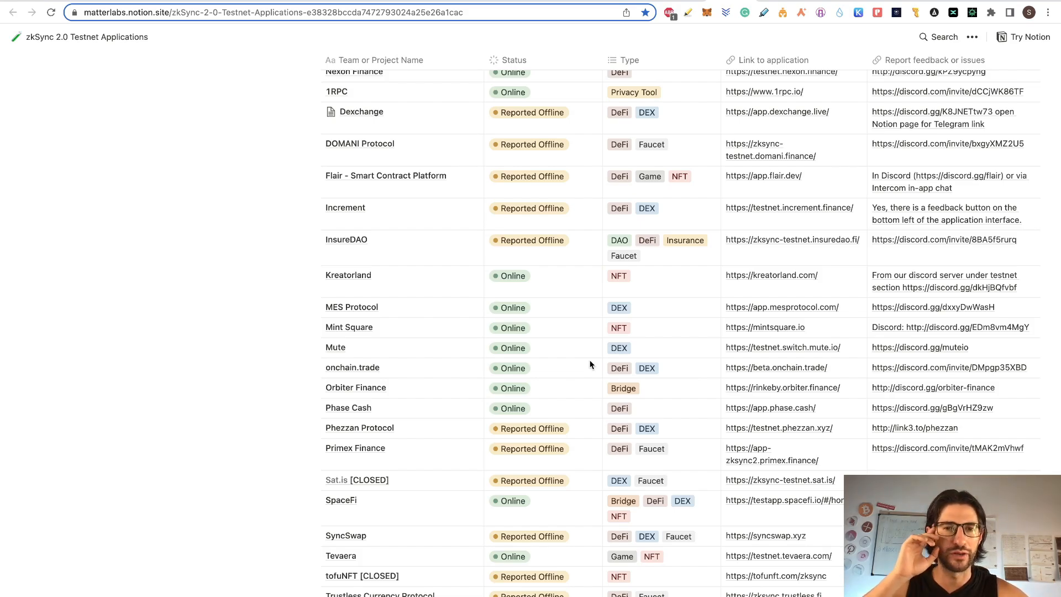
mouse_move(386, 278)
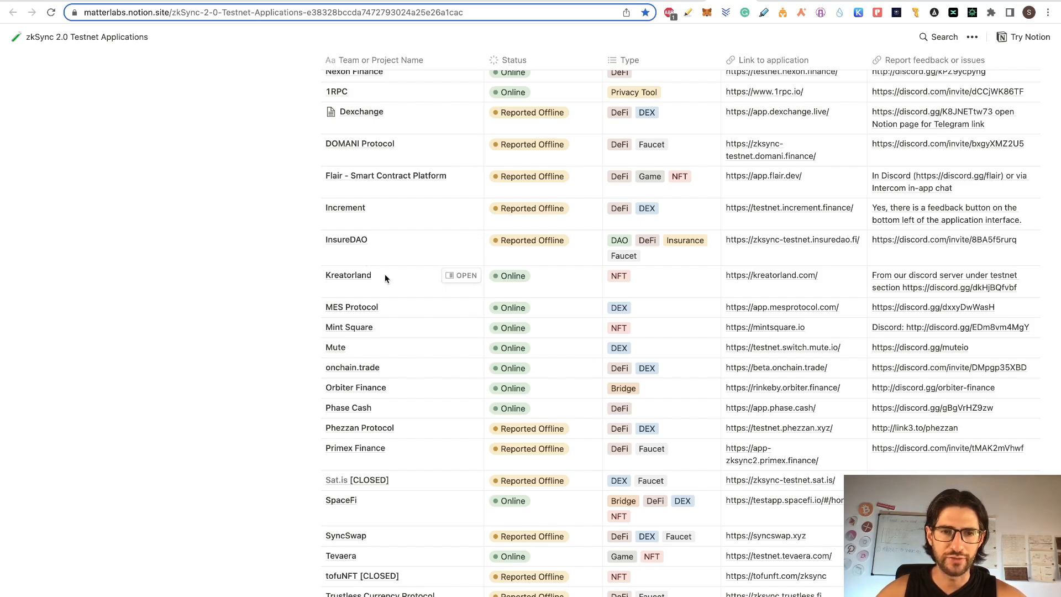
mouse_move(541, 354)
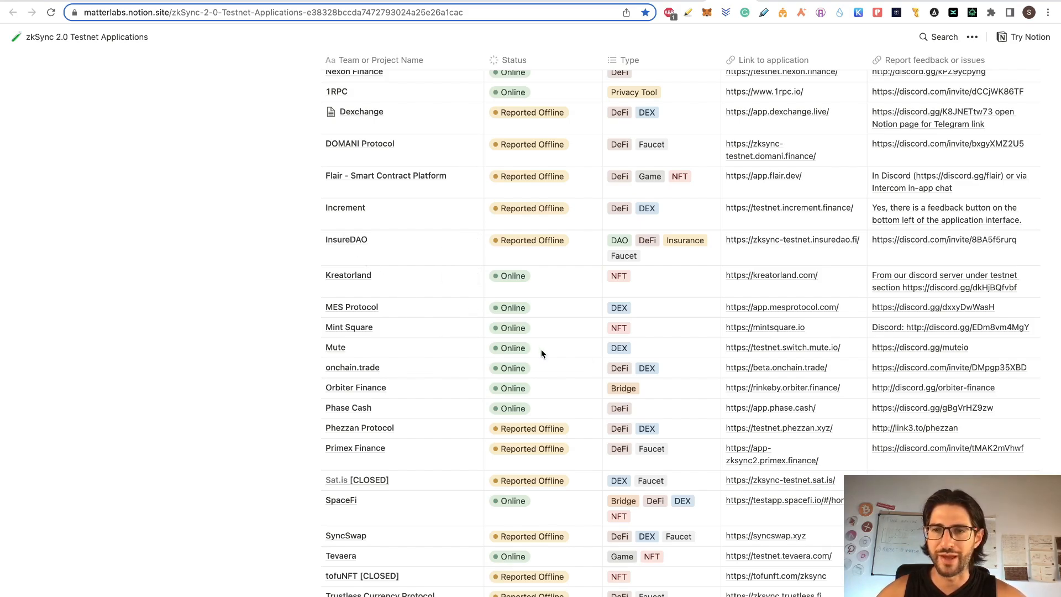
mouse_move(600, 368)
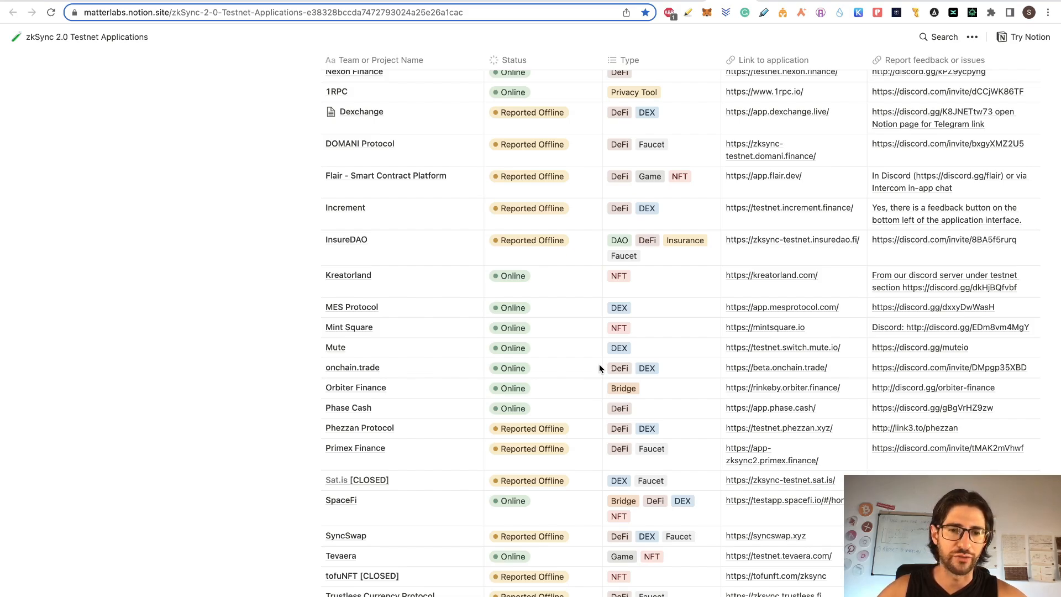
mouse_move(577, 329)
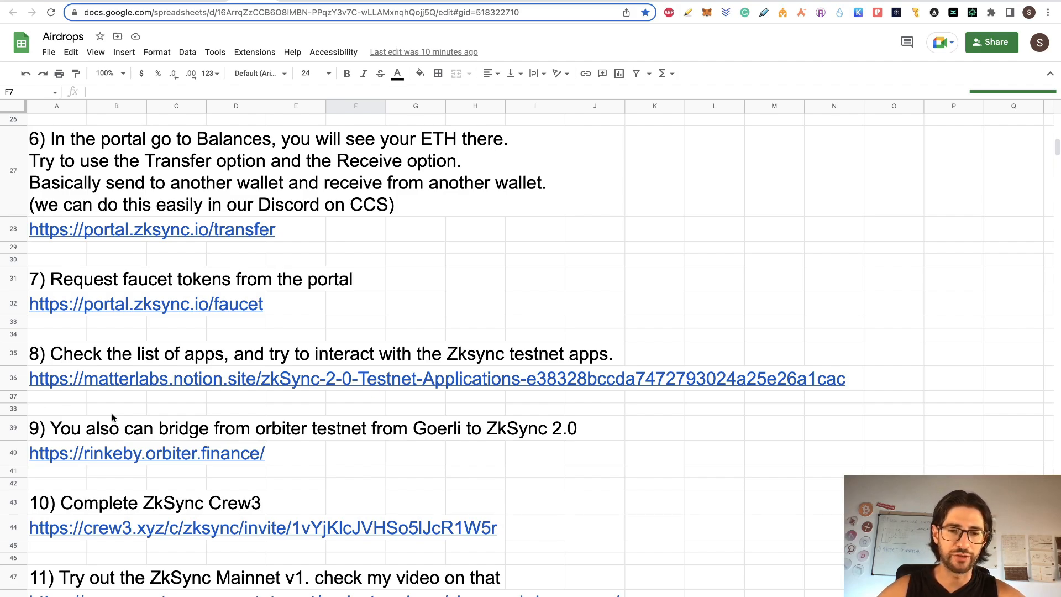
mouse_move(345, 420)
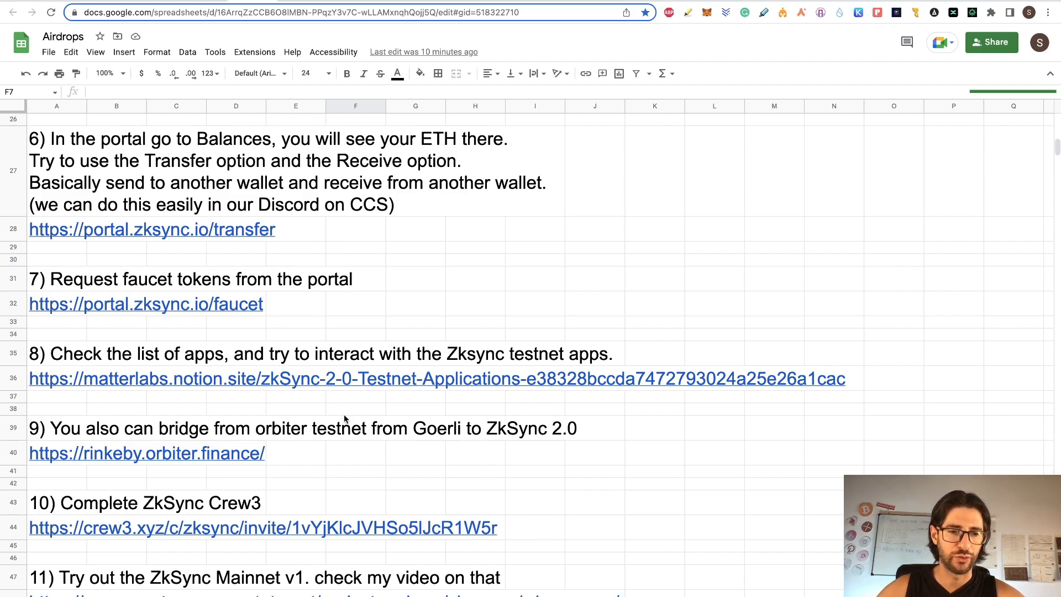
mouse_move(186, 455)
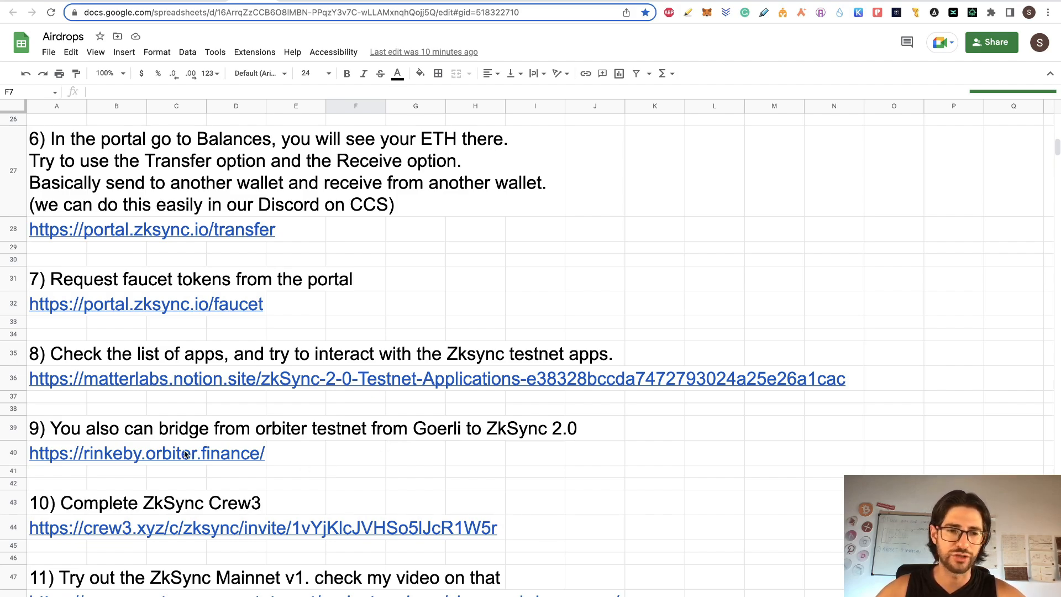
mouse_move(640, 260)
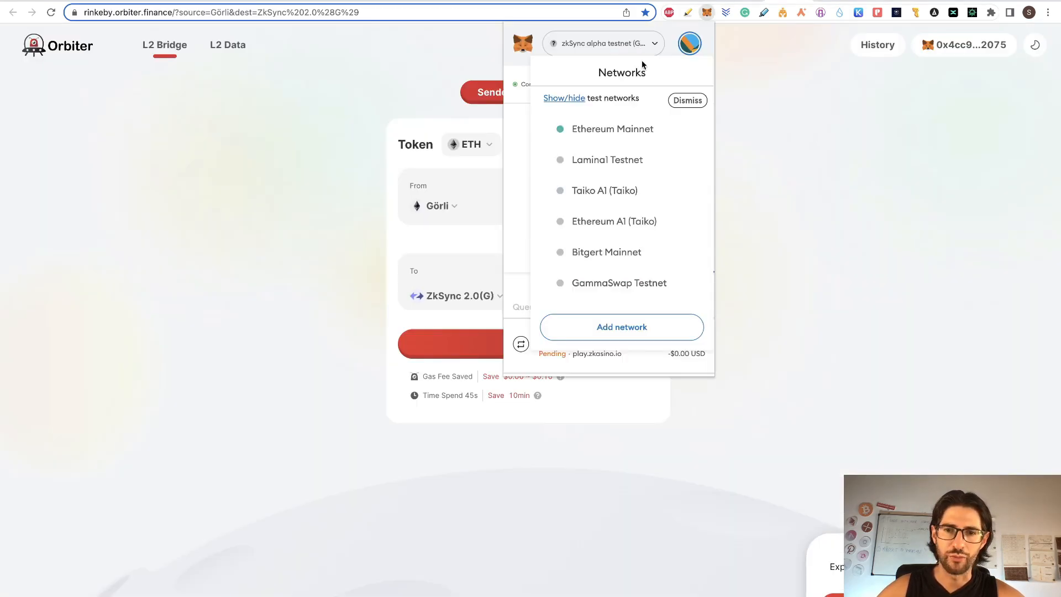
mouse_move(624, 222)
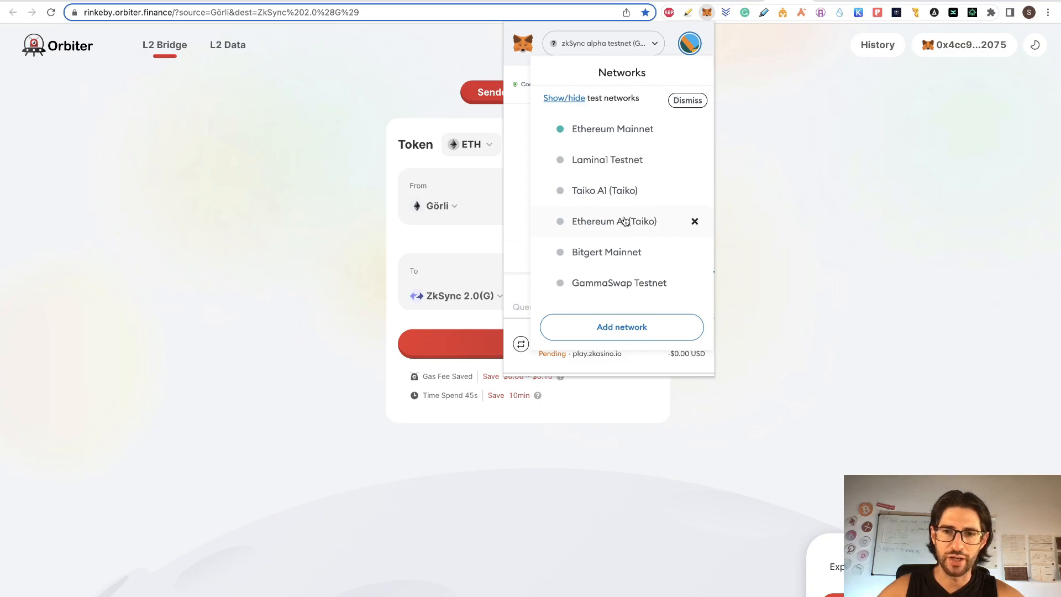
Step: Bridge 0.01 ETH from Görli to ZKSync(G) in Orbiter and submit the transfer
left_click(687, 100)
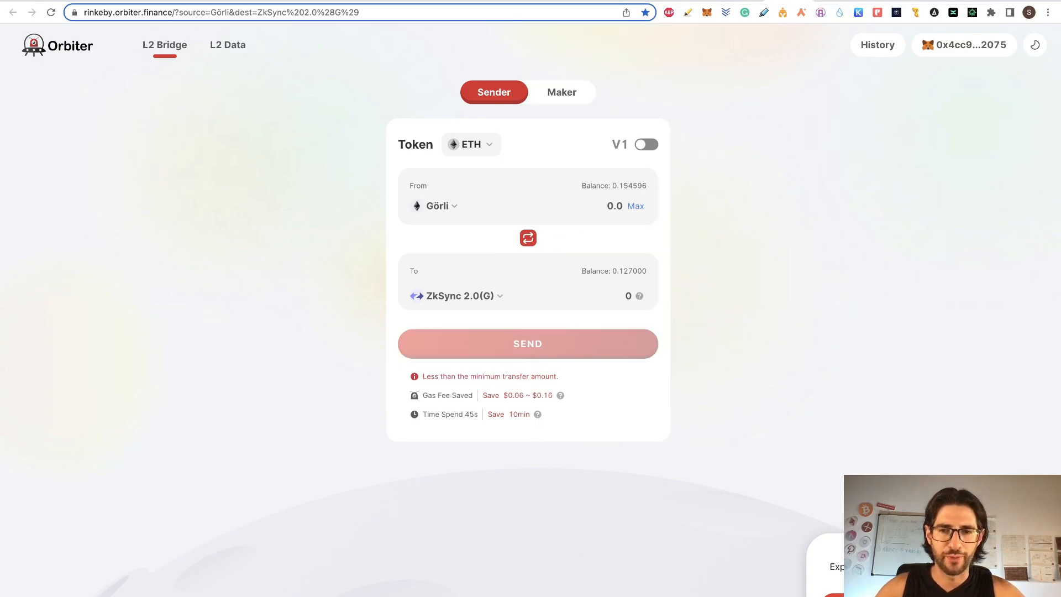
type("0.01")
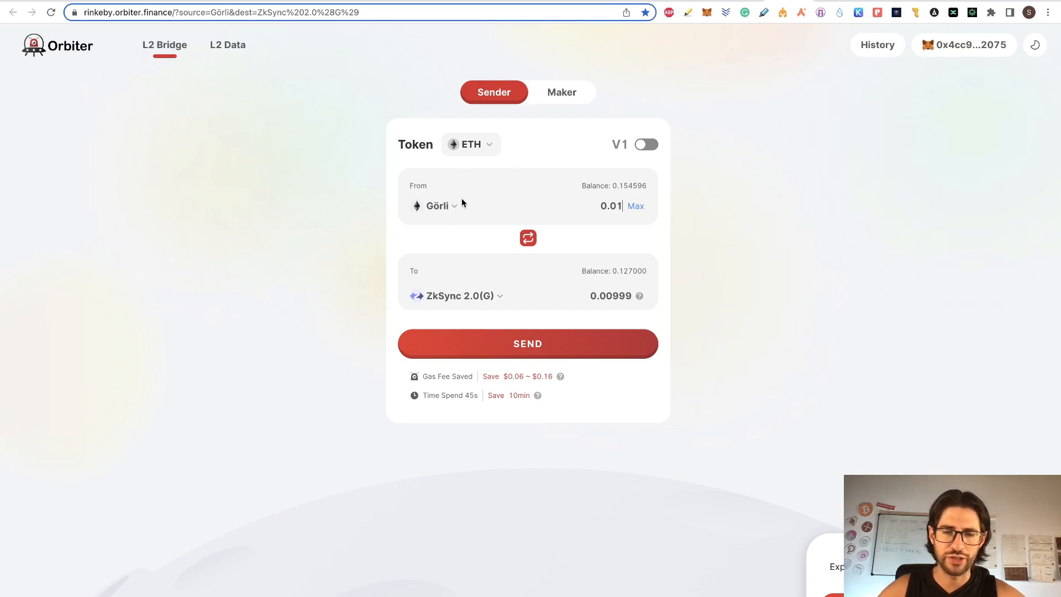
mouse_move(527, 344)
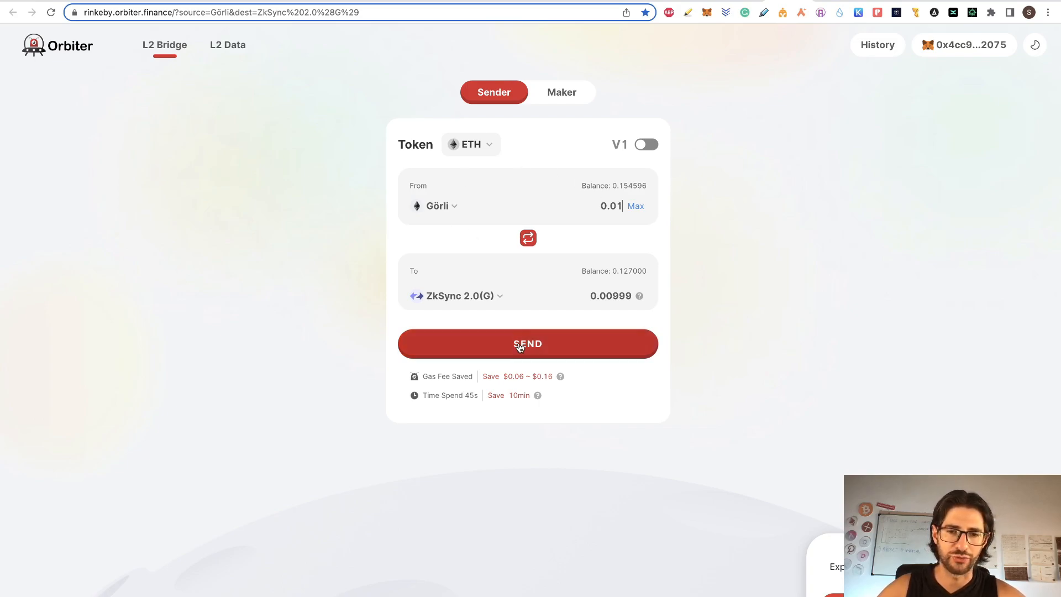
mouse_move(509, 322)
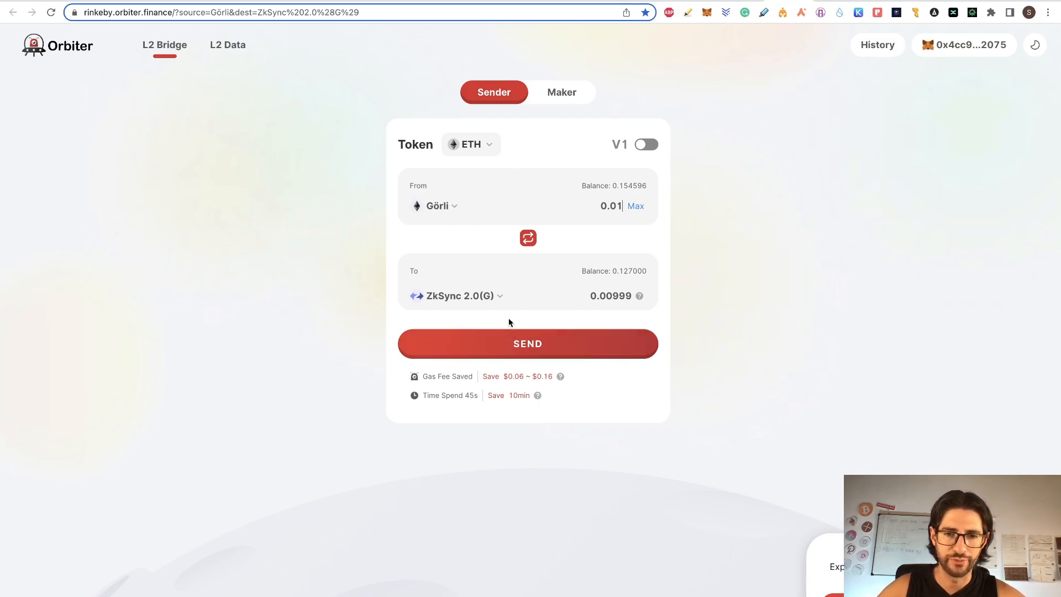
left_click(456, 296)
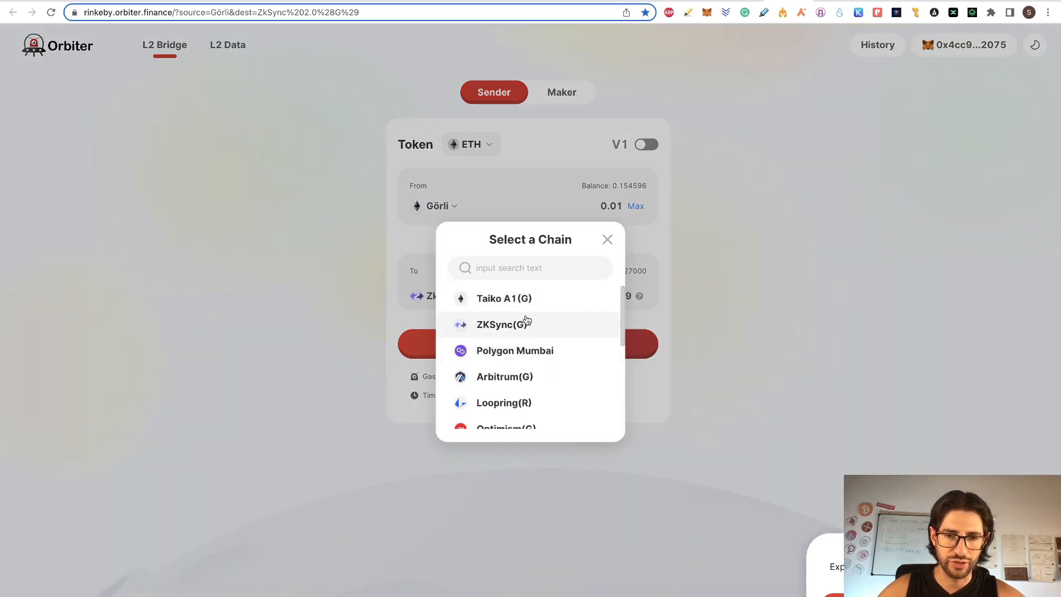
mouse_move(538, 331)
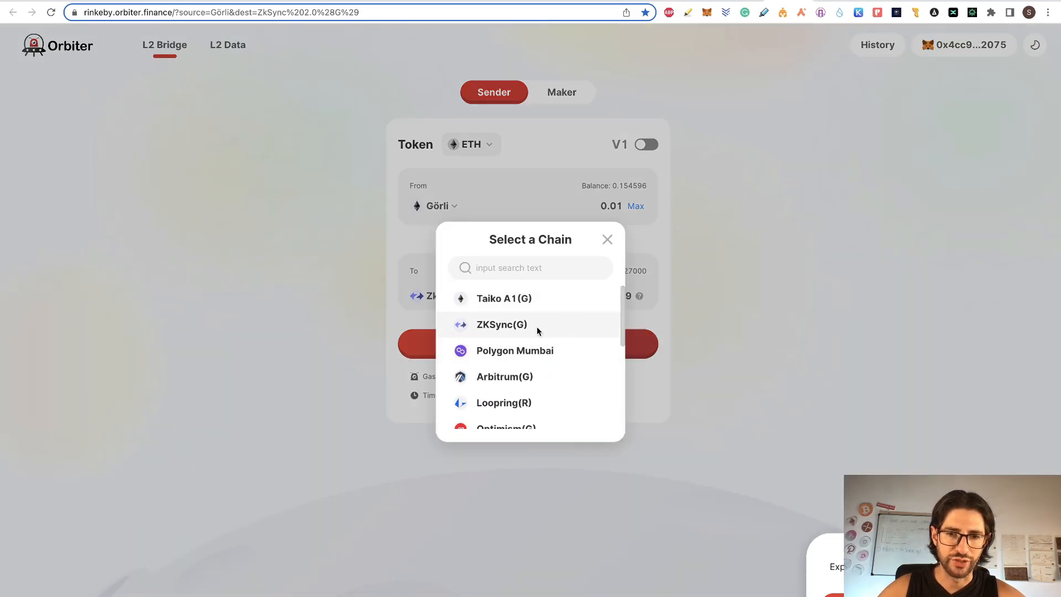
left_click(501, 324)
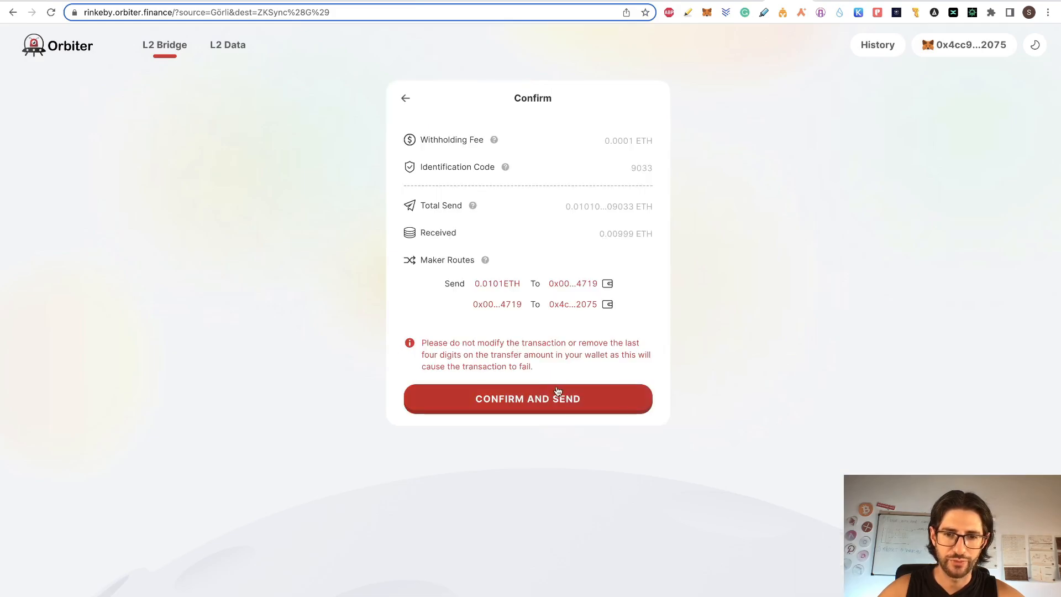
left_click(527, 399)
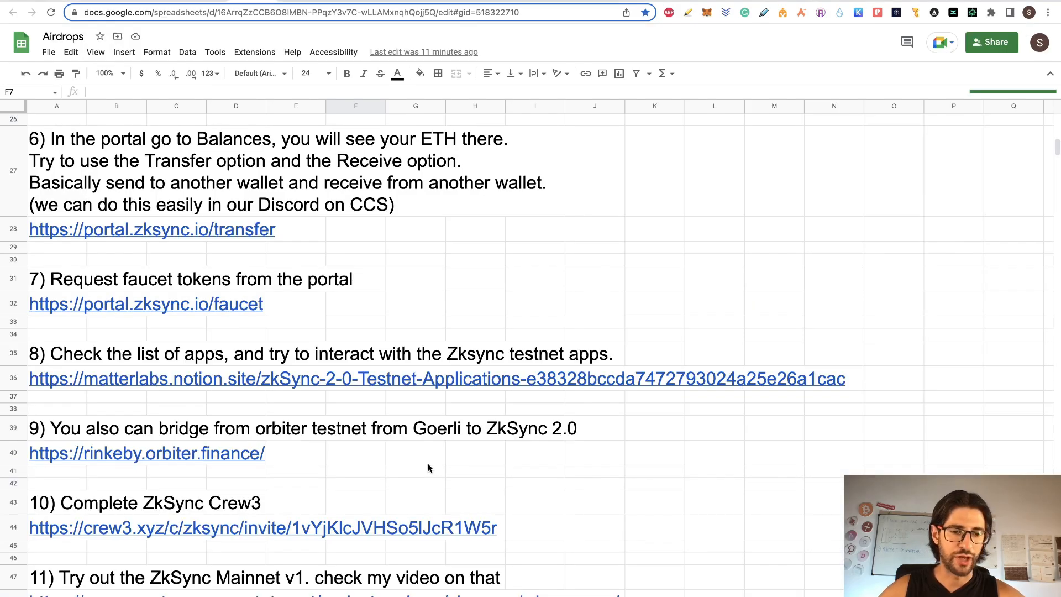
mouse_move(54, 528)
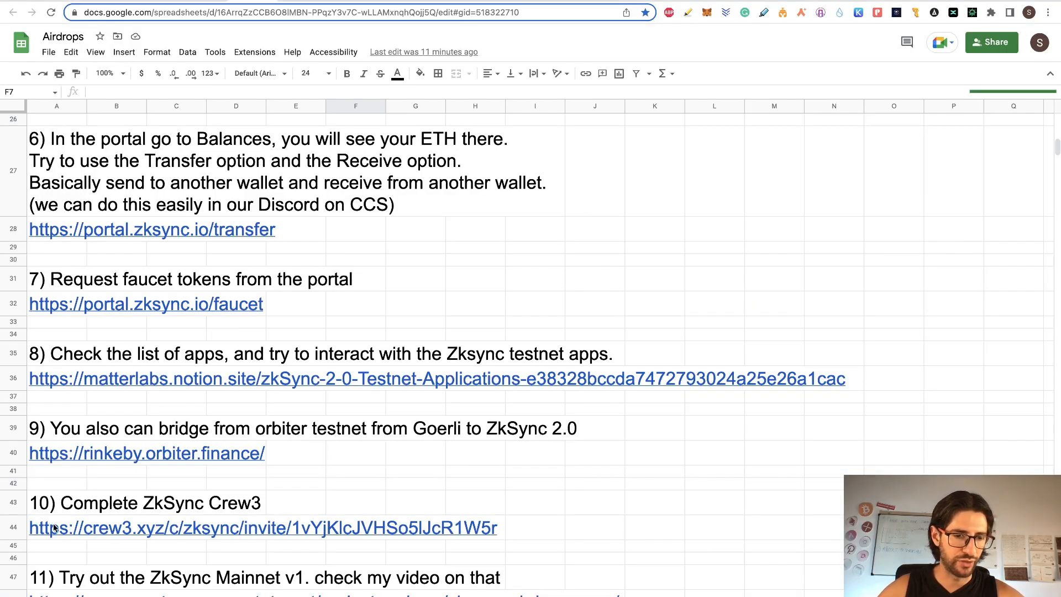
mouse_move(418, 471)
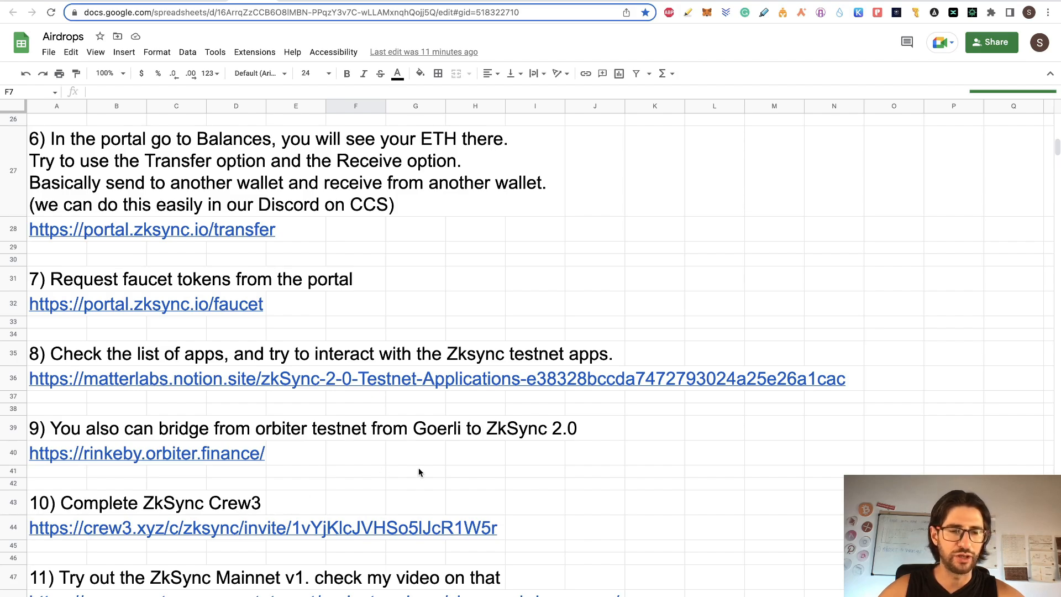
Step: Open the Crew3 zkSync questboard and browse its Security, #Twitter and #jointhemission quests
left_click(262, 528)
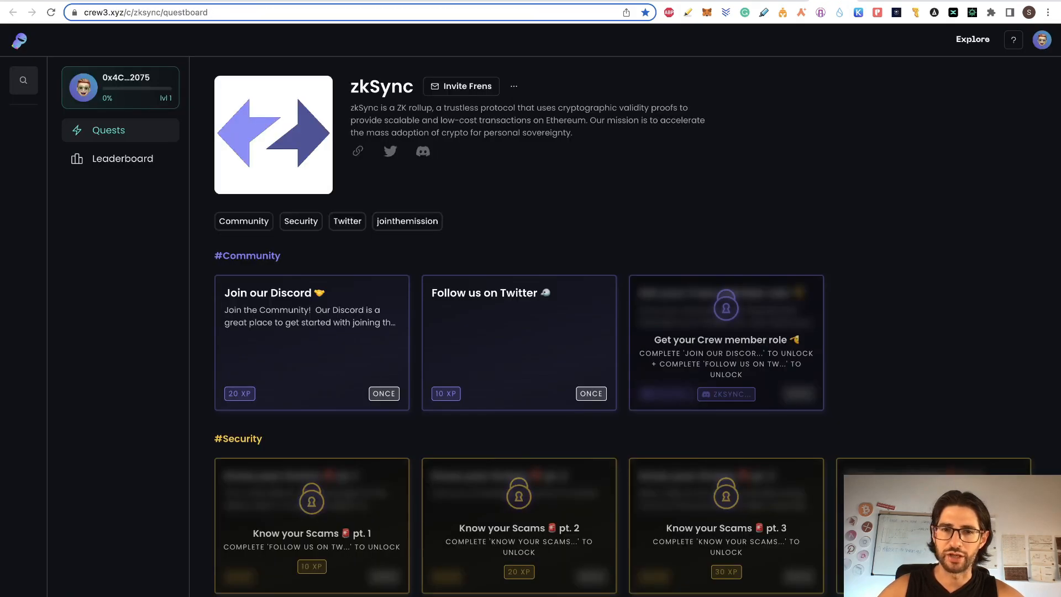
mouse_move(265, 283)
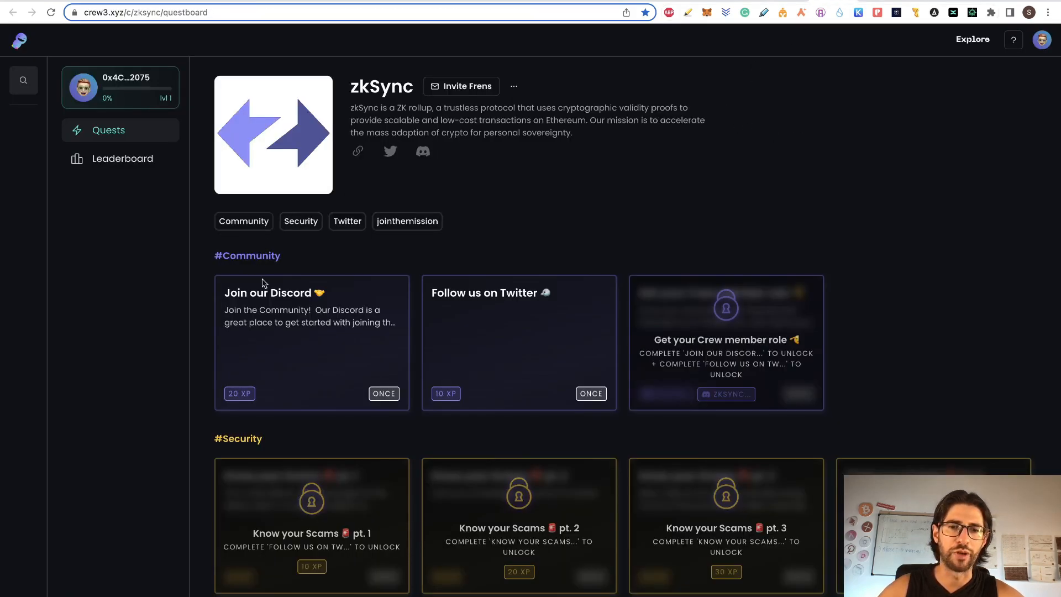
mouse_move(570, 250)
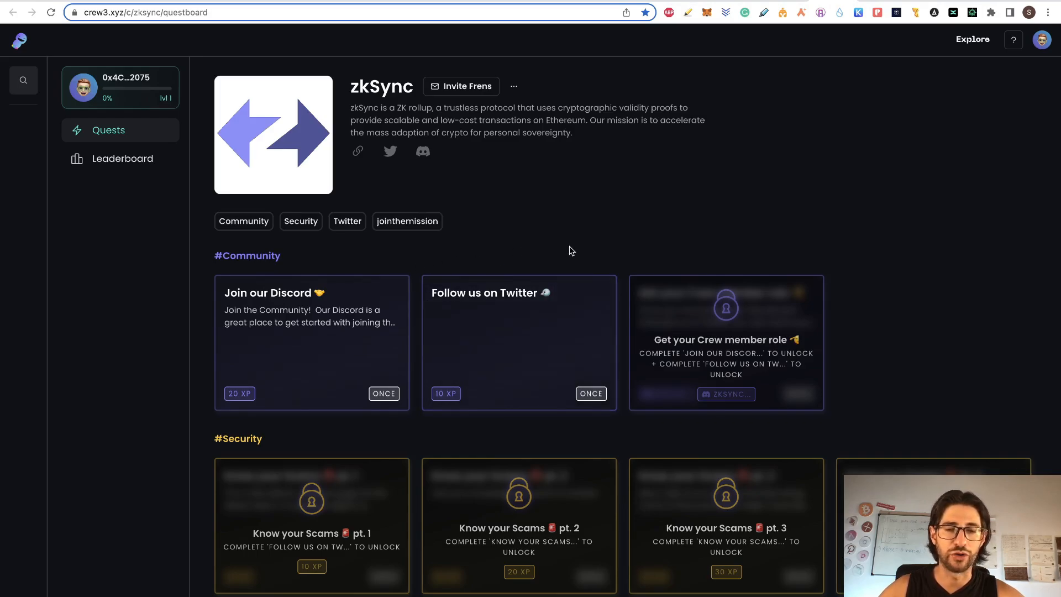
mouse_move(678, 223)
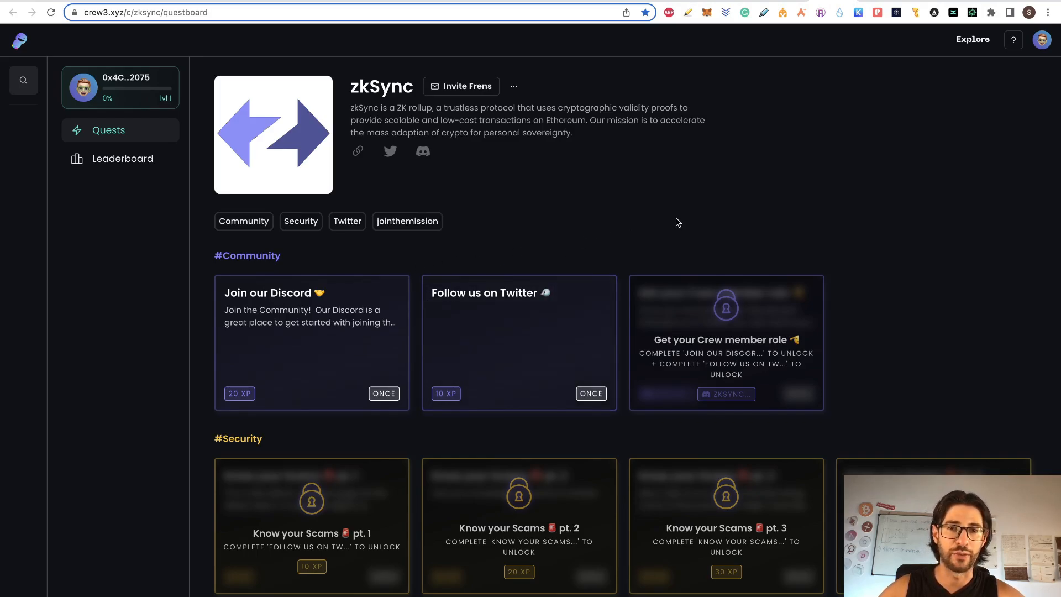
scroll("down", 3)
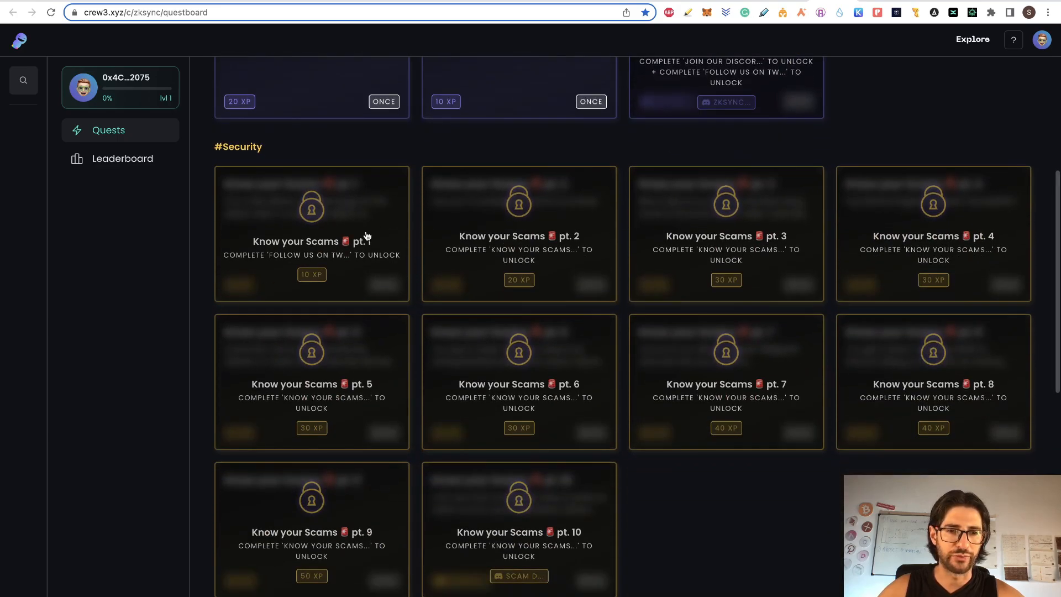
mouse_move(327, 28)
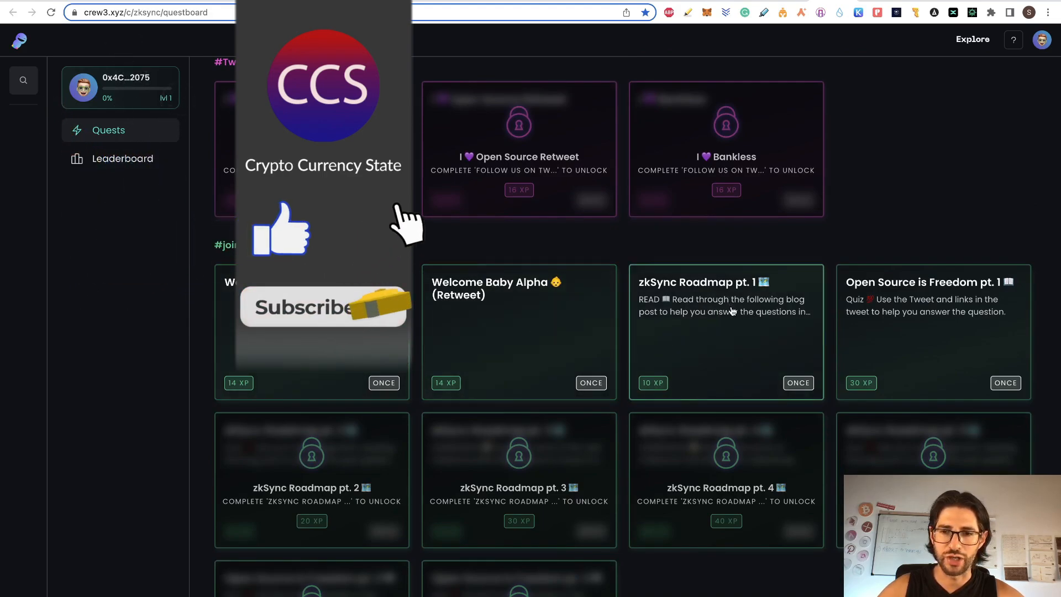
scroll("down", 3)
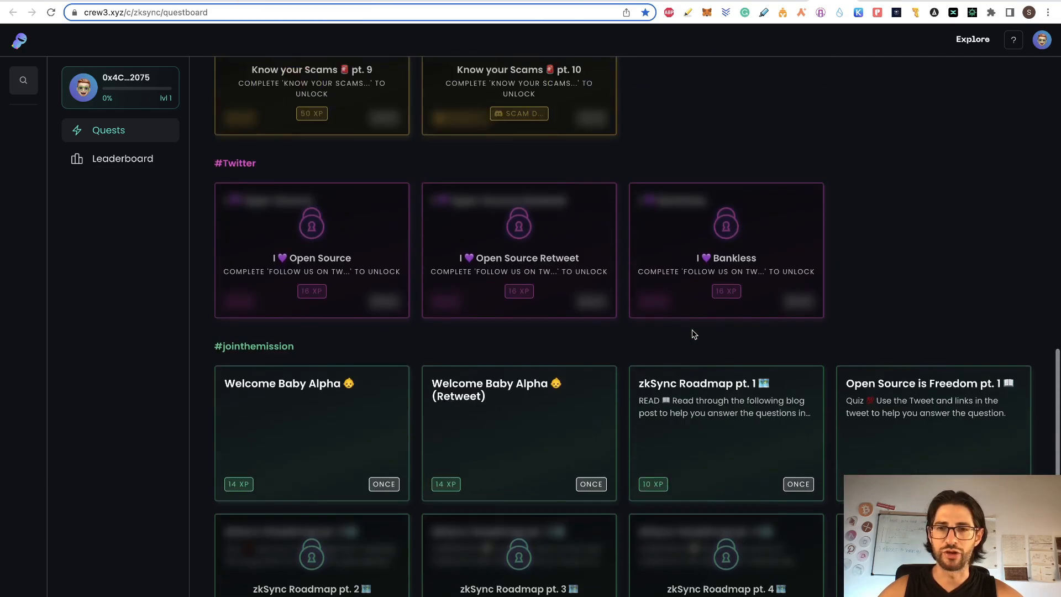
scroll("up", 3)
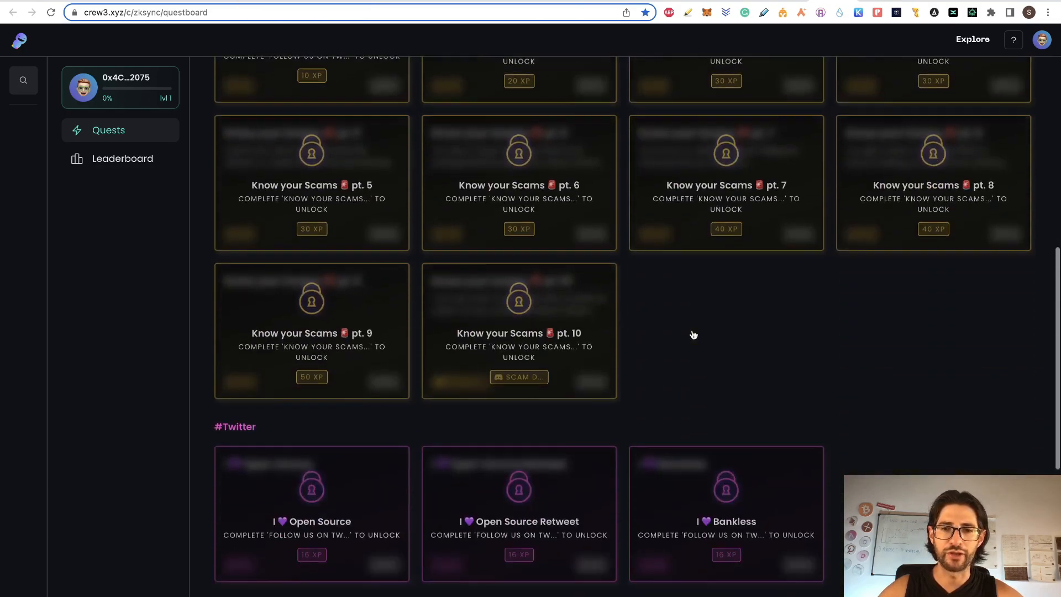
scroll("down", 3)
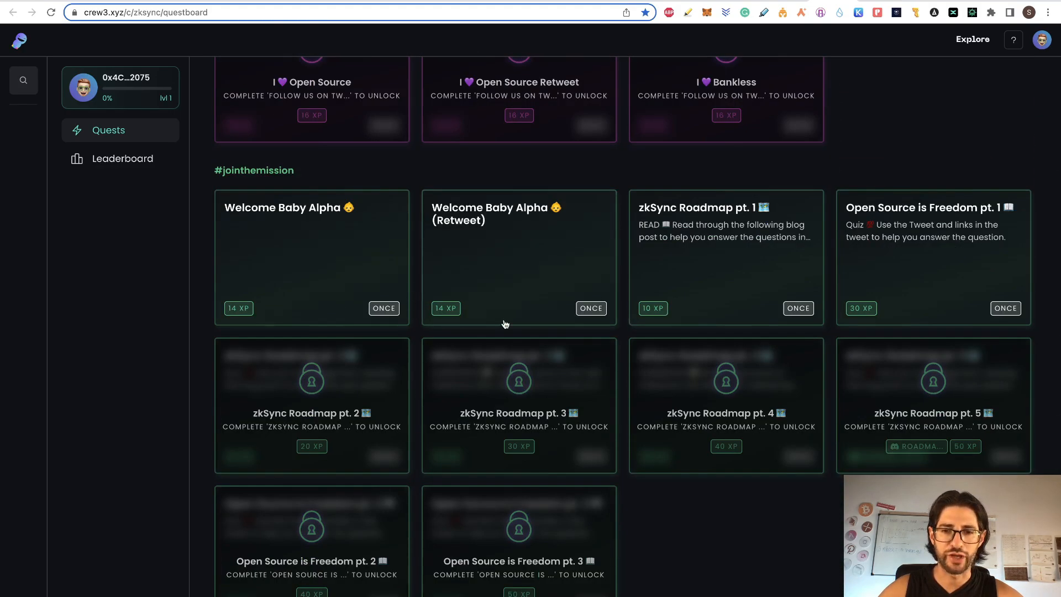
scroll("up", 3)
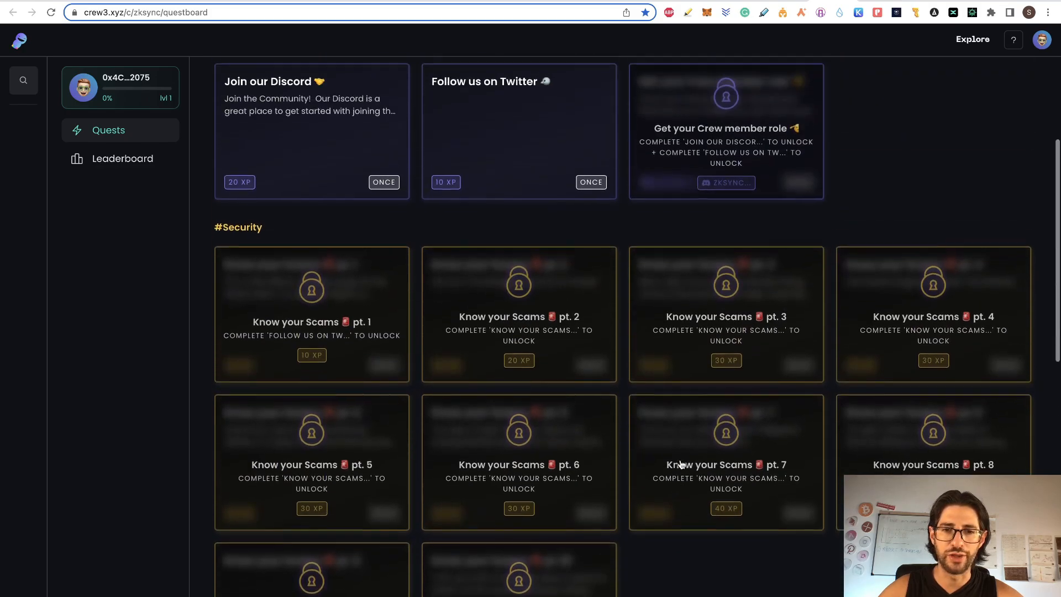
scroll("up", 3)
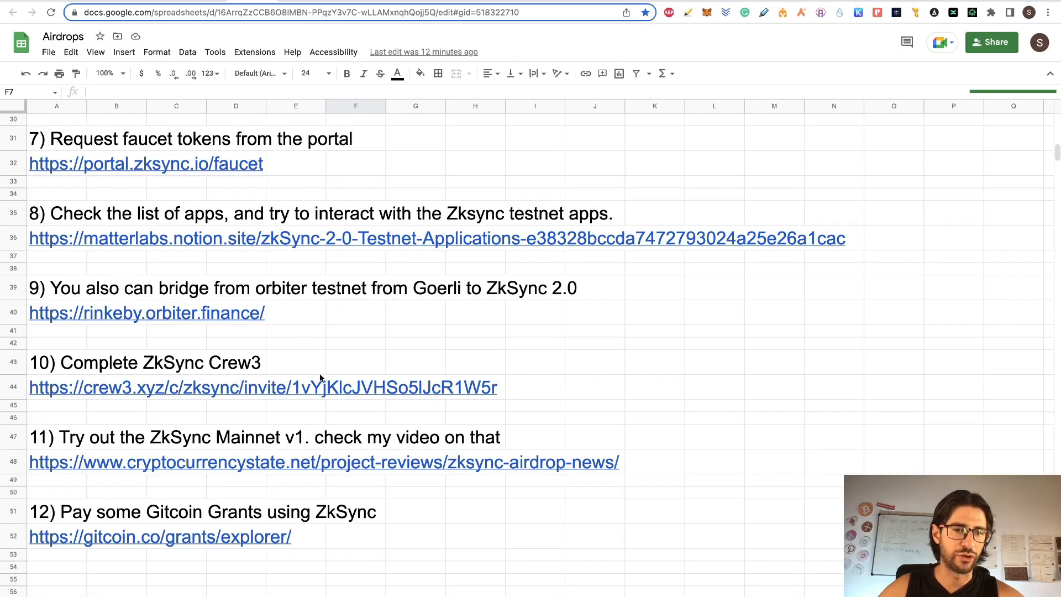
mouse_move(310, 376)
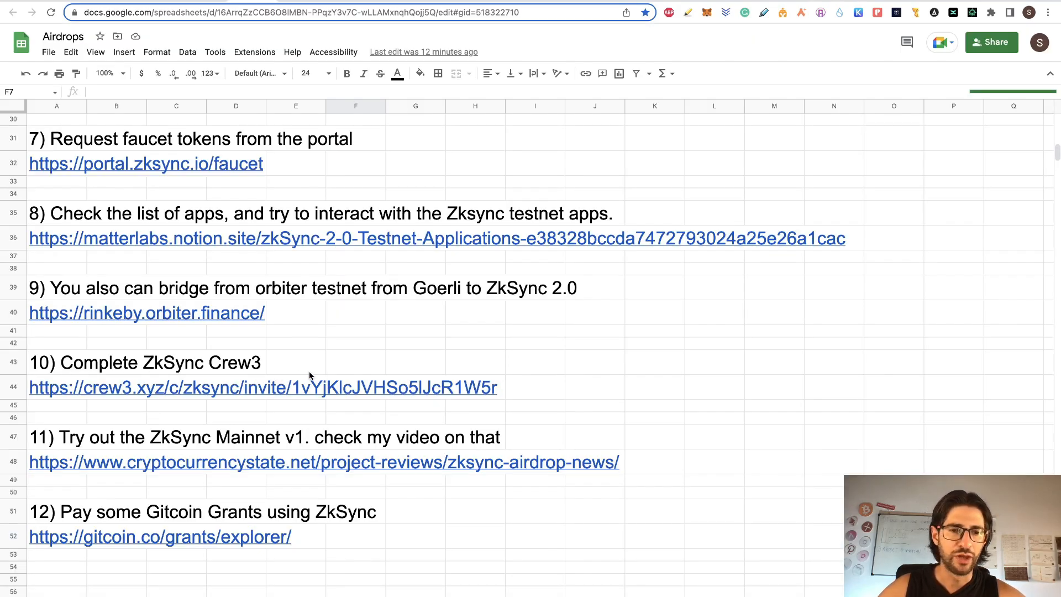
mouse_move(273, 363)
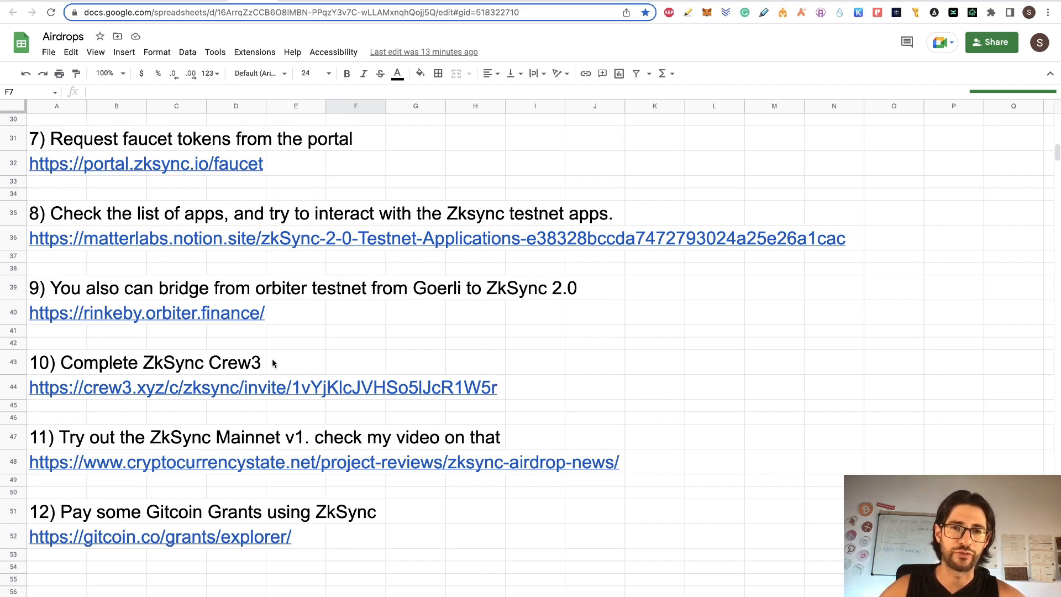
mouse_move(33, 437)
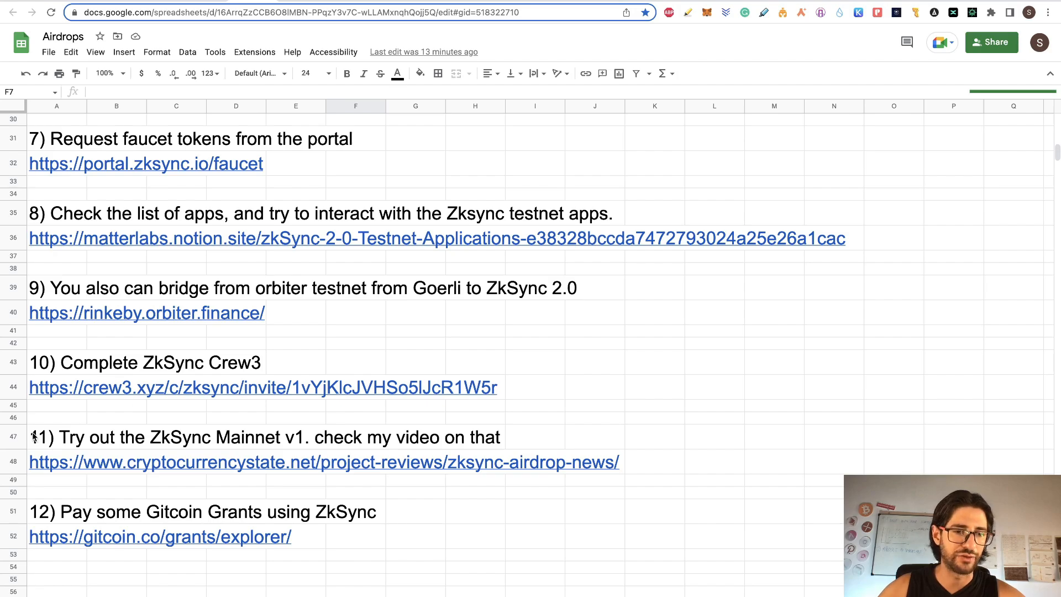
mouse_move(239, 422)
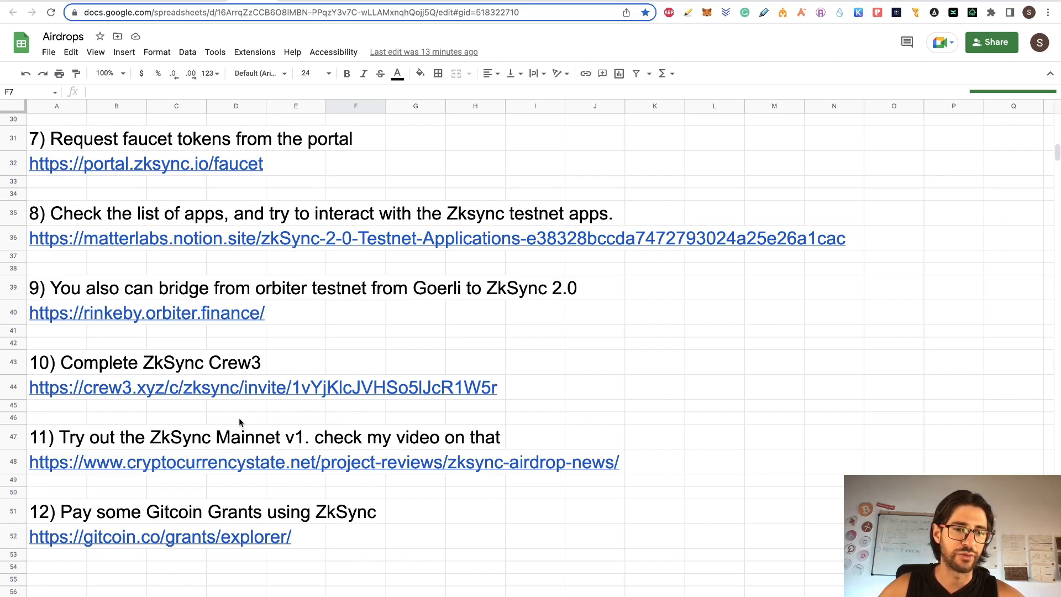
mouse_move(265, 437)
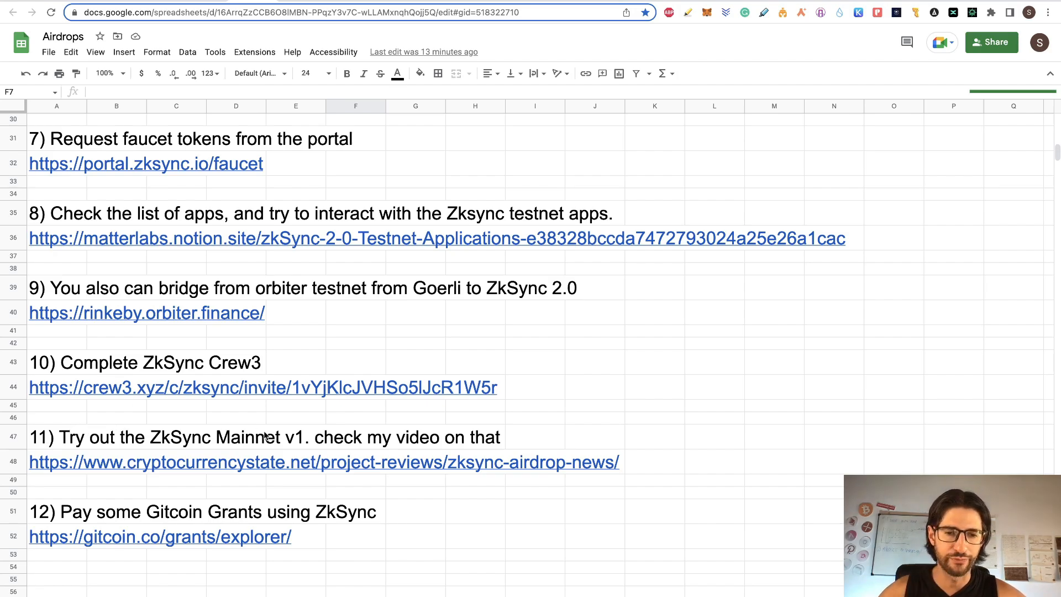
mouse_move(238, 138)
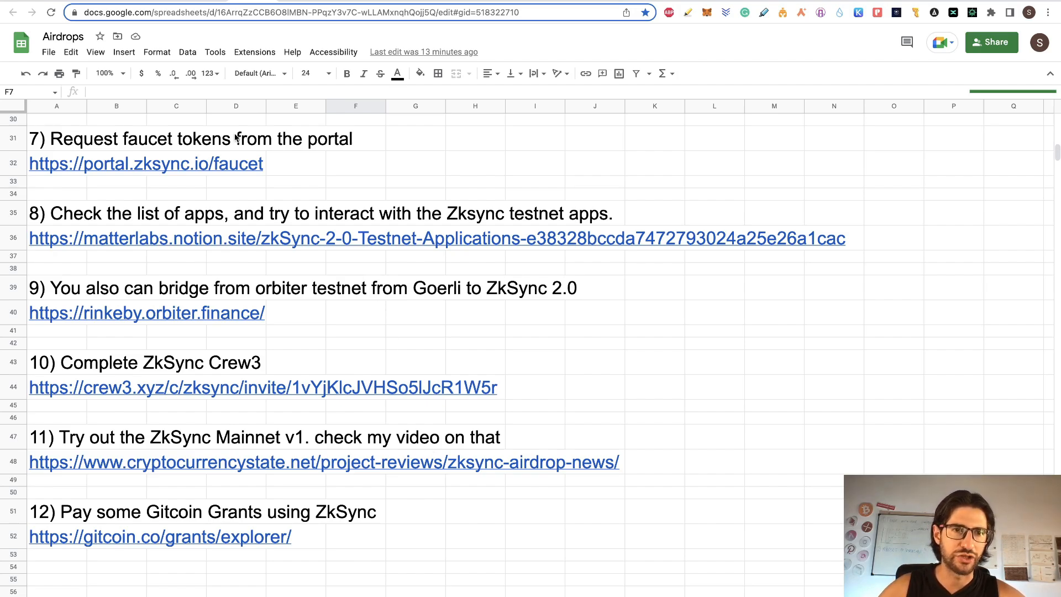
Step: Open the cryptocurrencystate.net airdrop article from row 48 and review its ZkSync Mainnet steps
left_click(323, 462)
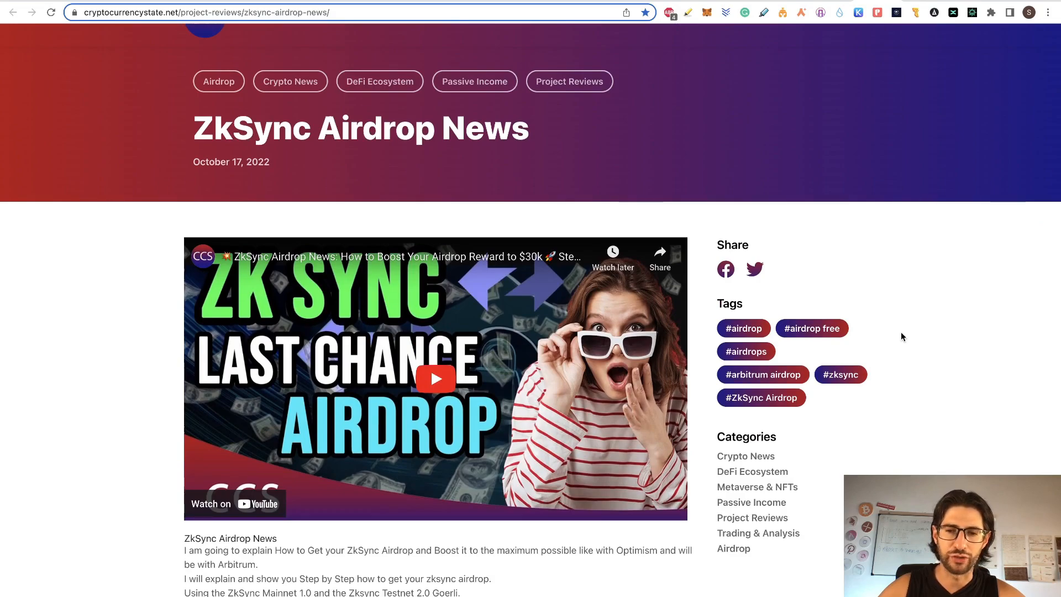
scroll("down", 3)
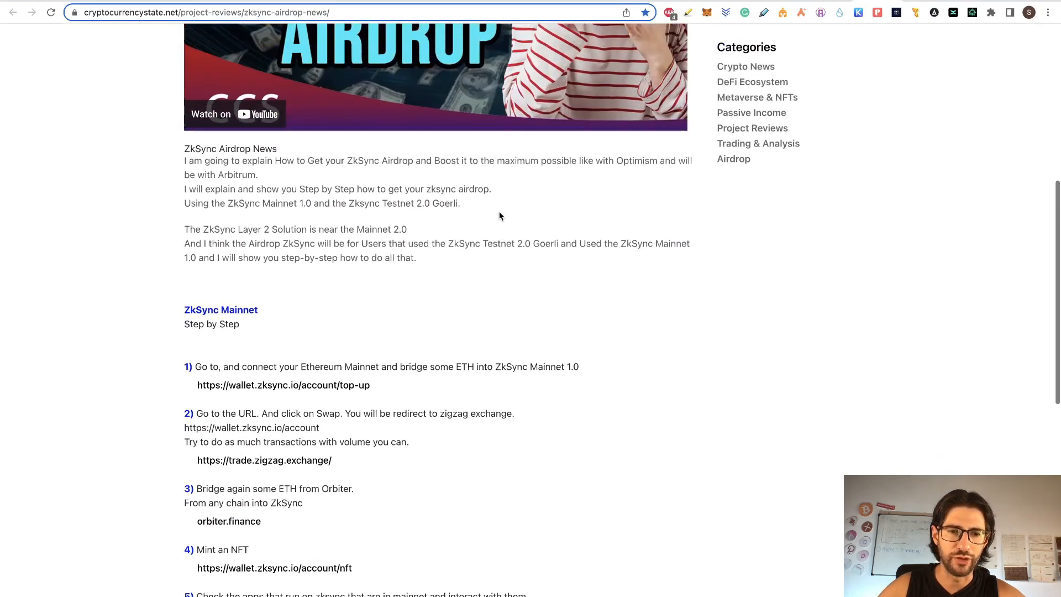
scroll("down", 3)
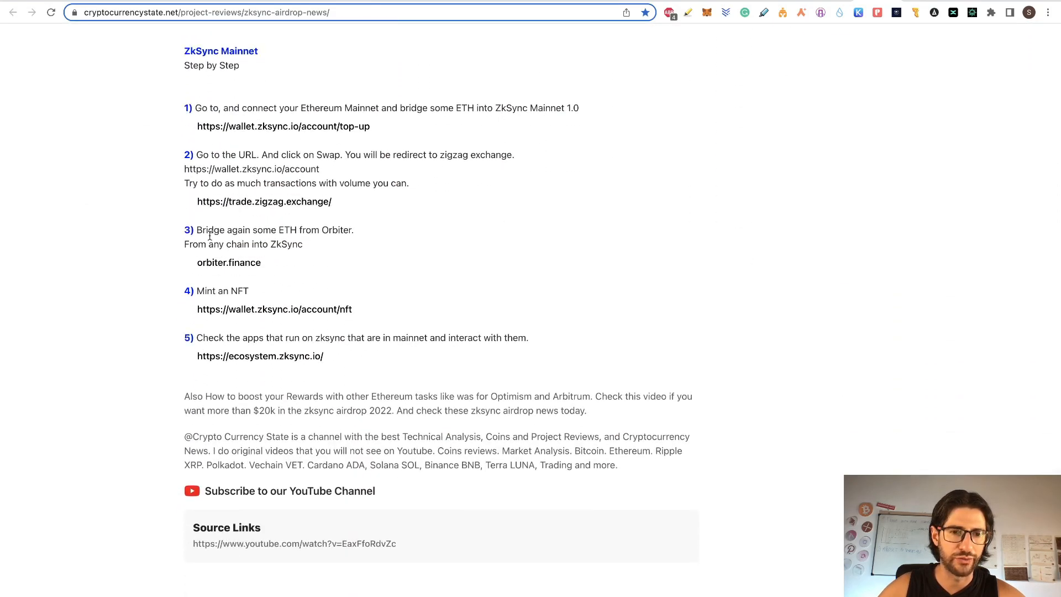
mouse_move(321, 319)
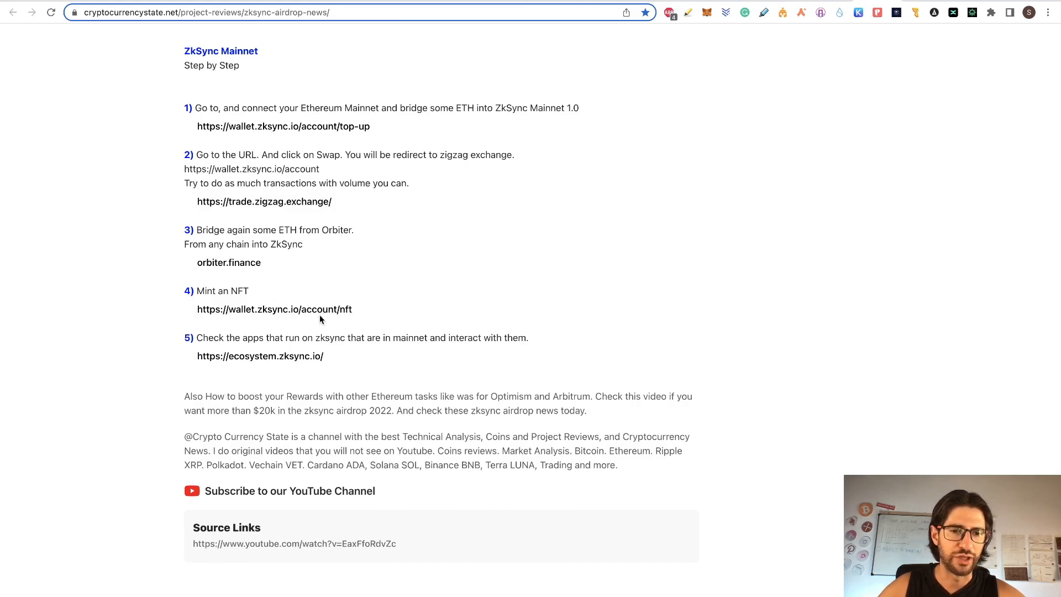
scroll("up", 3)
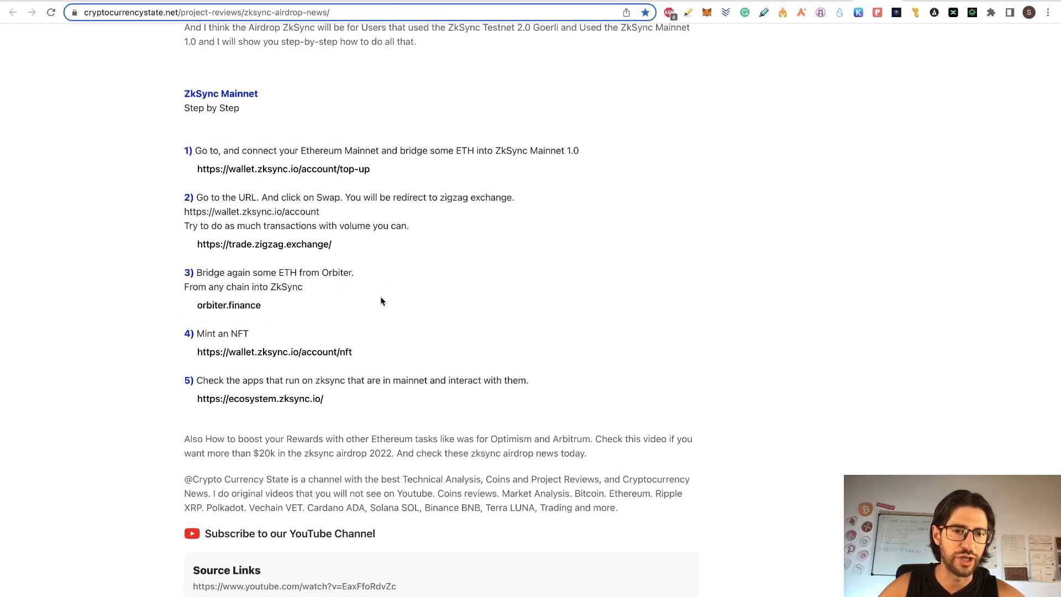
scroll("up", 3)
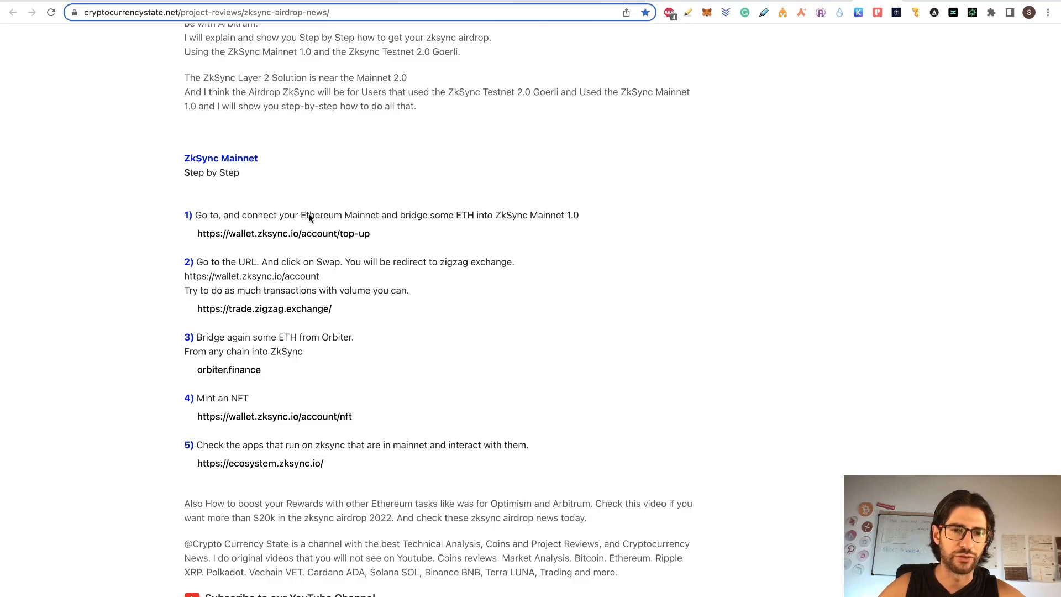
scroll("up", 3)
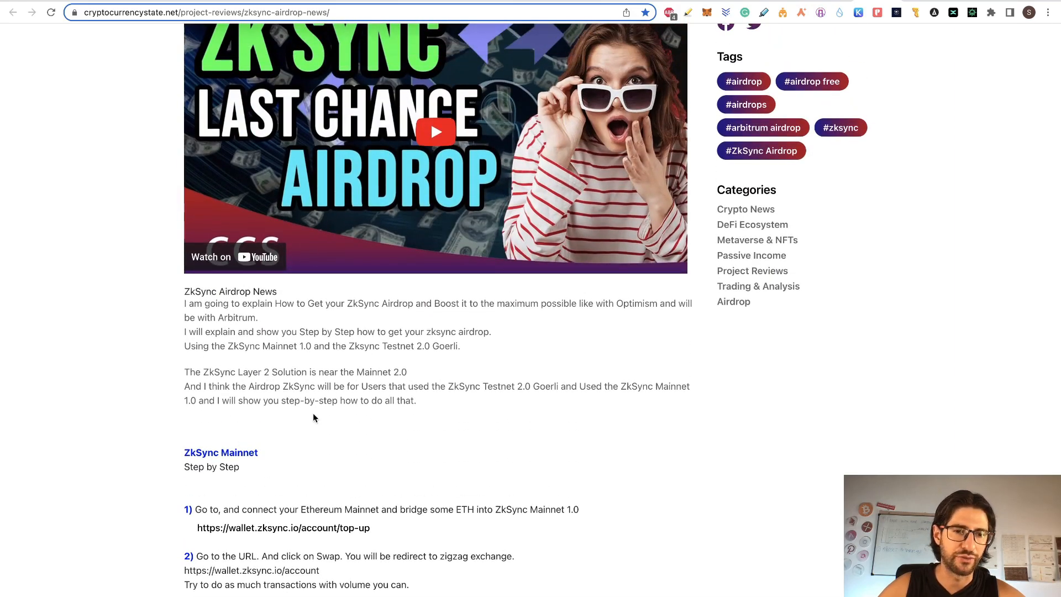
mouse_move(434, 332)
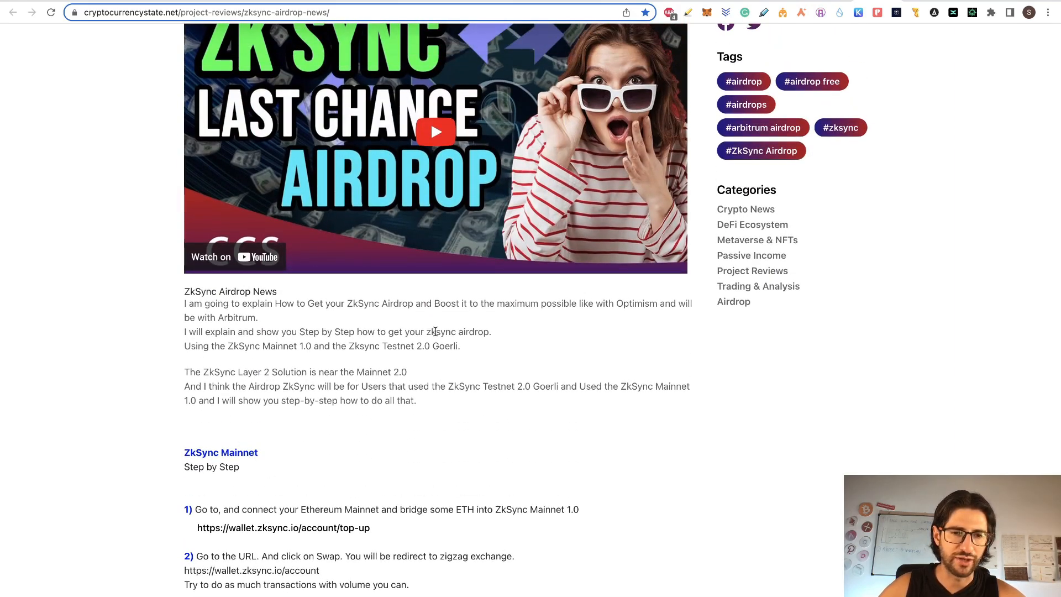
scroll("up", 3)
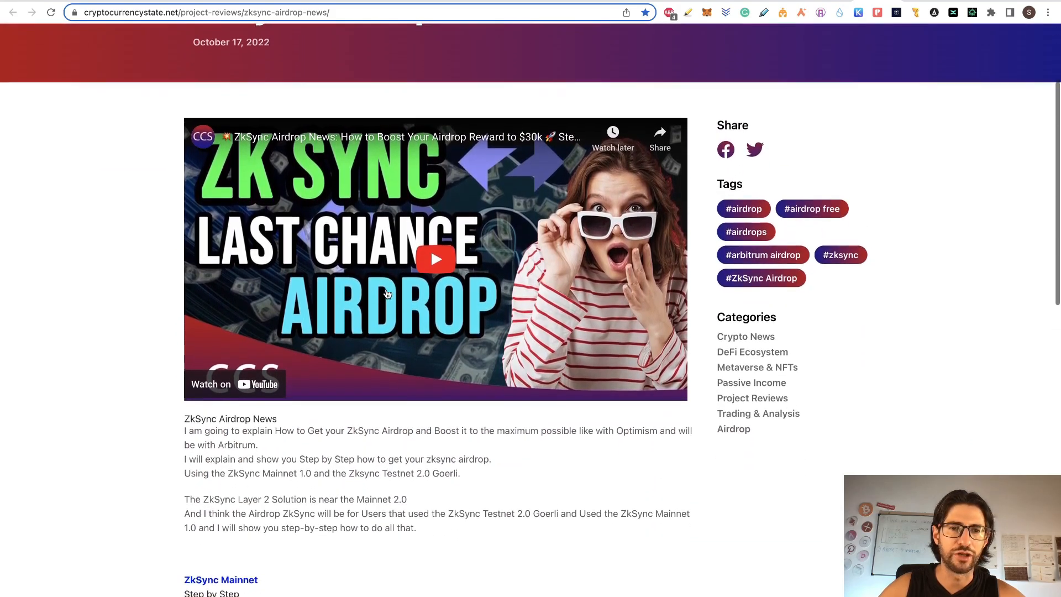
scroll("up", 3)
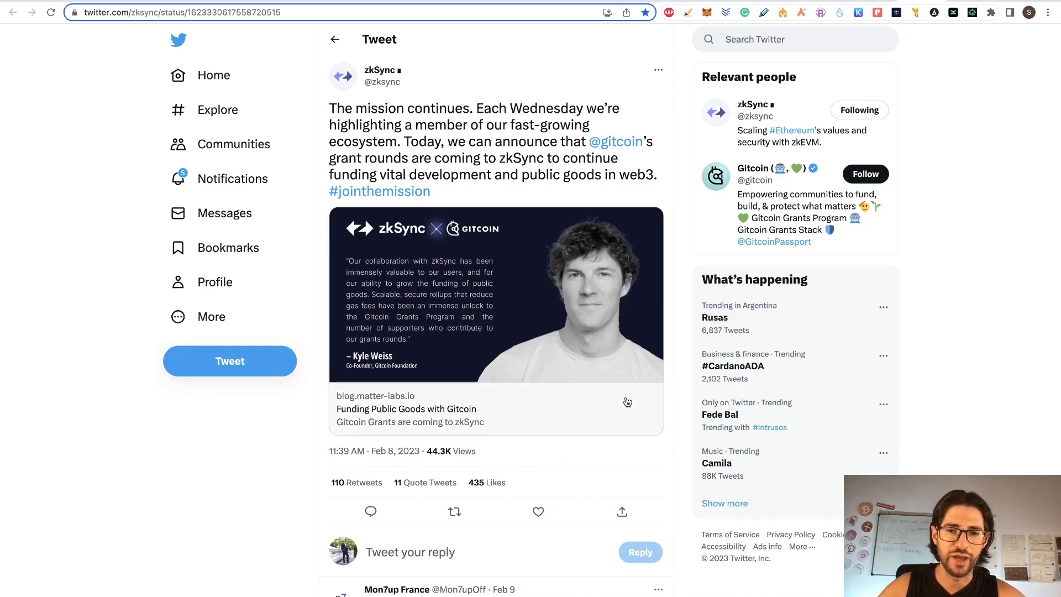
mouse_move(645, 68)
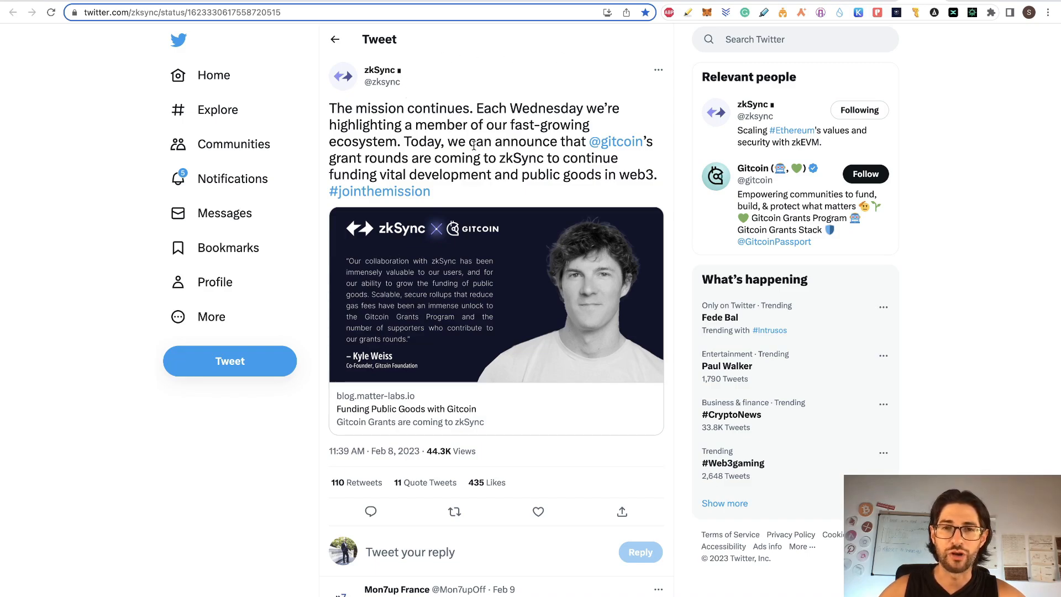
mouse_move(901, 32)
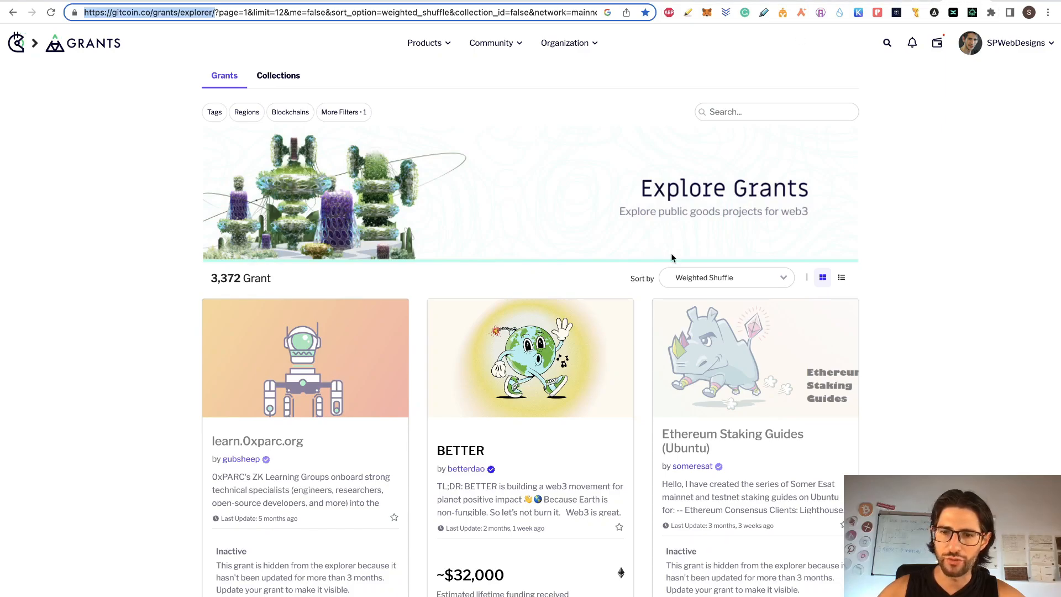
Step: Scroll the Gitcoin grant cards and close the 'Sign up for Gitcoin updates' banner
scroll("down", 3)
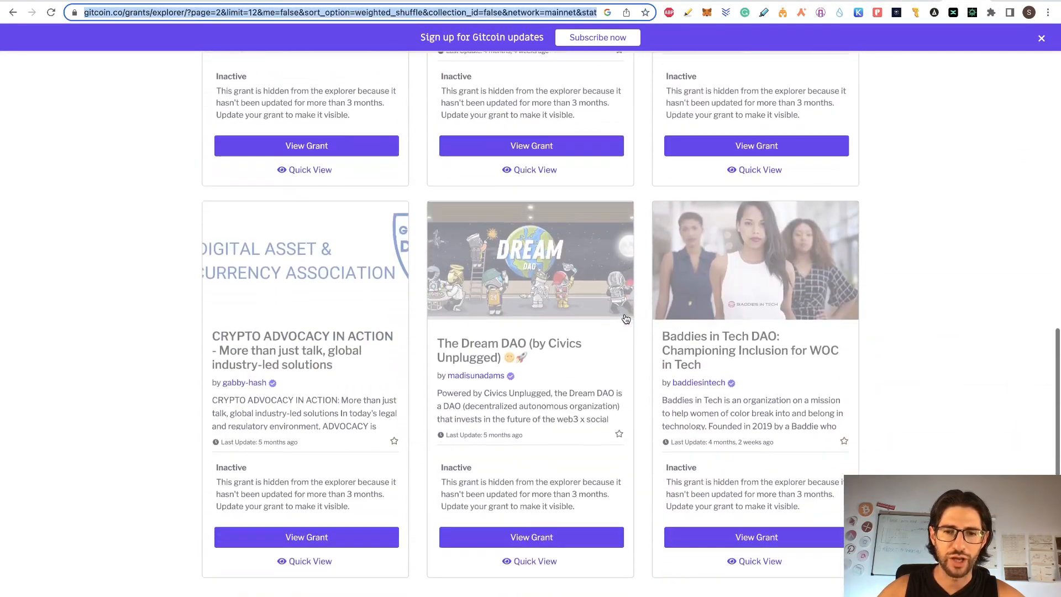
scroll("up", 3)
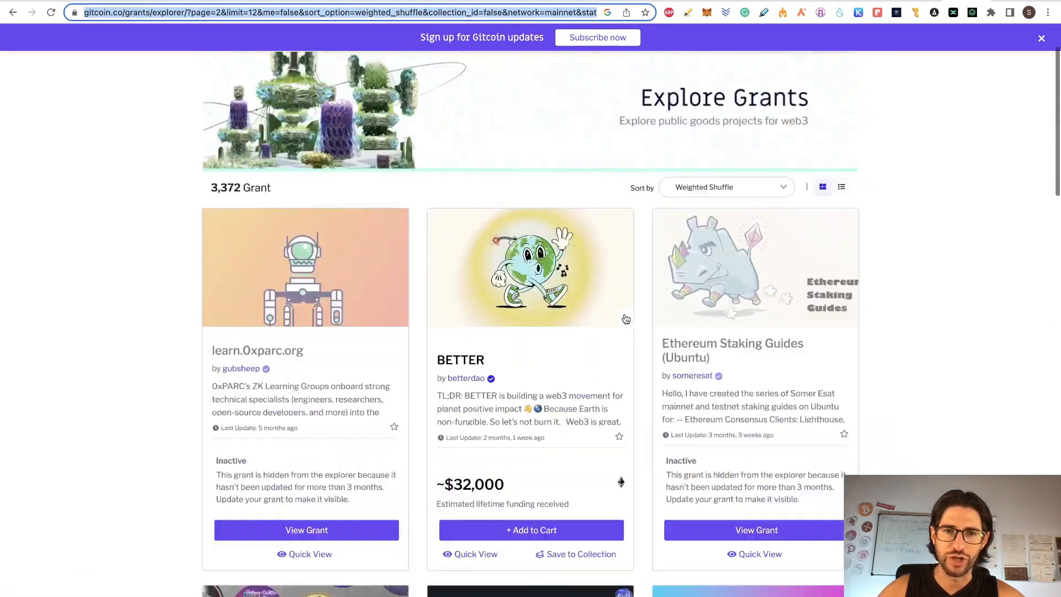
scroll("up", 3)
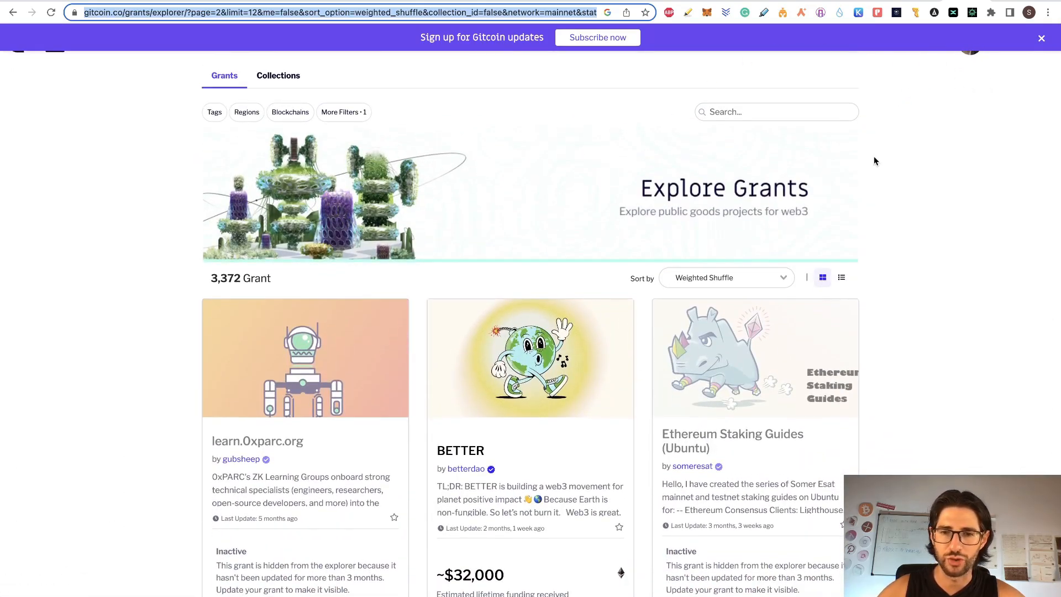
left_click(1041, 38)
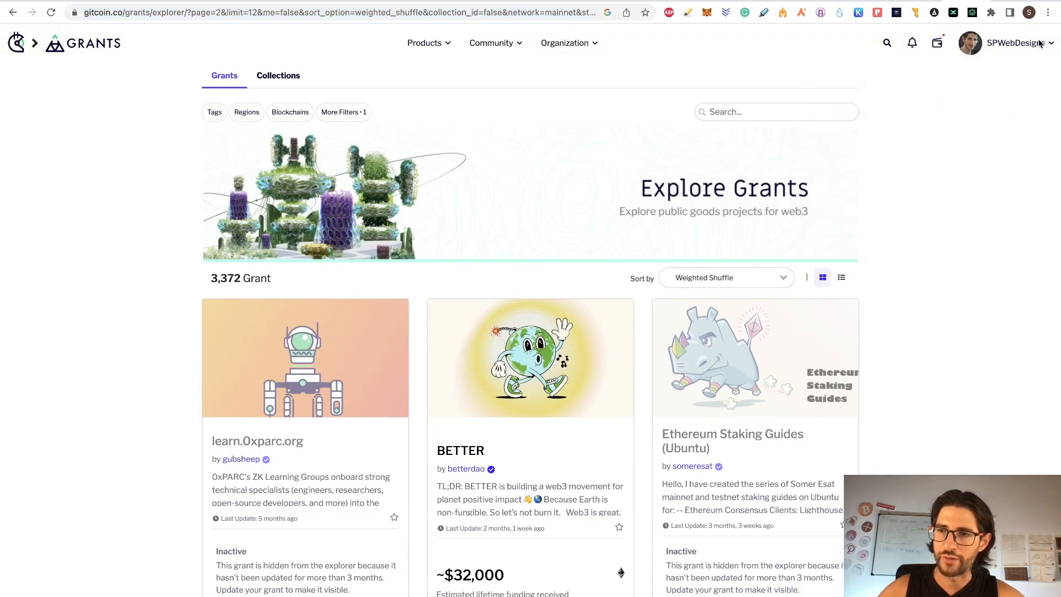
mouse_move(440, 492)
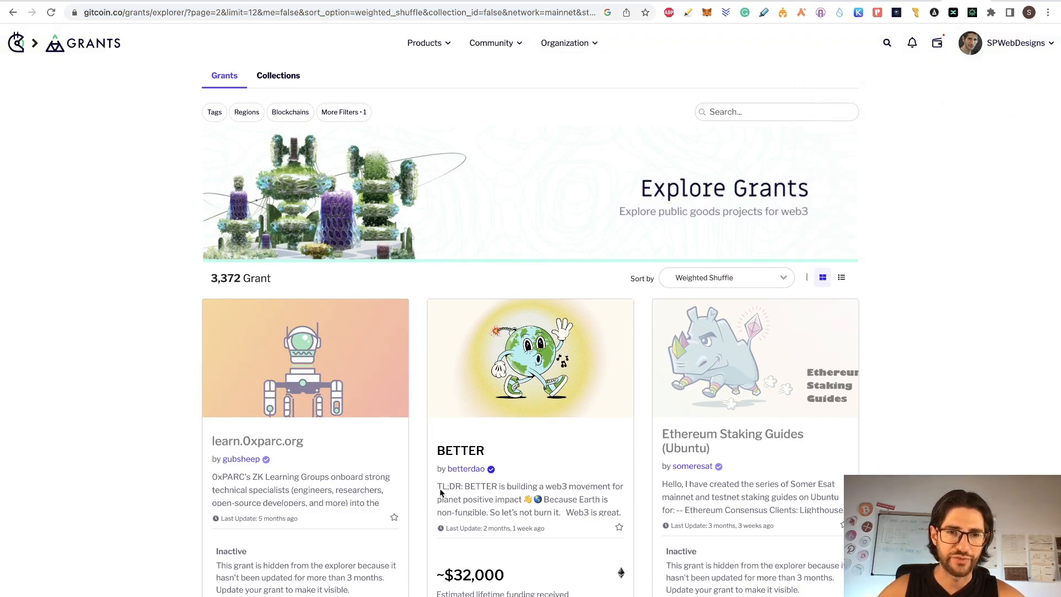
mouse_move(561, 167)
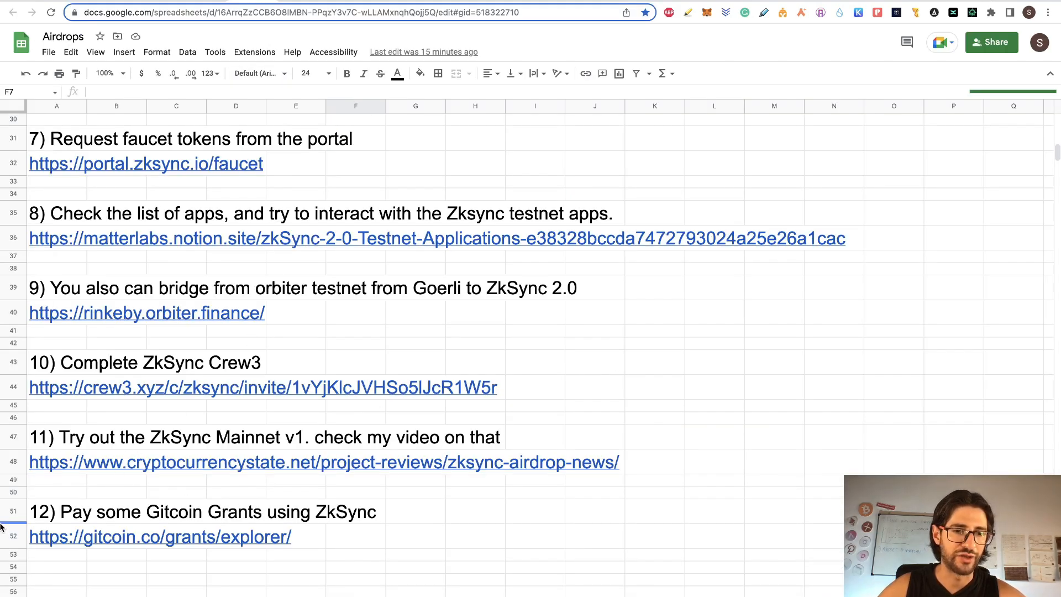
mouse_move(569, 385)
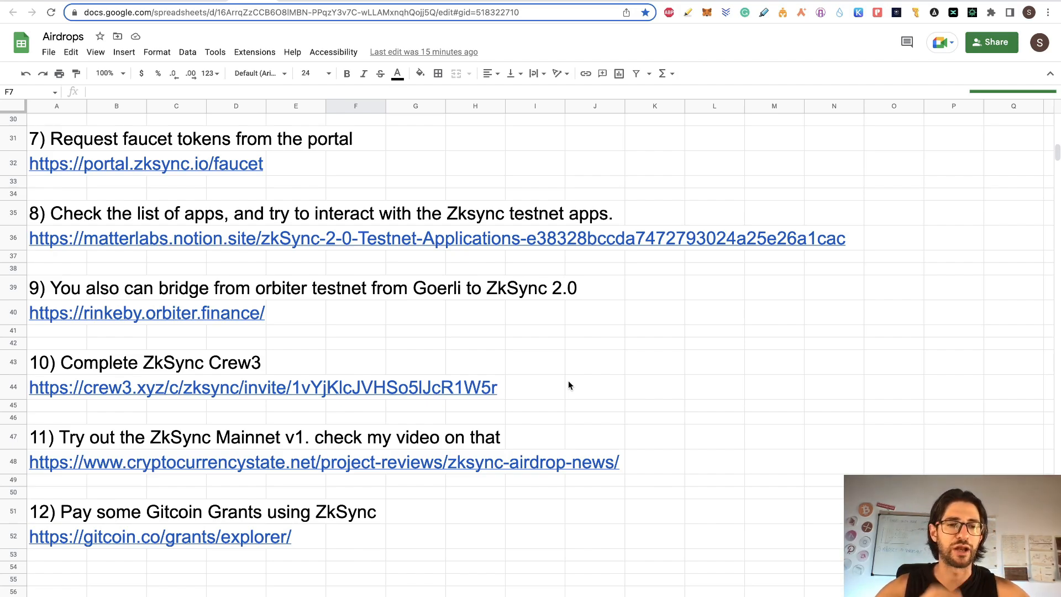
mouse_move(742, 383)
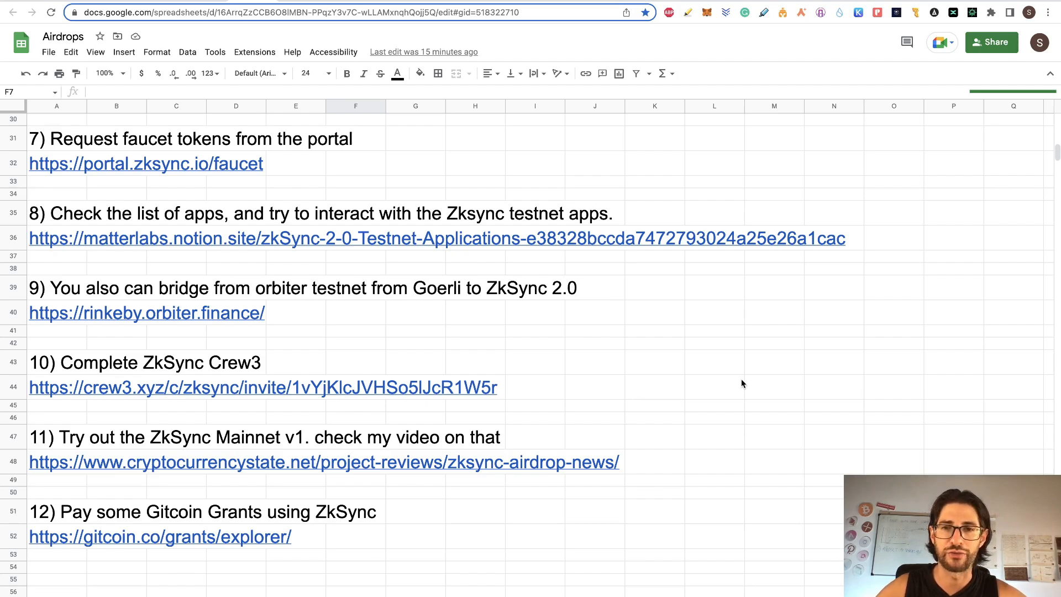
Step: Scroll the checklist back to the title and regenesis notes, then follow a zkSync tweet link
scroll("up", 3)
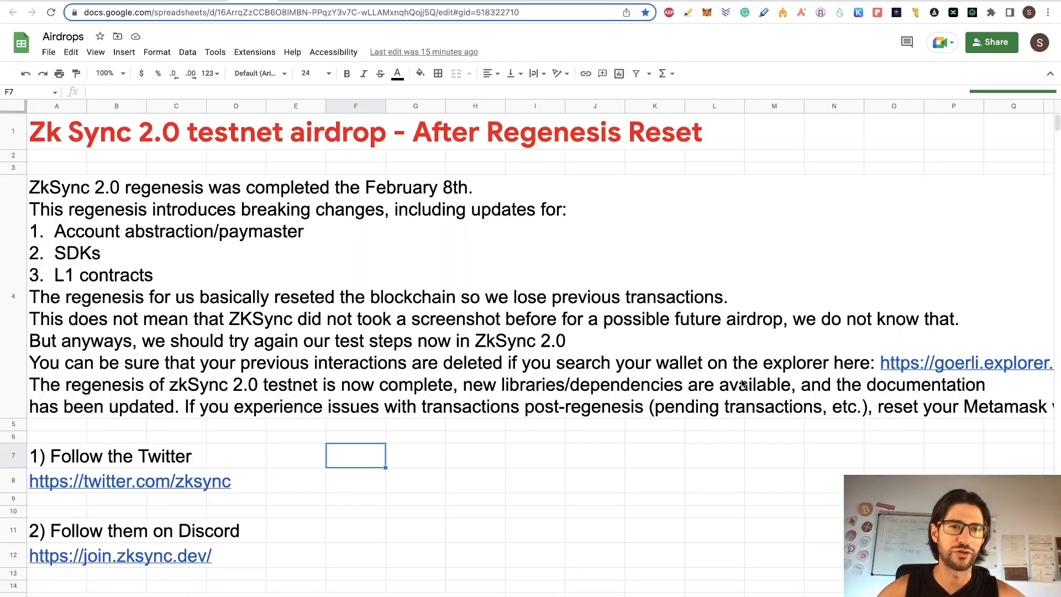
mouse_move(780, 153)
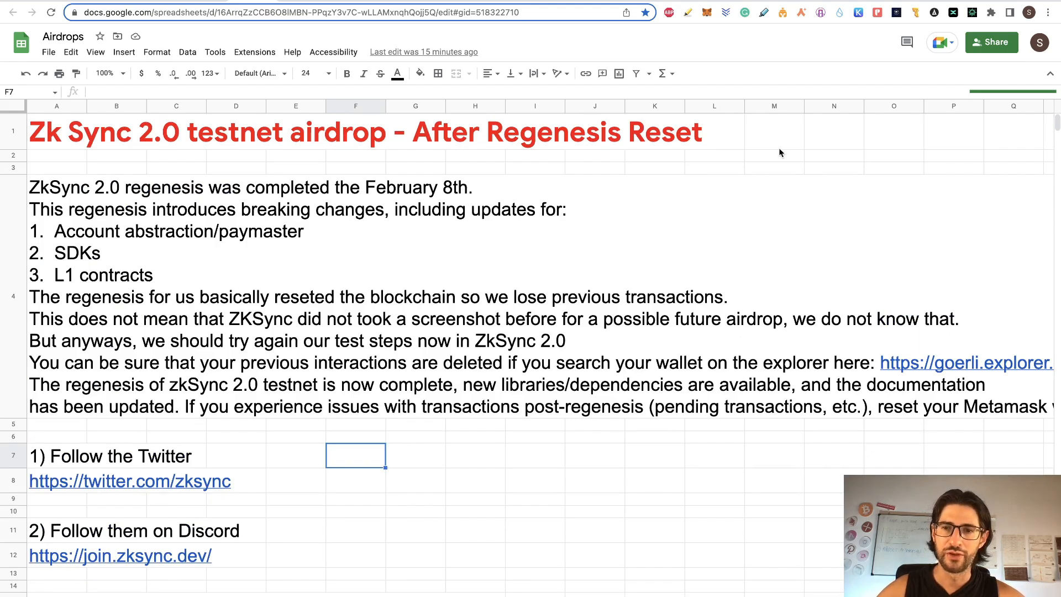
mouse_move(797, 146)
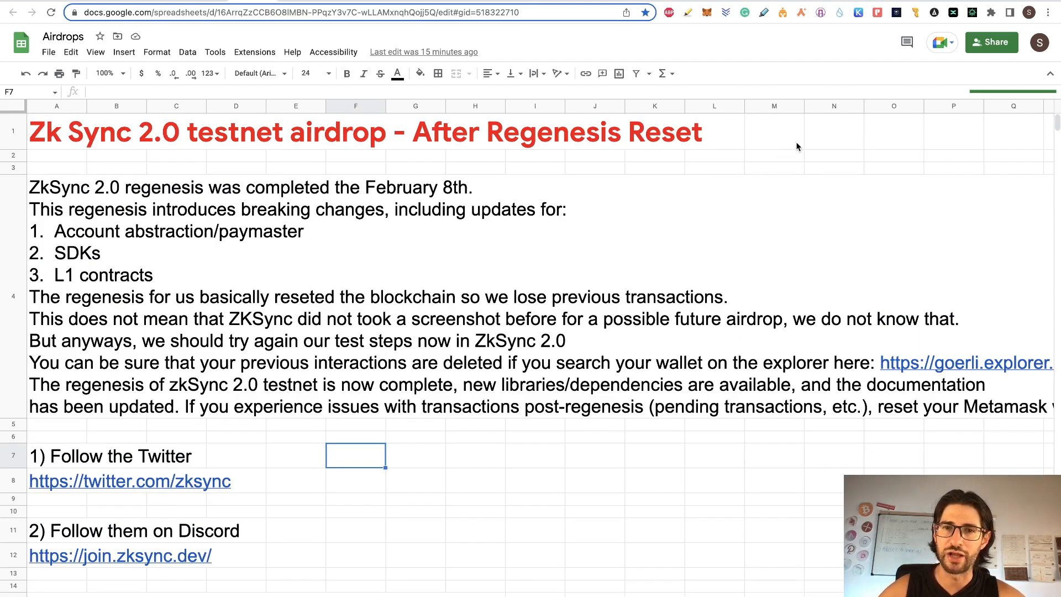
mouse_move(685, 144)
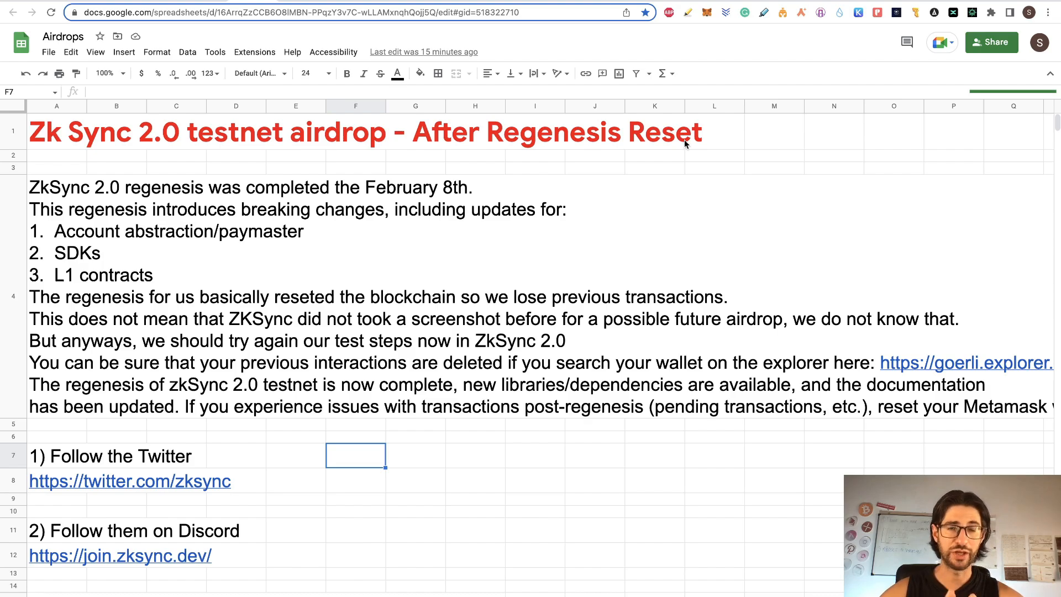
mouse_move(472, 106)
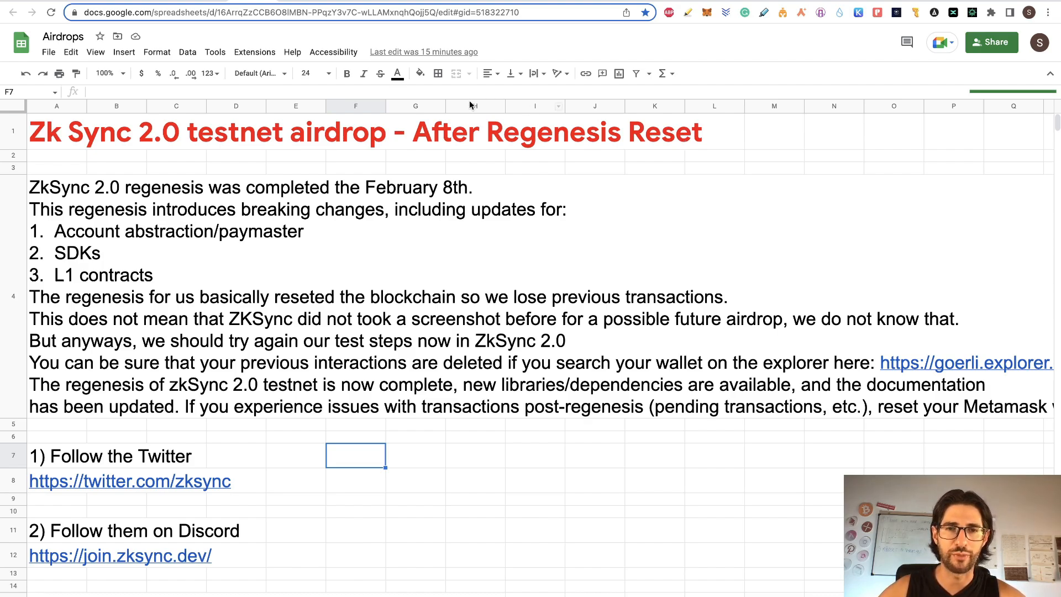
mouse_move(549, 73)
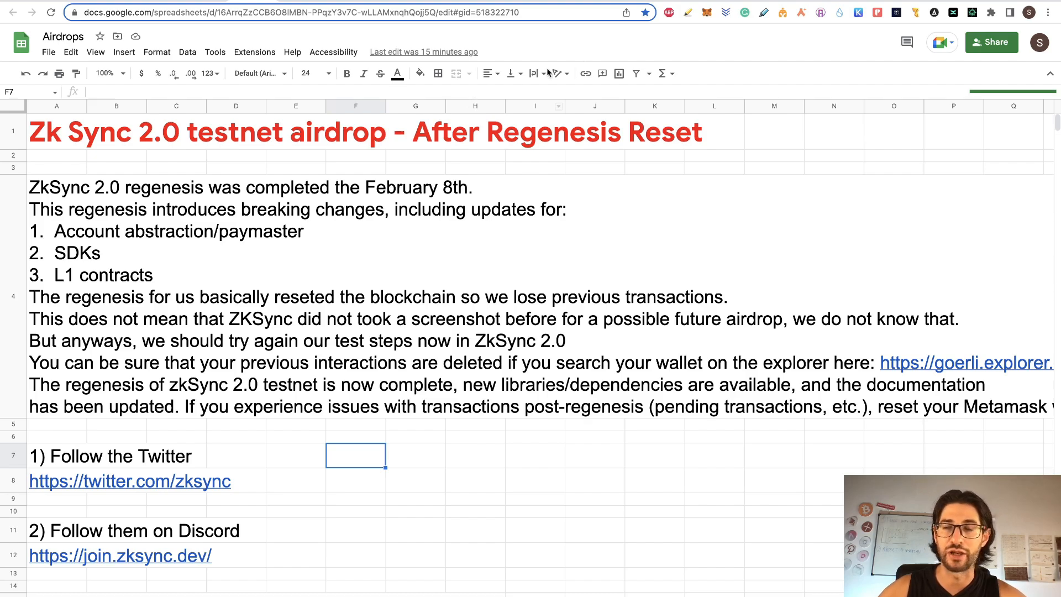
left_click(130, 481)
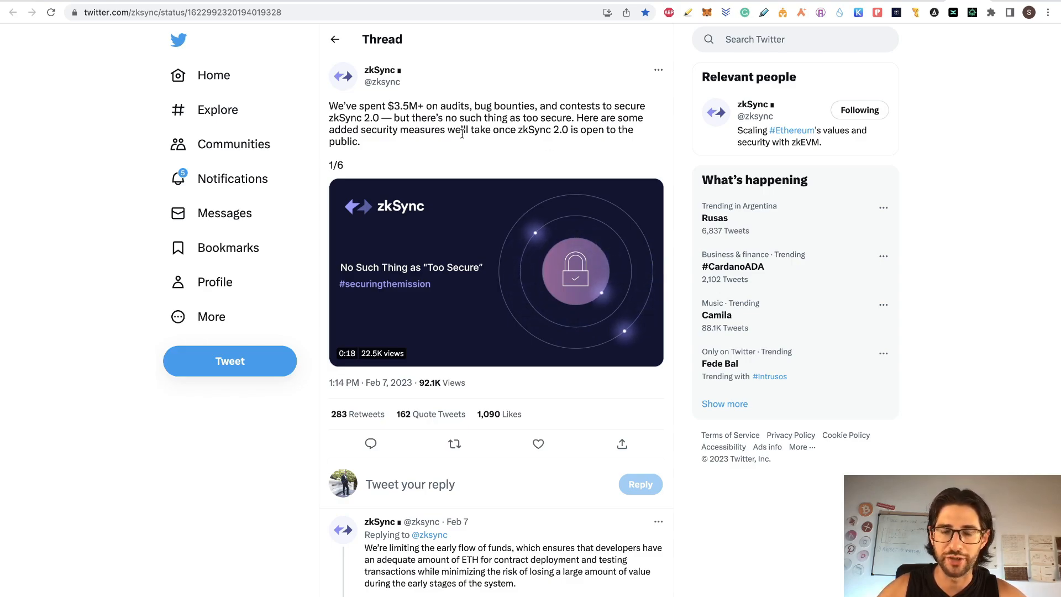
Step: Scroll through the 1/6–6/6 zkSync security thread and back to the $3.5M+ tweet
scroll("down", 3)
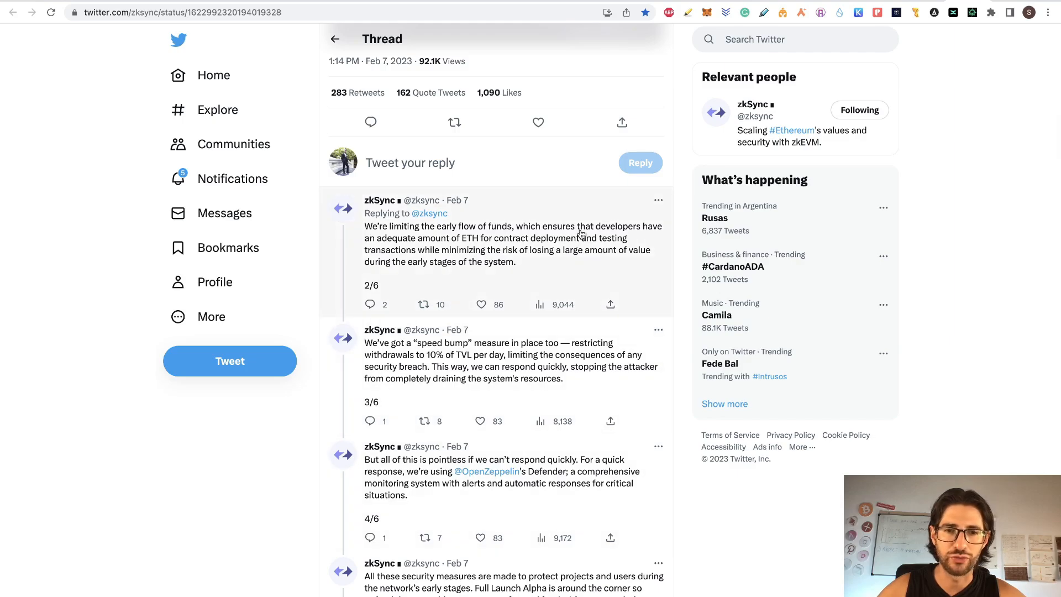
scroll("down", 3)
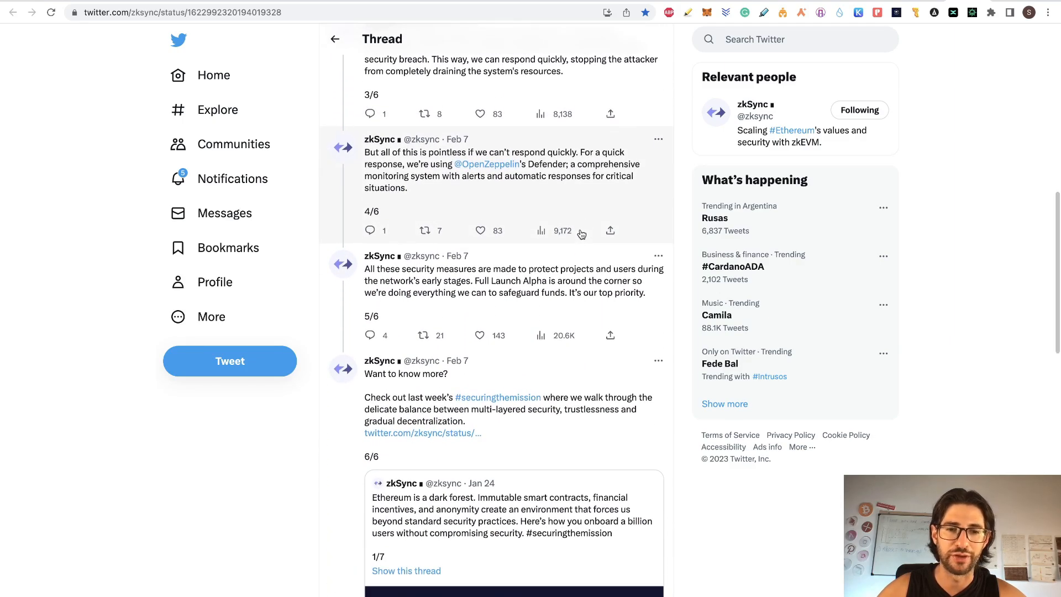
scroll("down", 3)
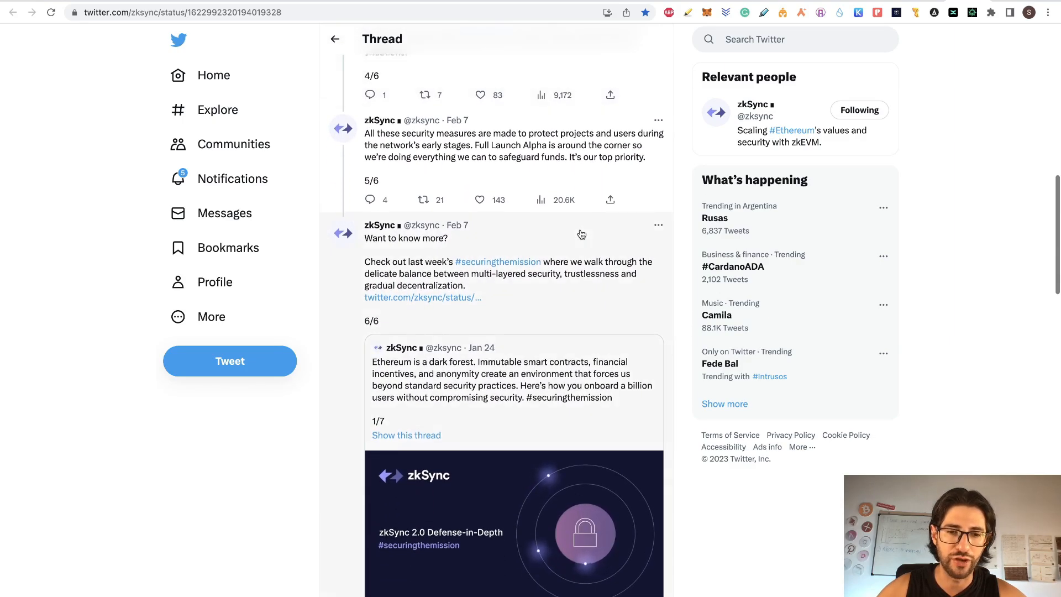
scroll("up", 3)
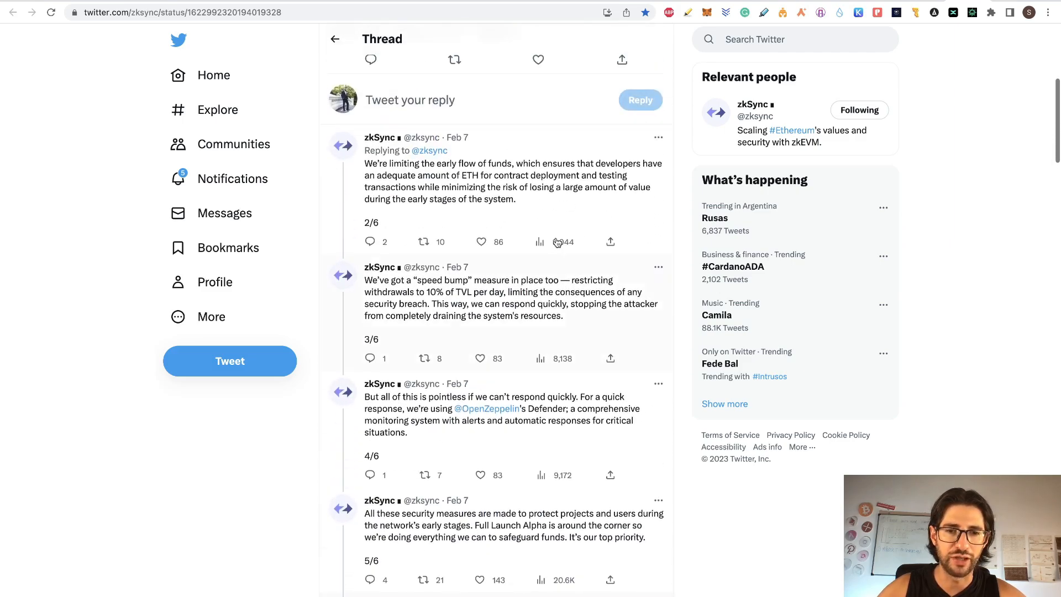
scroll("up", 3)
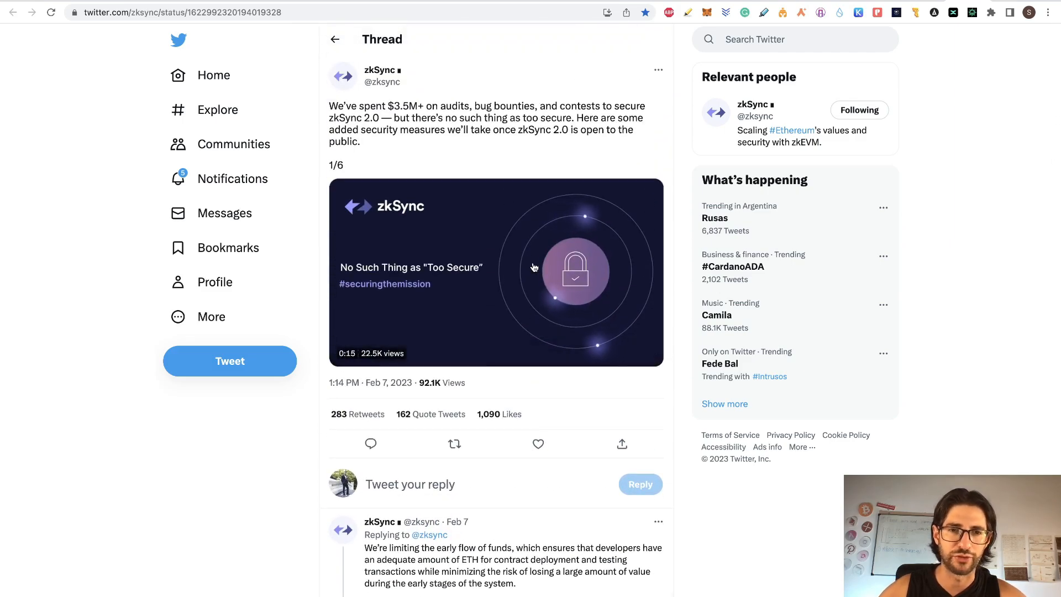
mouse_move(860, 178)
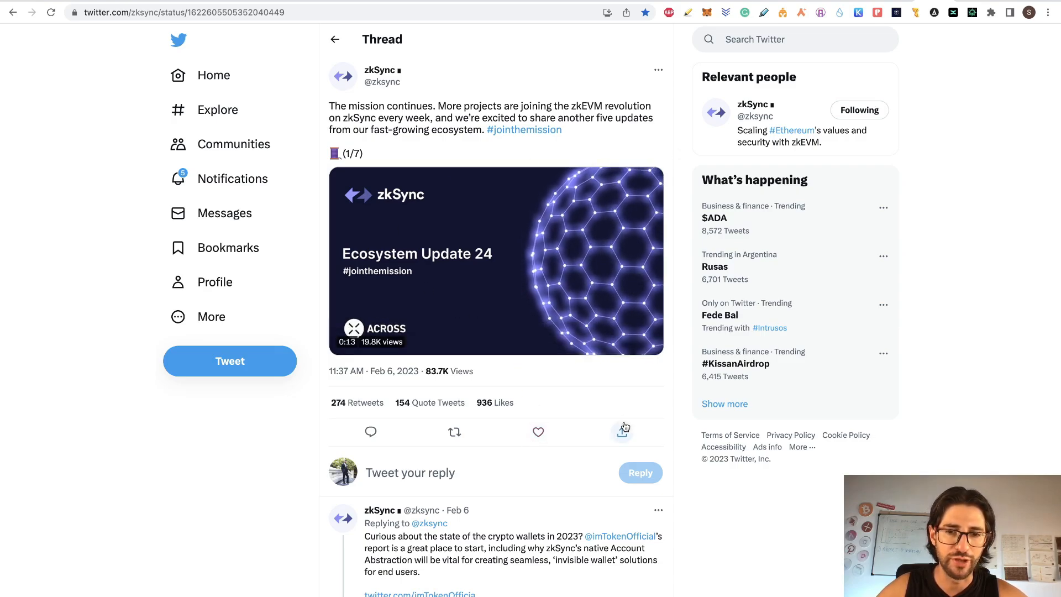
Step: Scroll through the replies of zkSync's Ecosystem Update 24 thread
scroll("down", 3)
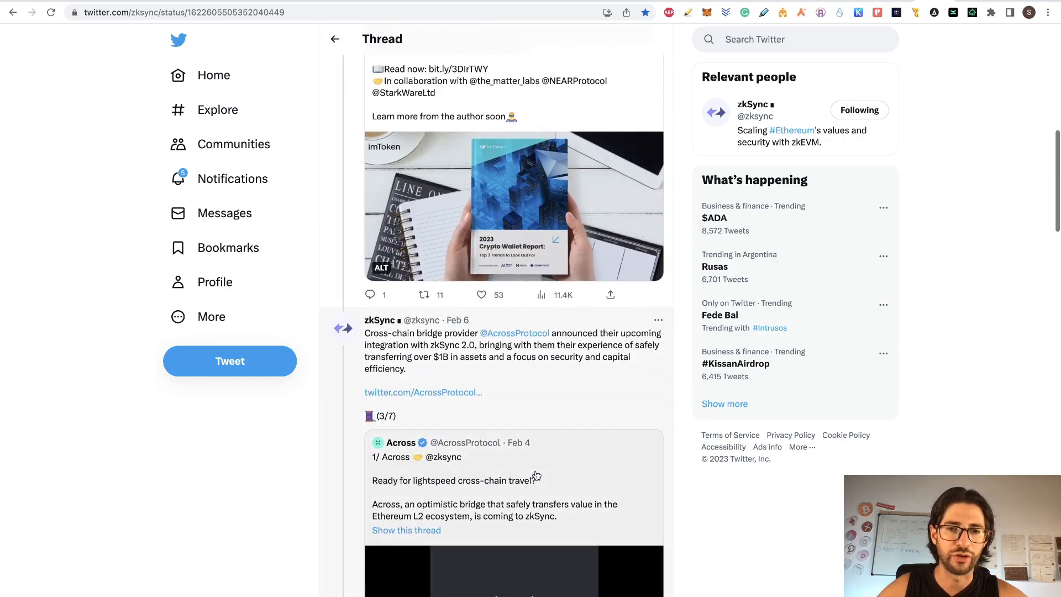
scroll("up", 3)
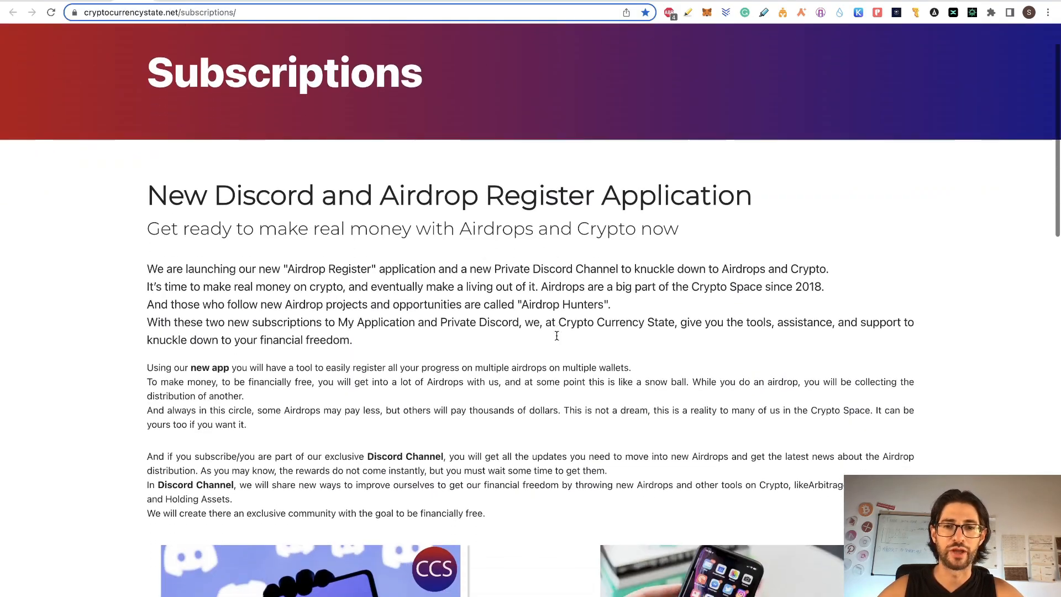
Step: Scroll the cryptocurrencystate.net subscriptions page through the Discord and Airdrop Register plans and app video
scroll("down", 3)
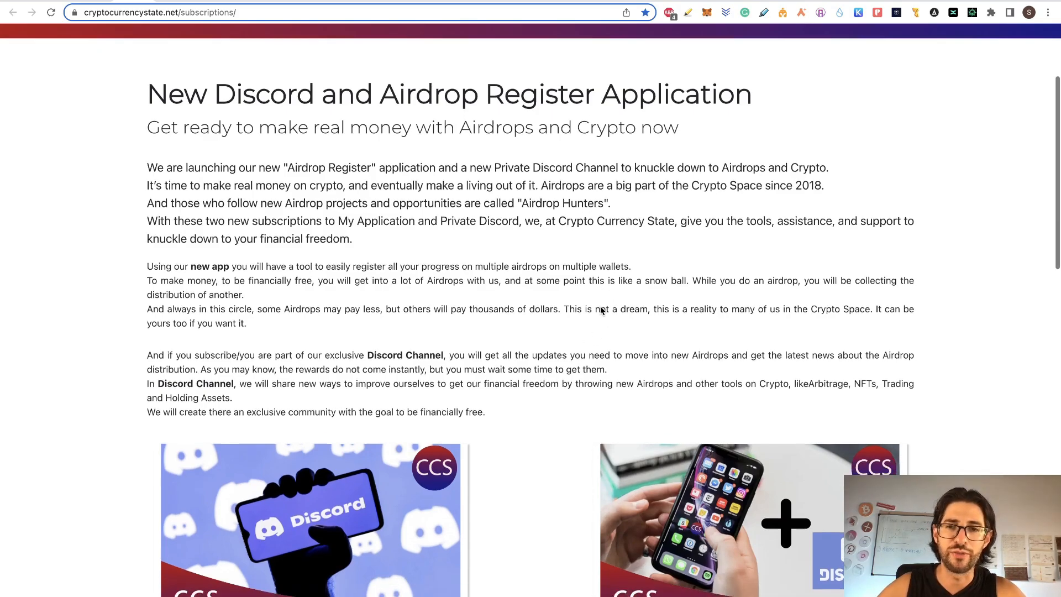
scroll("down", 3)
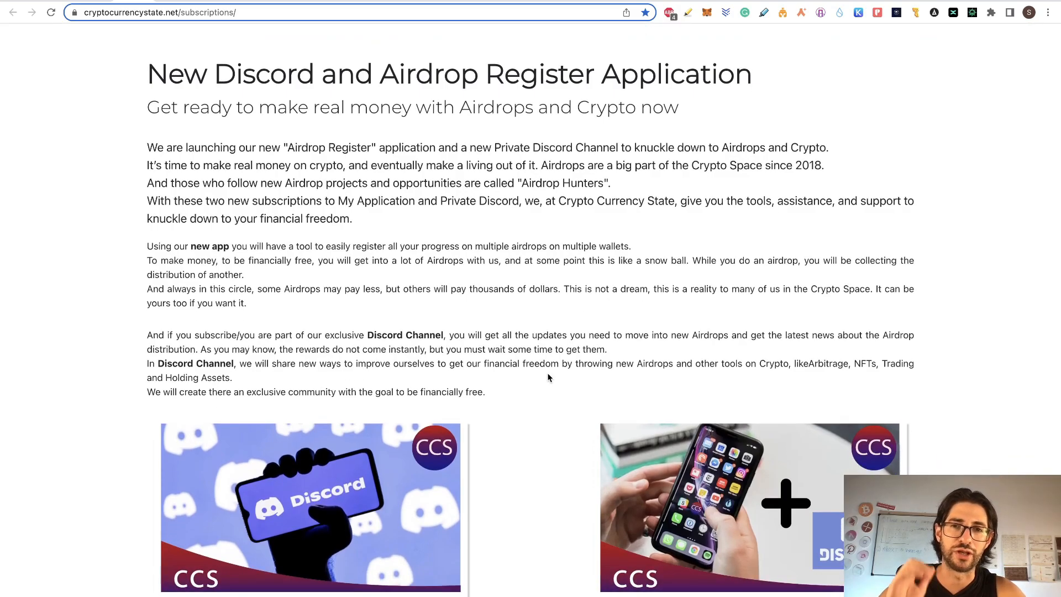
scroll("down", 3)
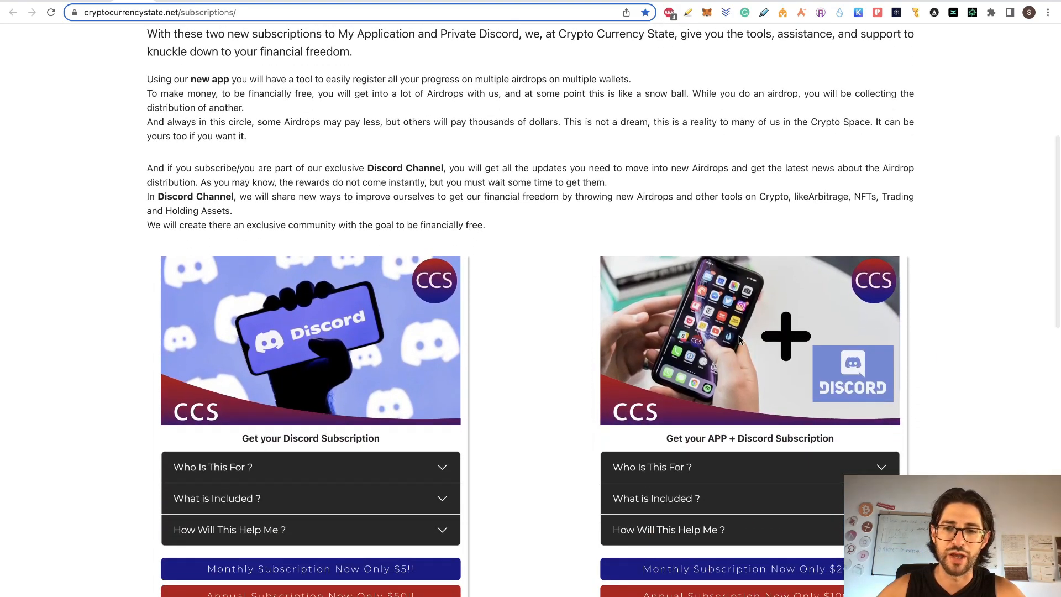
scroll("down", 3)
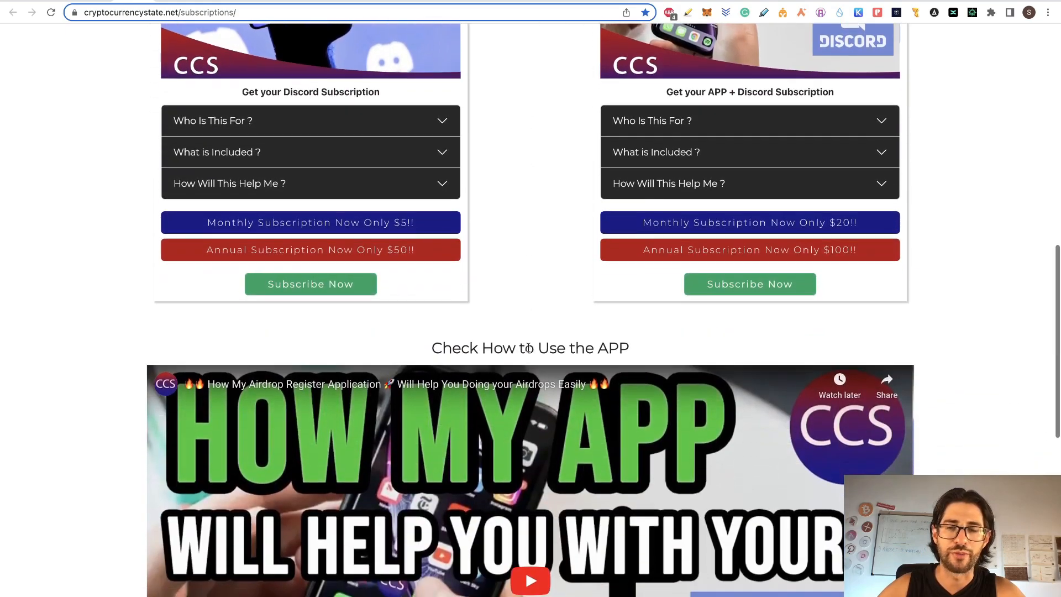
scroll("down", 3)
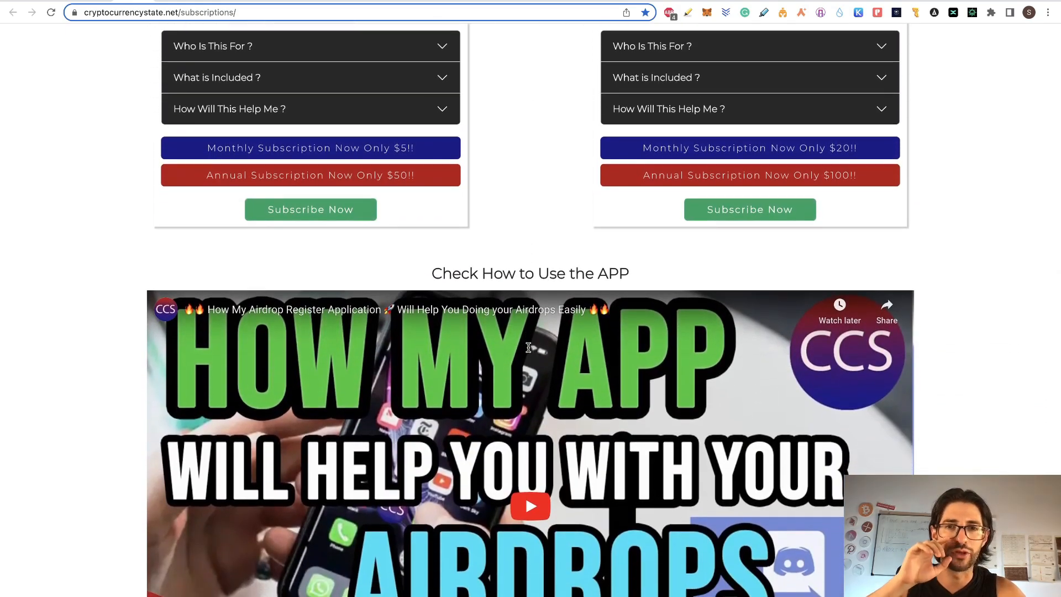
mouse_move(548, 190)
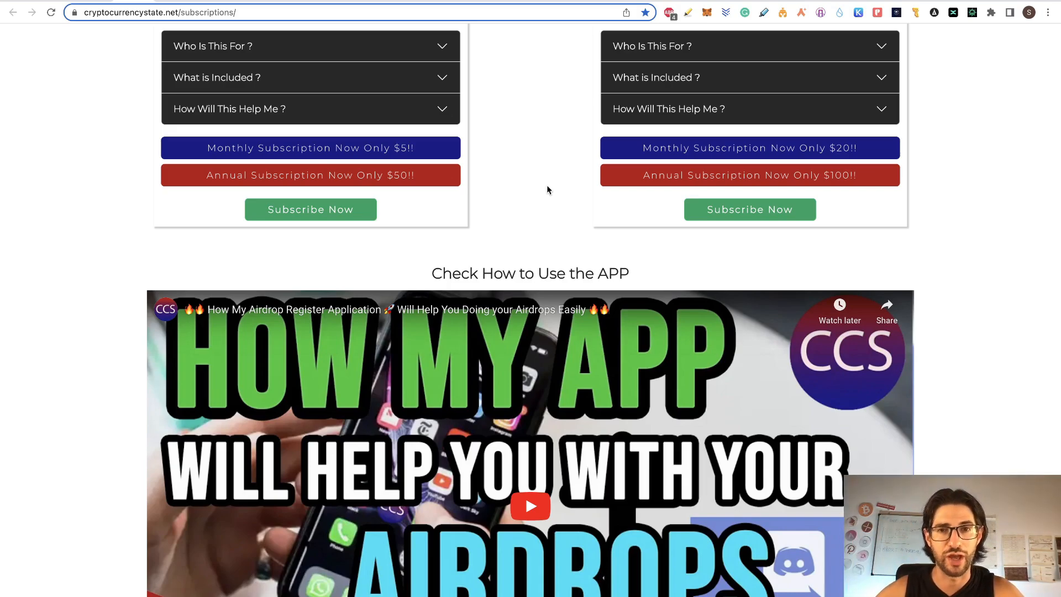
scroll("down", 3)
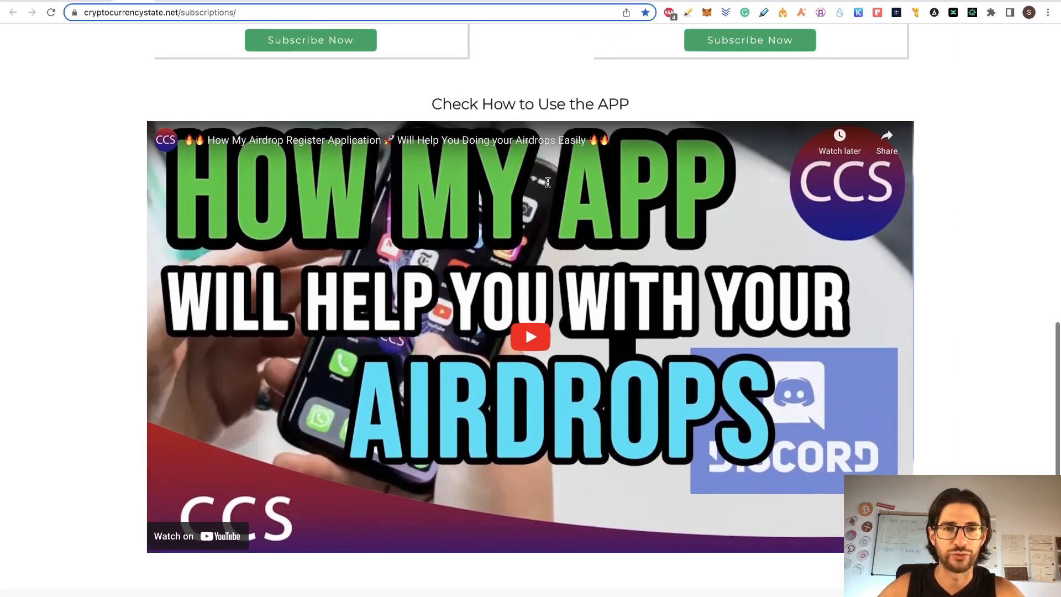
scroll("up", 3)
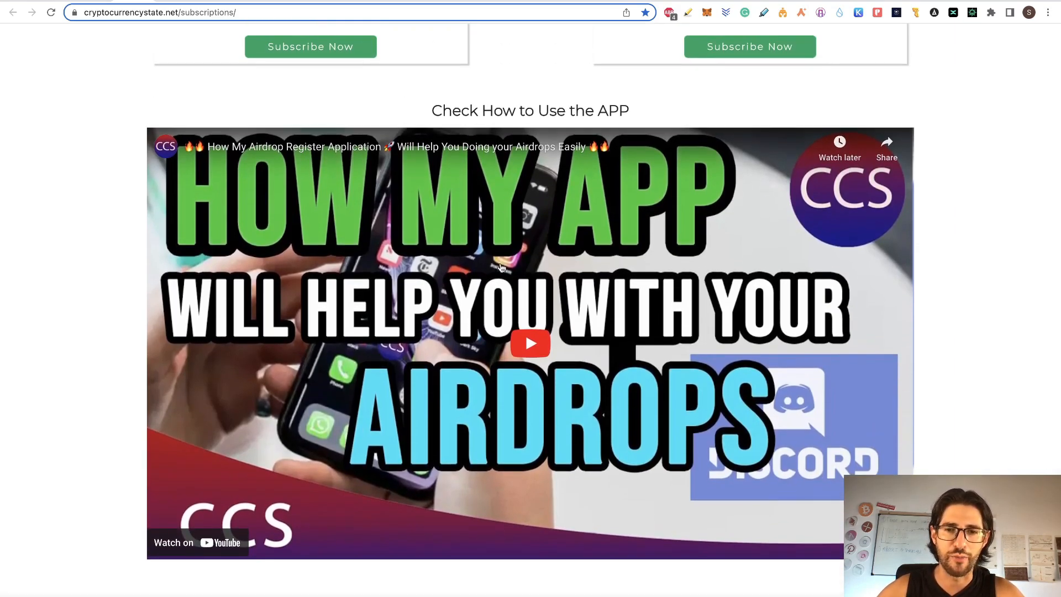
scroll("up", 3)
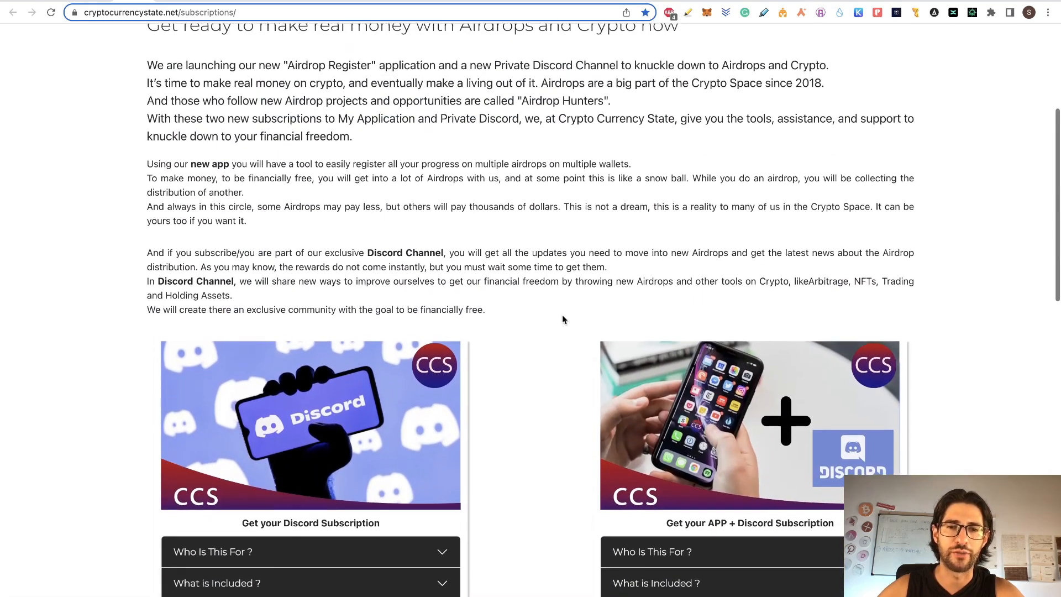
scroll("down", 3)
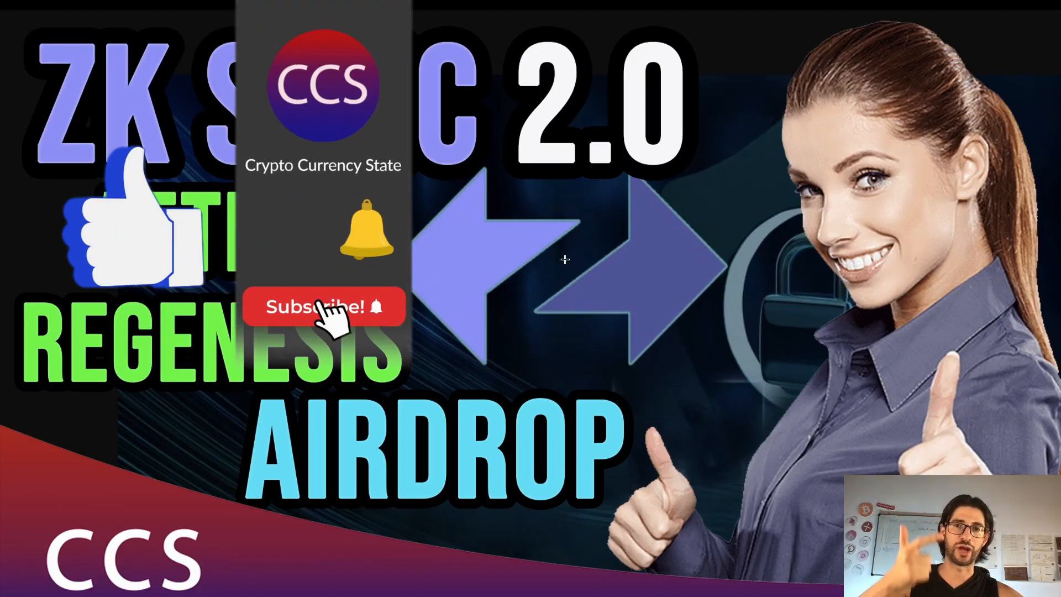
left_click(322, 306)
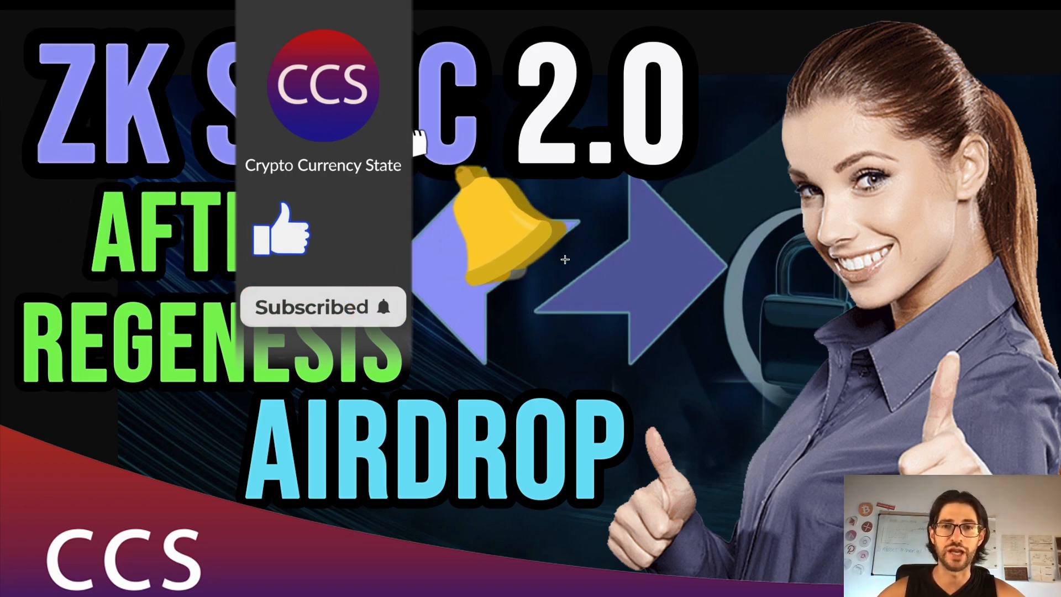